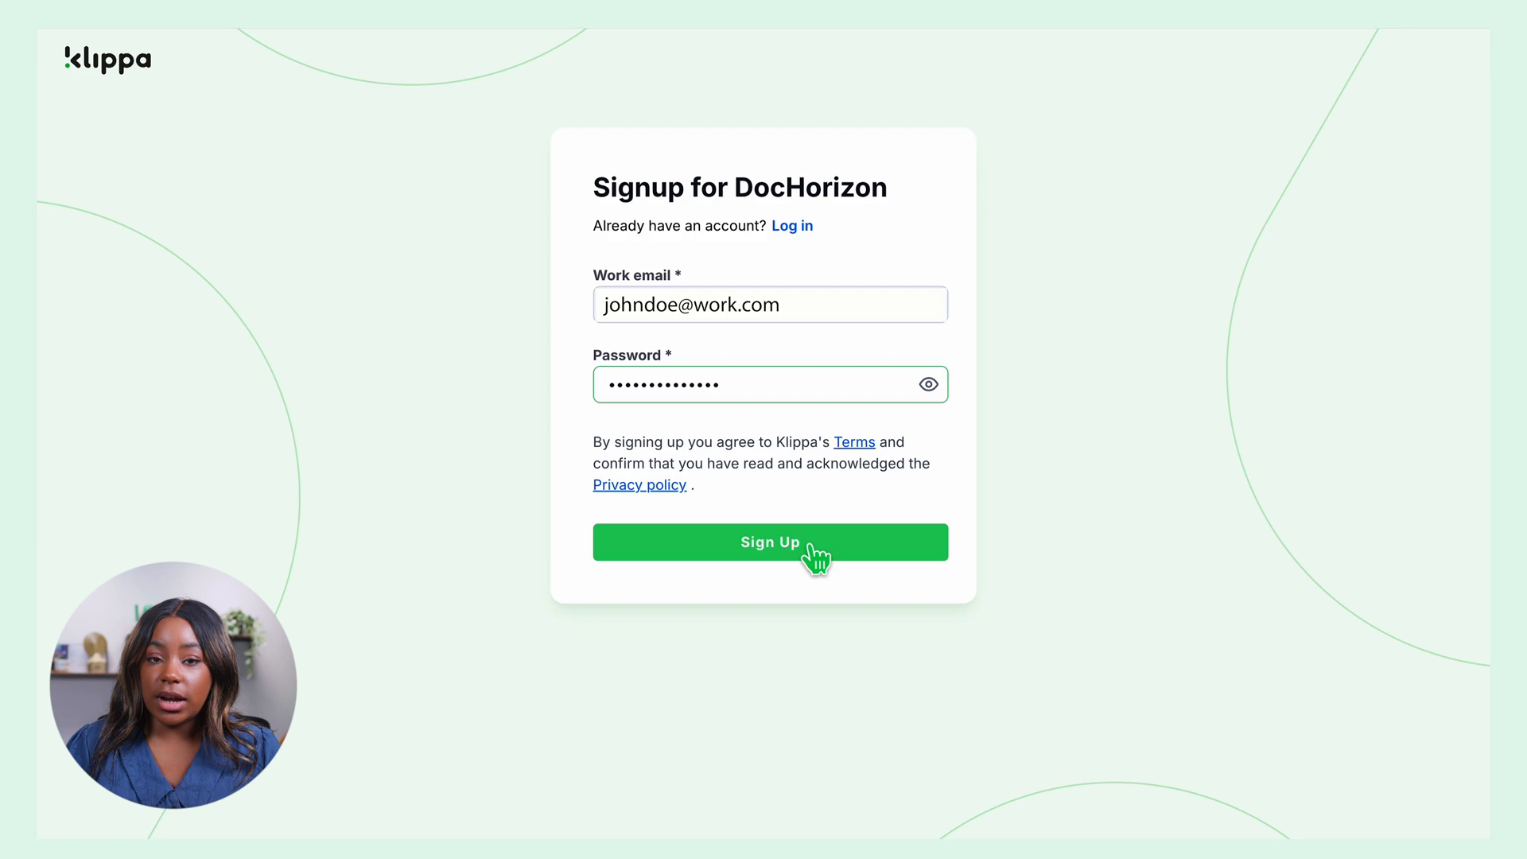
Step: Submit the sign-up form, then enter the full name and company details
{"action": "left_click", "coordinate": [768, 542]}
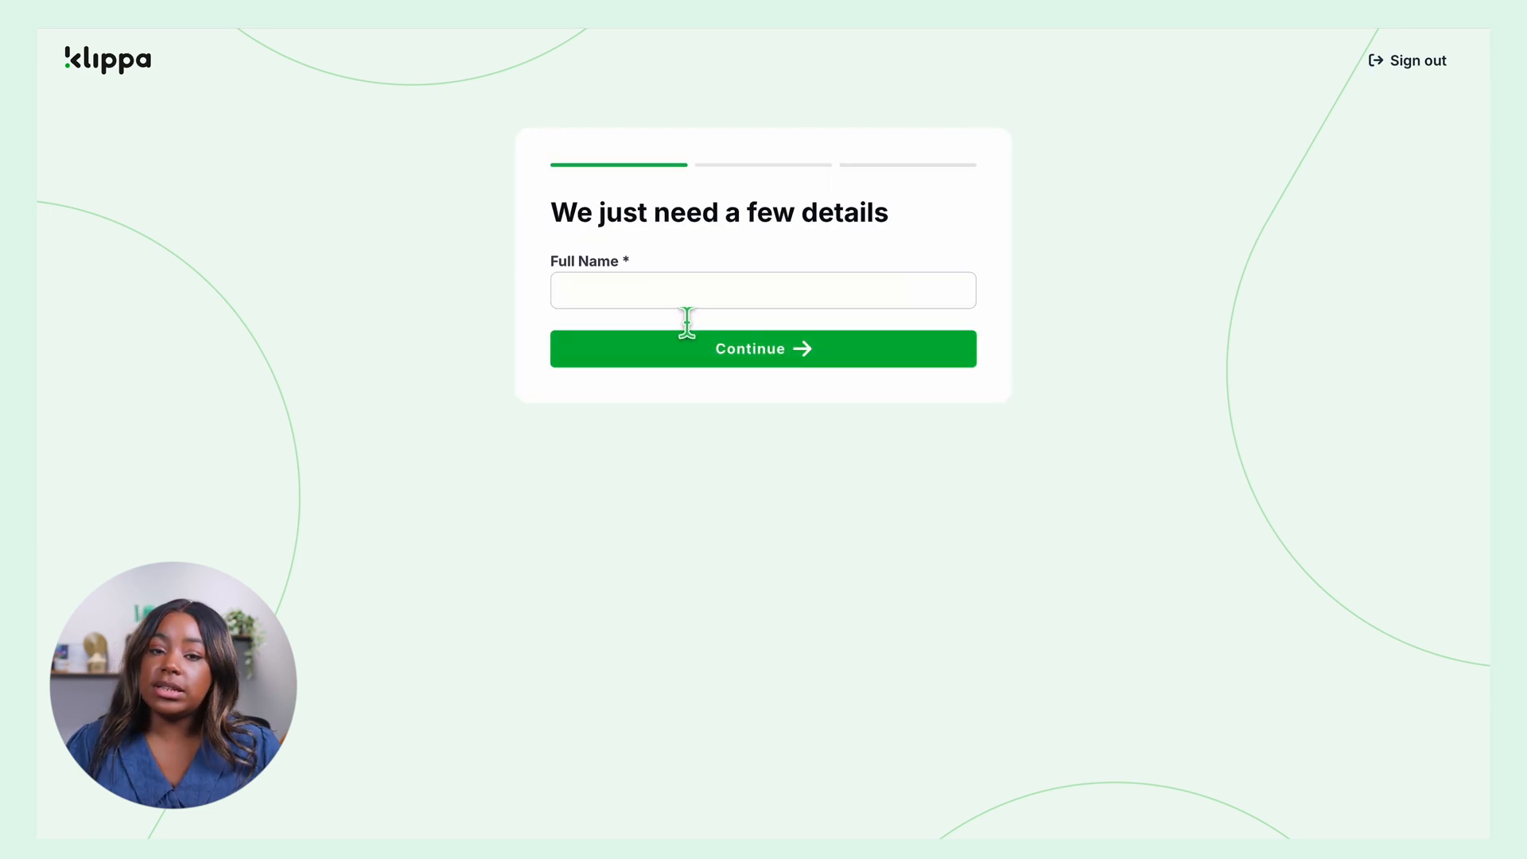
{"action": "left_click", "coordinate": [763, 348]}
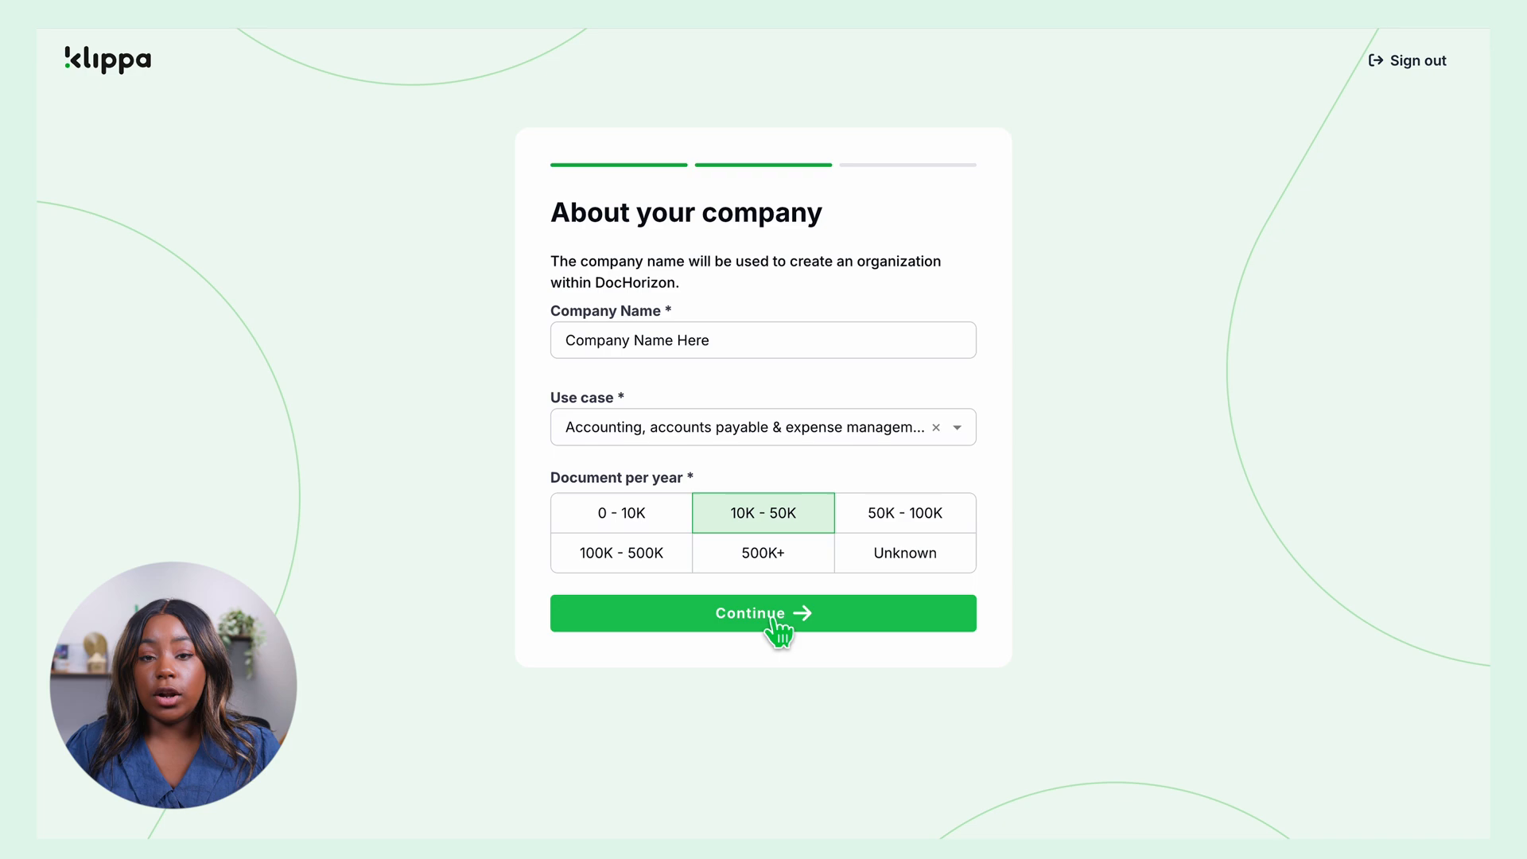
{"action": "left_click", "coordinate": [763, 613]}
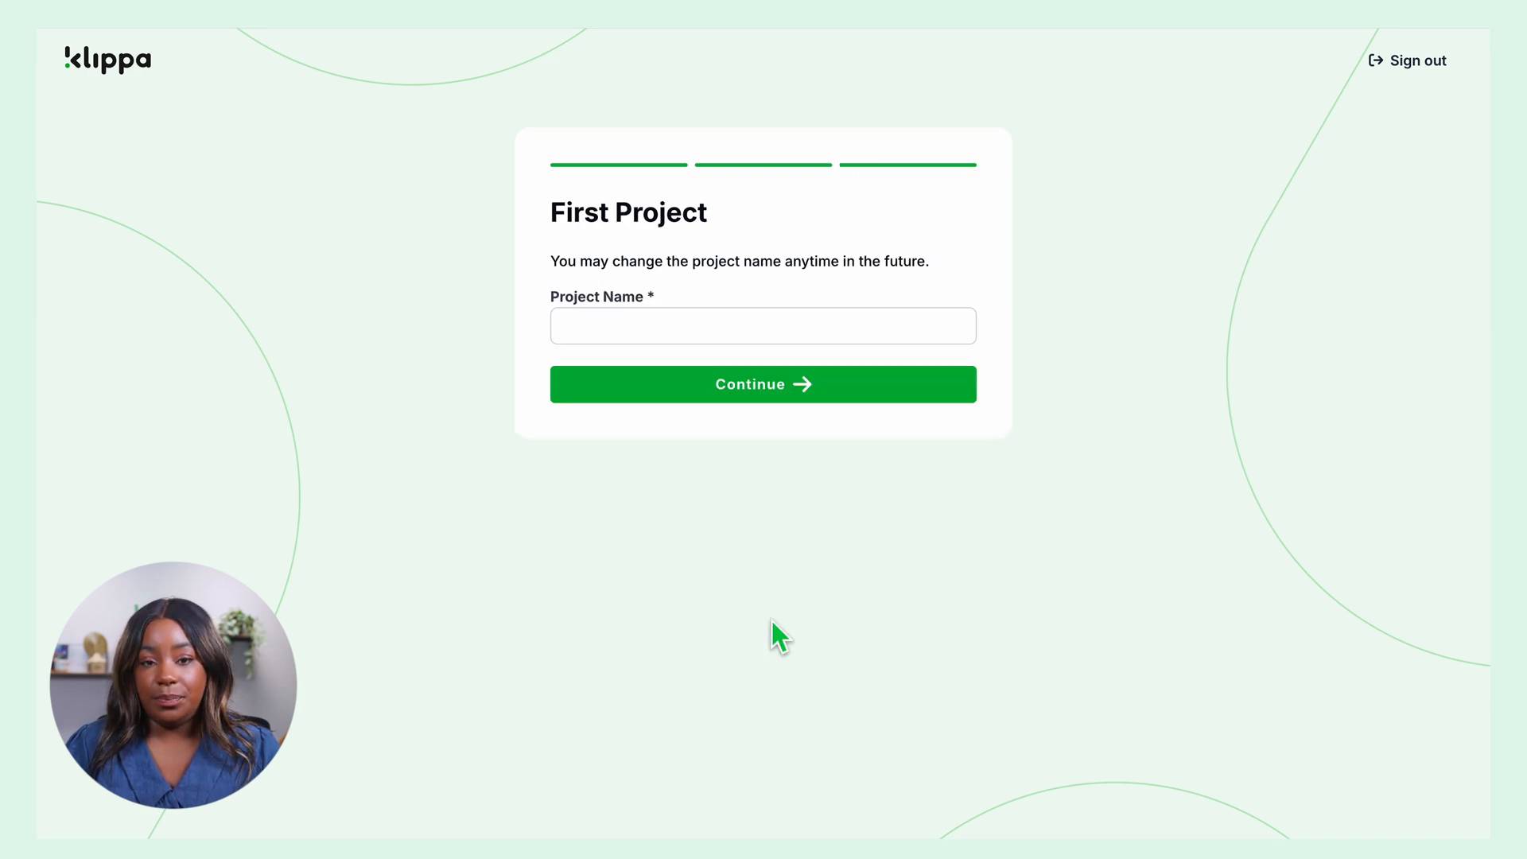
Step: Create the first project named 'Bank statement processing'
{"action": "type", "text": "Bank statement processing"}
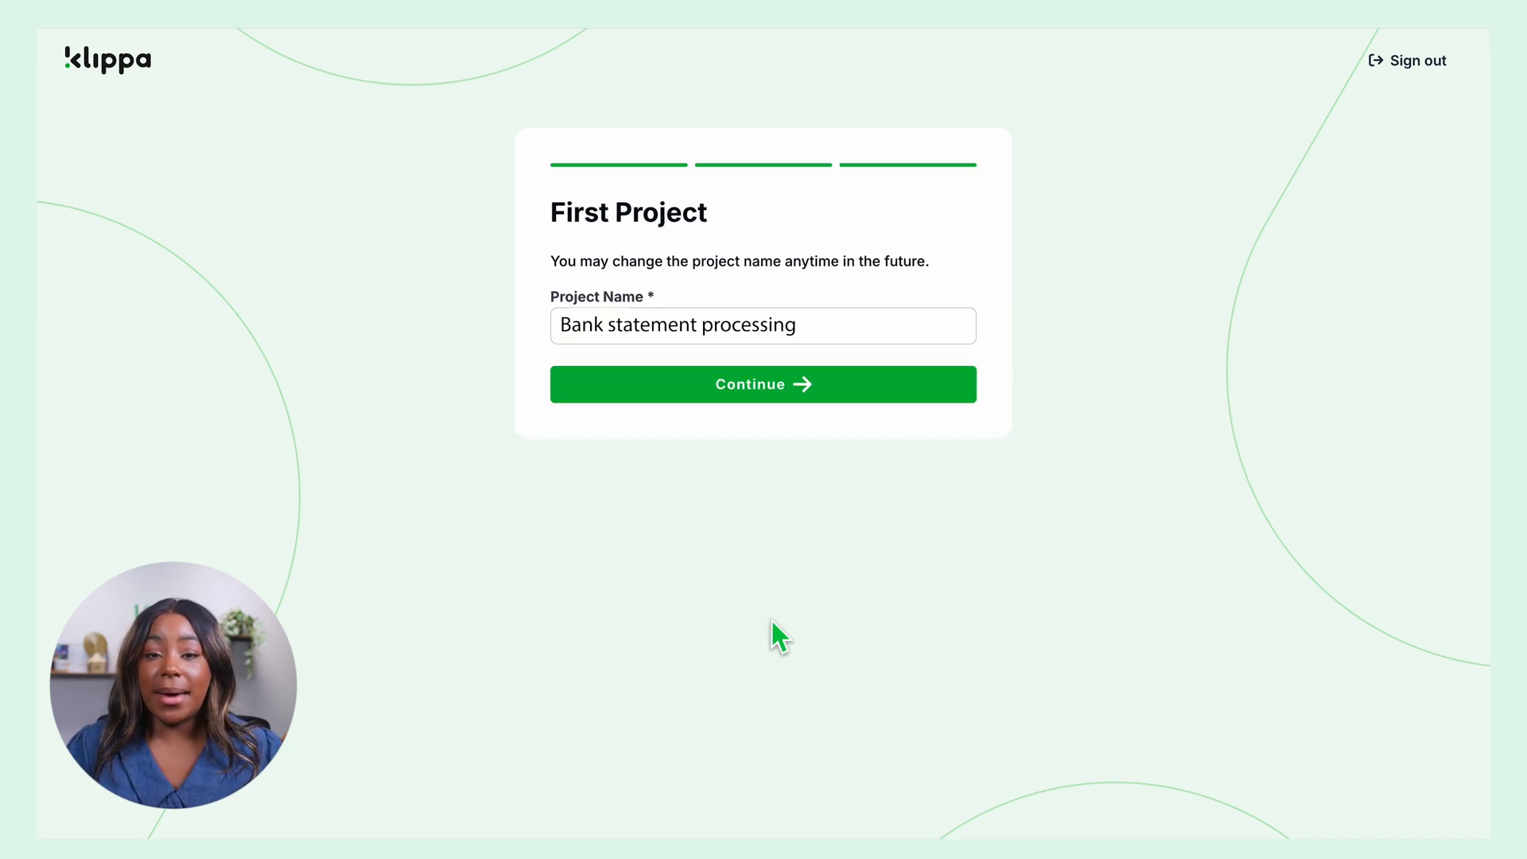
{"action": "left_click", "coordinate": [763, 325]}
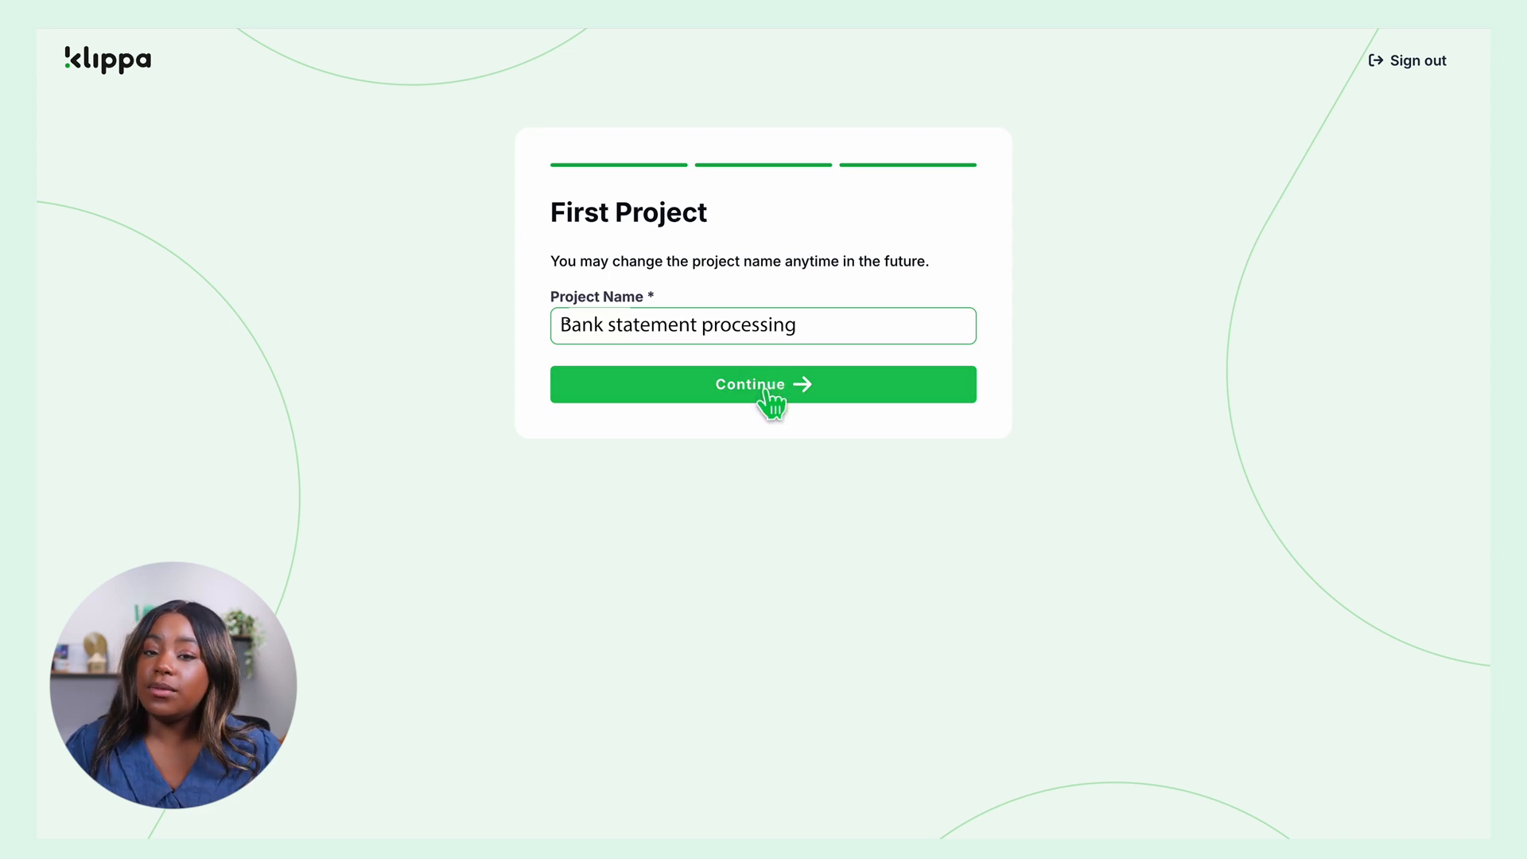
{"action": "left_click", "coordinate": [763, 384]}
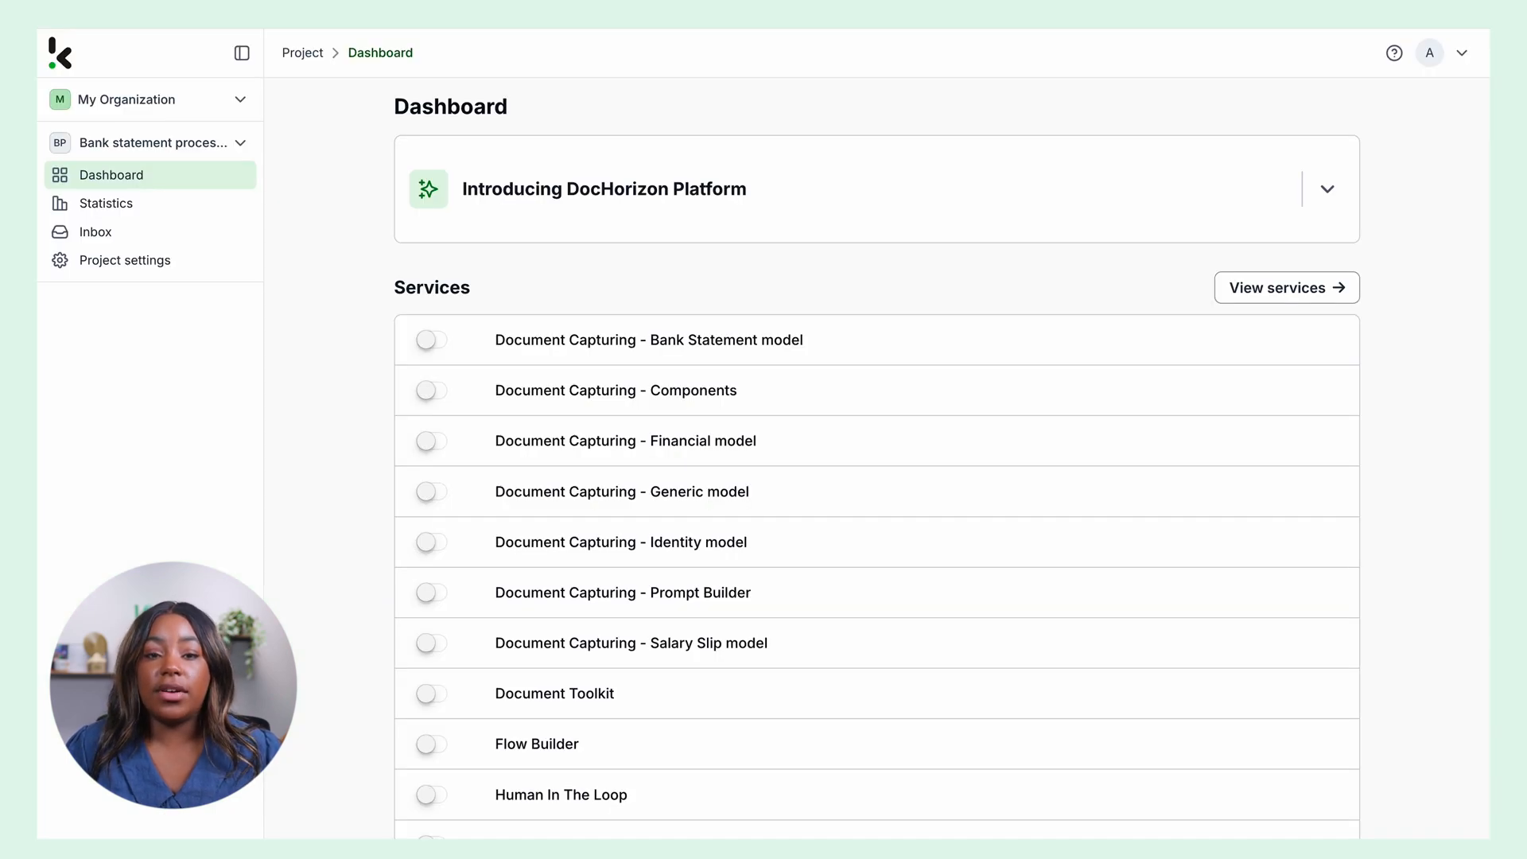
Step: Switch on the Bank Statement model and Flow Builder toggles in the Services list
{"action": "scroll", "scroll_direction": "down", "scroll_amount": 3}
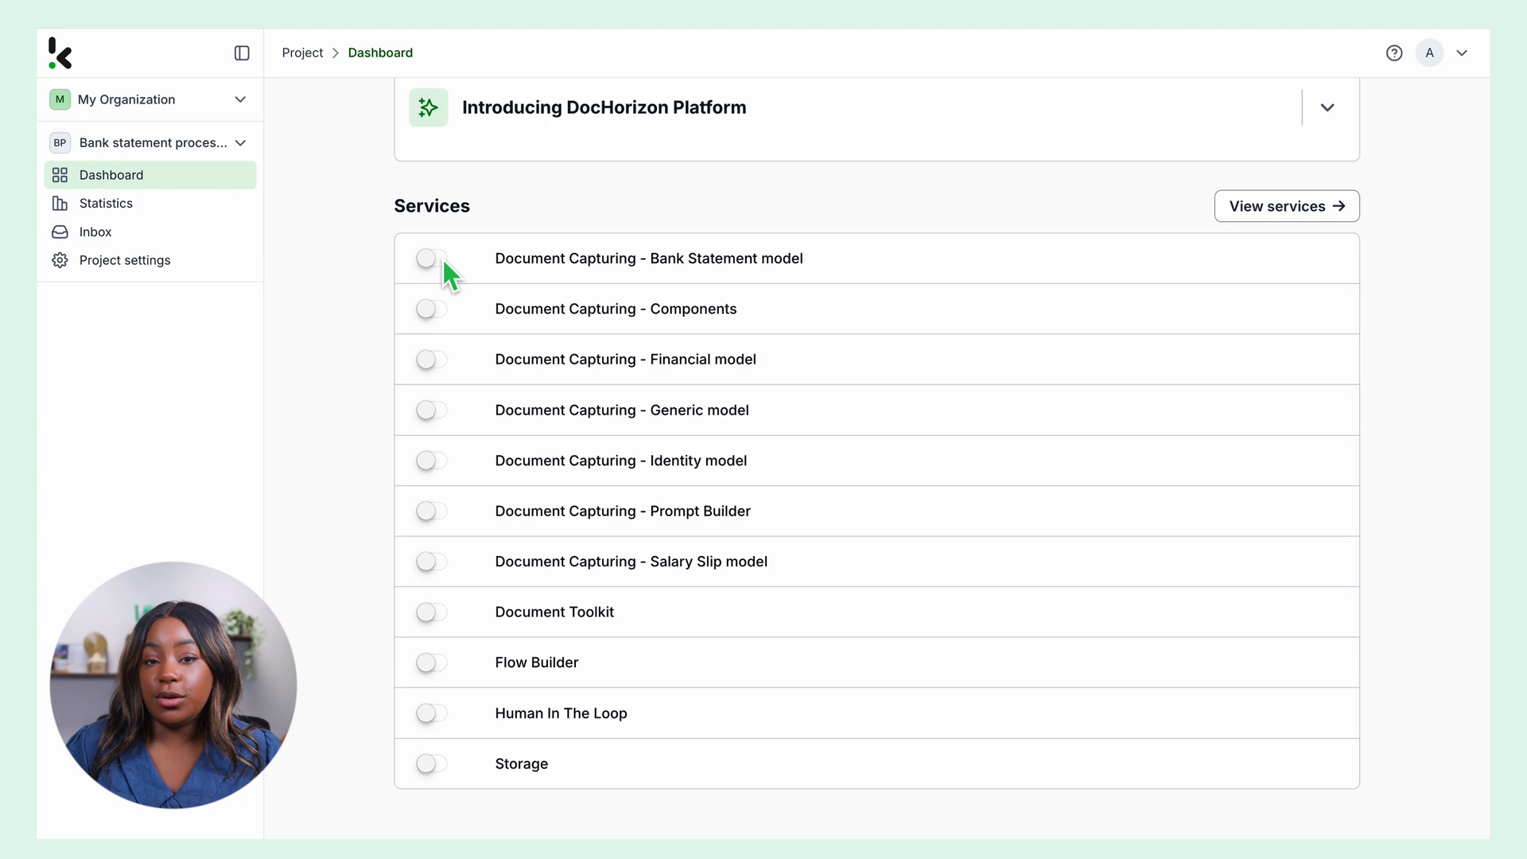
{"action": "left_click", "coordinate": [430, 258]}
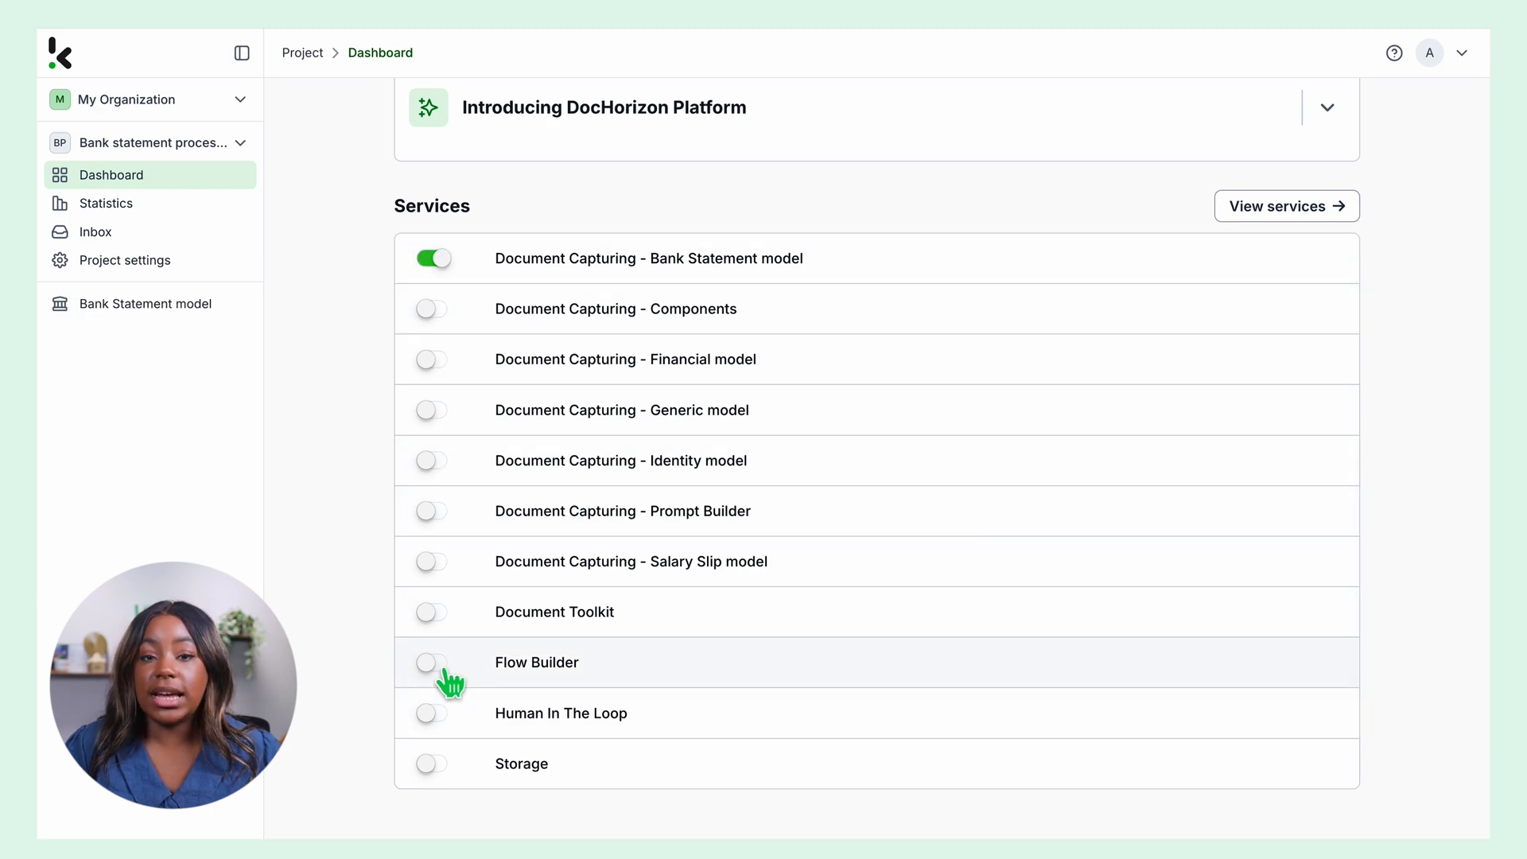
{"action": "left_click", "coordinate": [429, 663]}
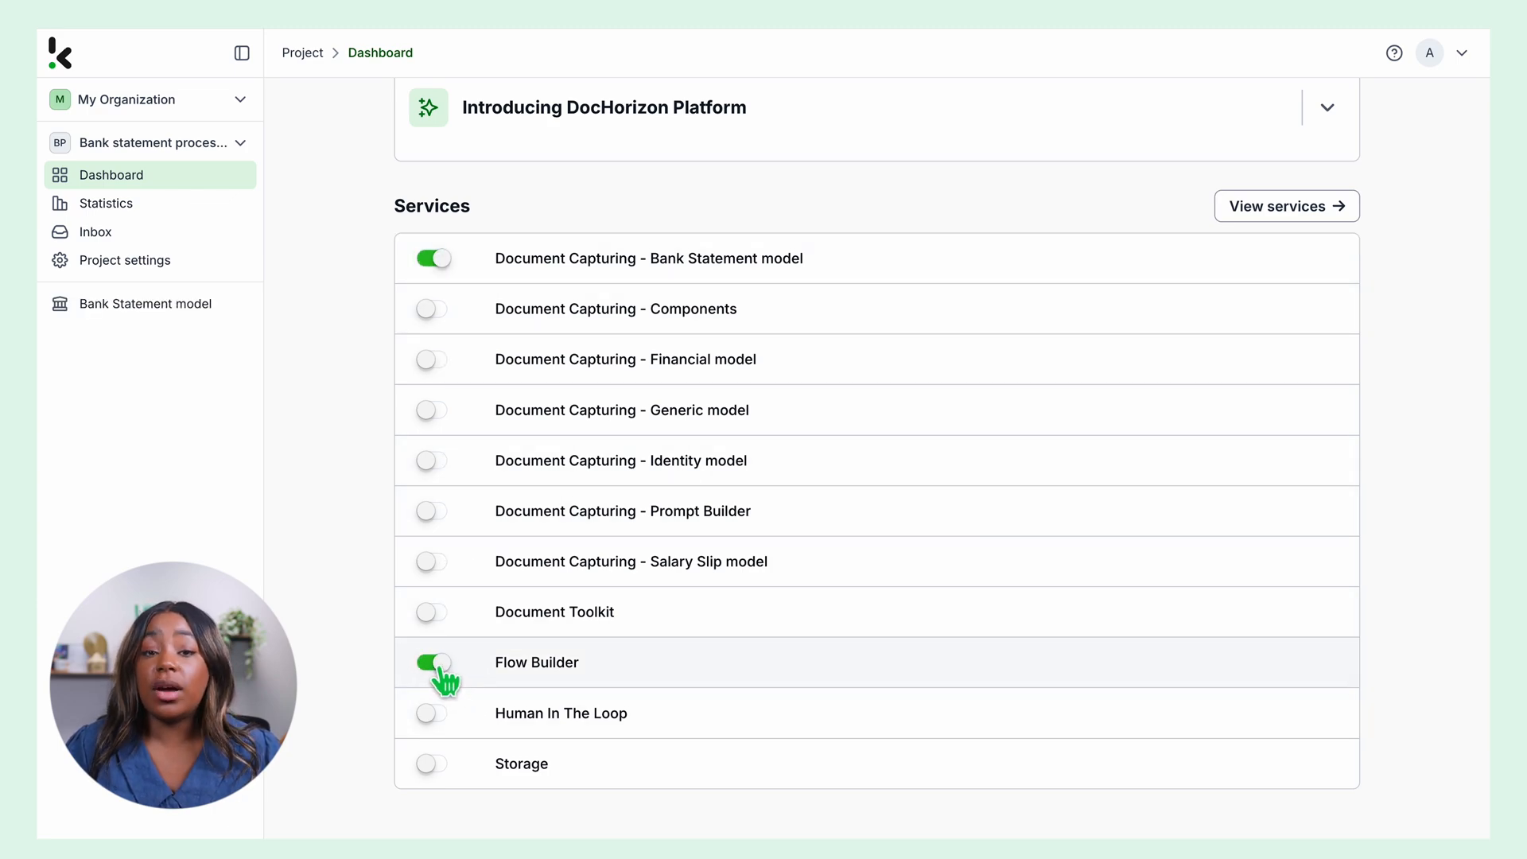
{"action": "left_click", "coordinate": [431, 662]}
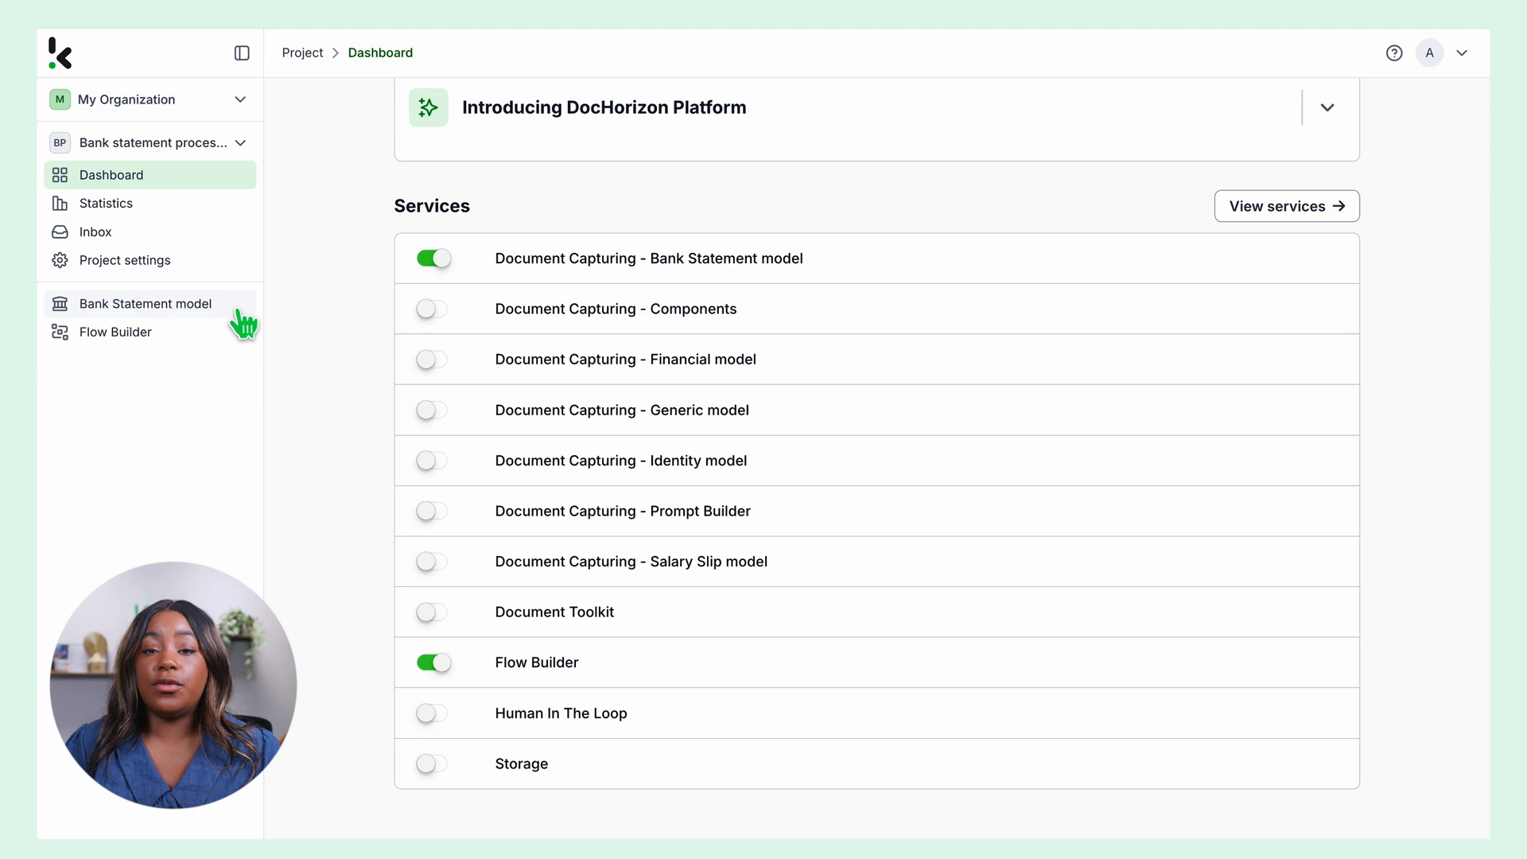
Step: Go to Flow Builder from the sidebar and create a New Flow
{"action": "left_click", "coordinate": [115, 331]}
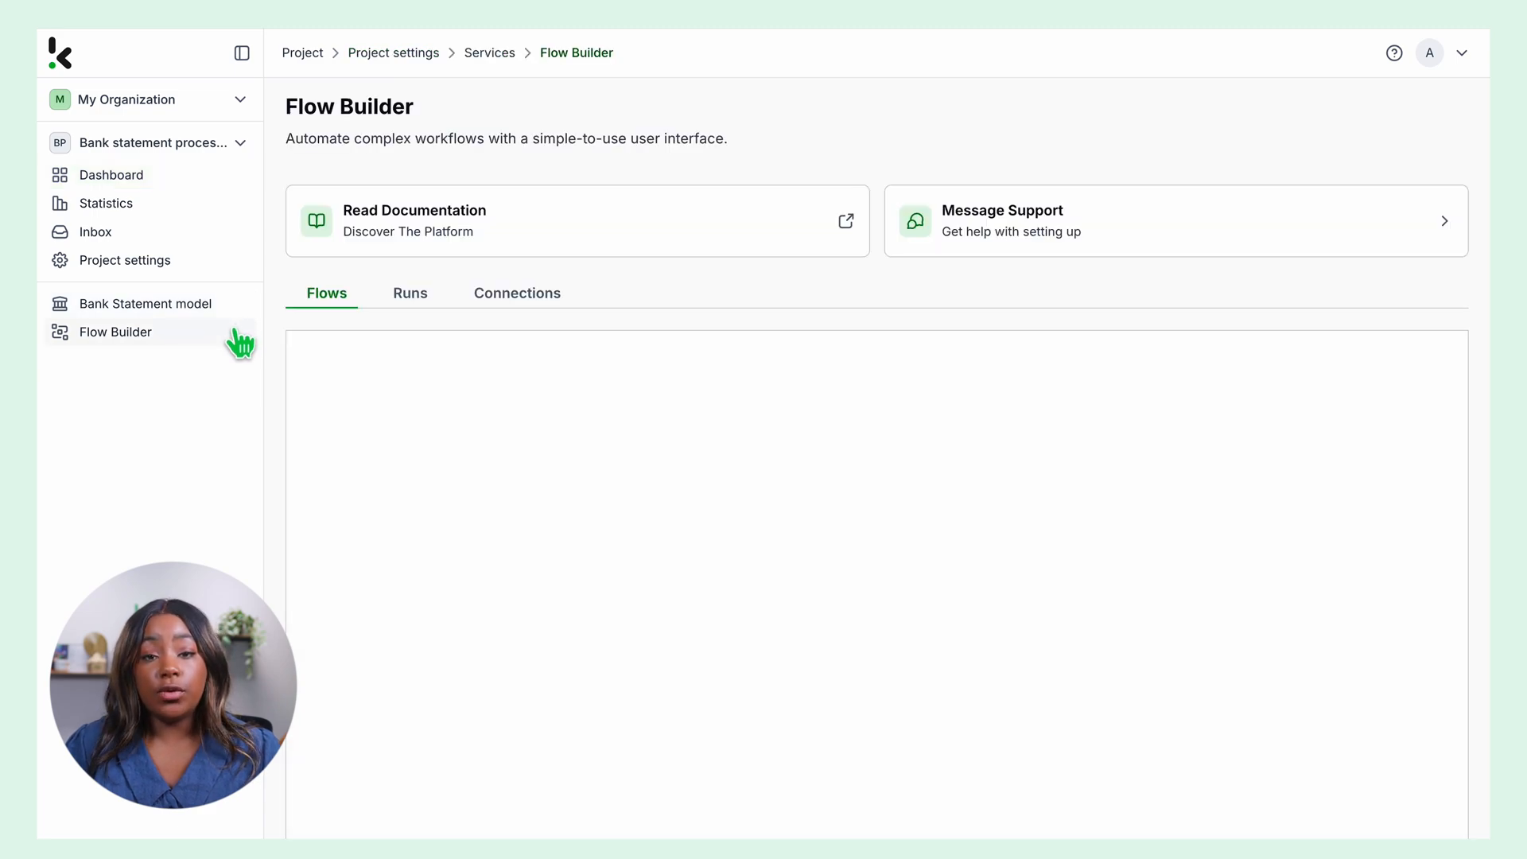
{"action": "left_click", "coordinate": [114, 331]}
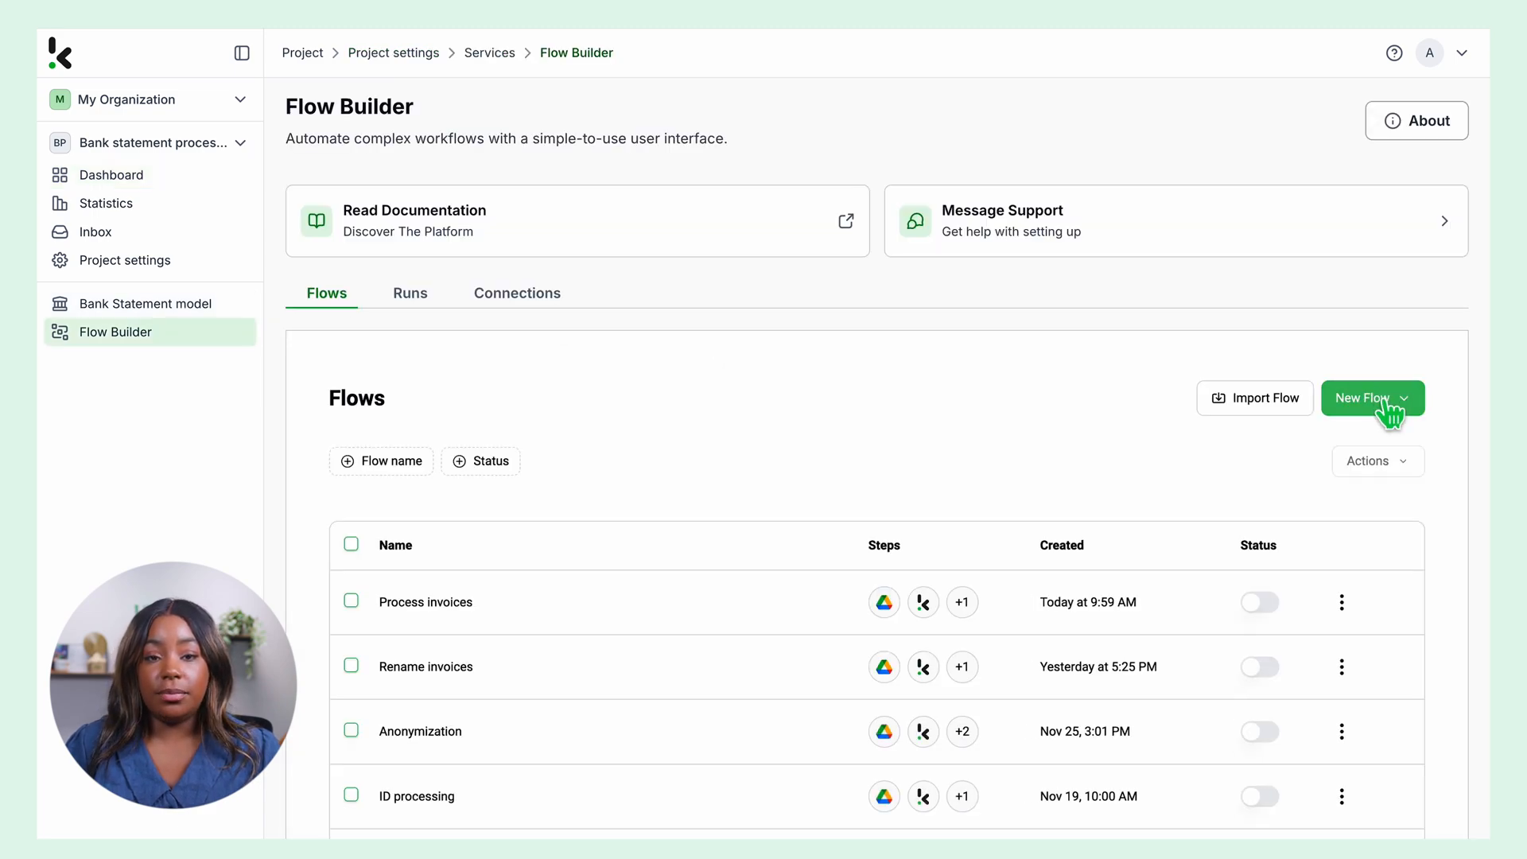
{"action": "left_click", "coordinate": [1363, 397]}
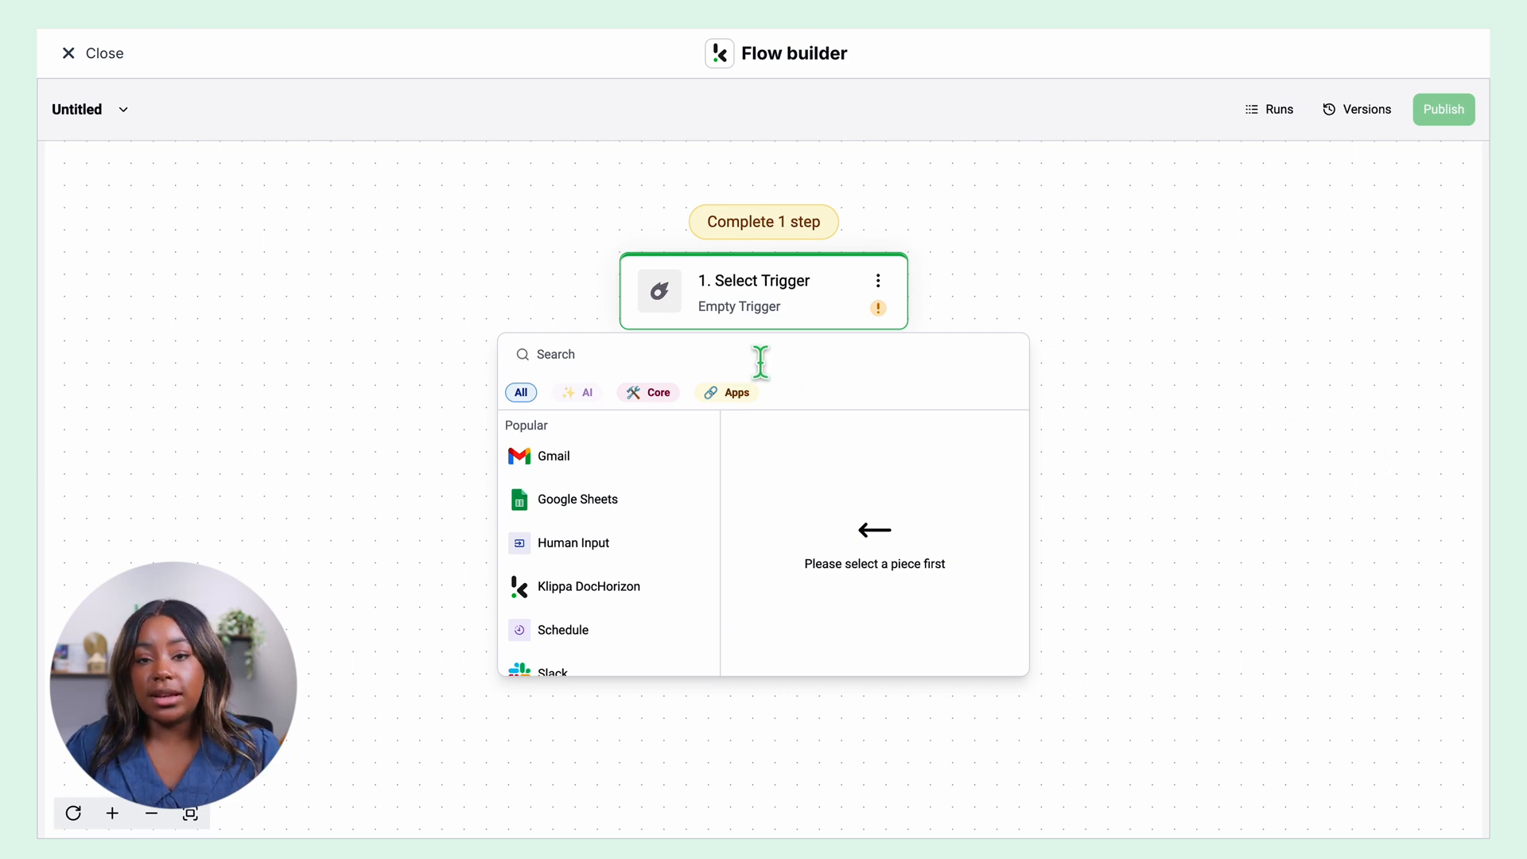
{"action": "mouse_move", "coordinate": [680, 370]}
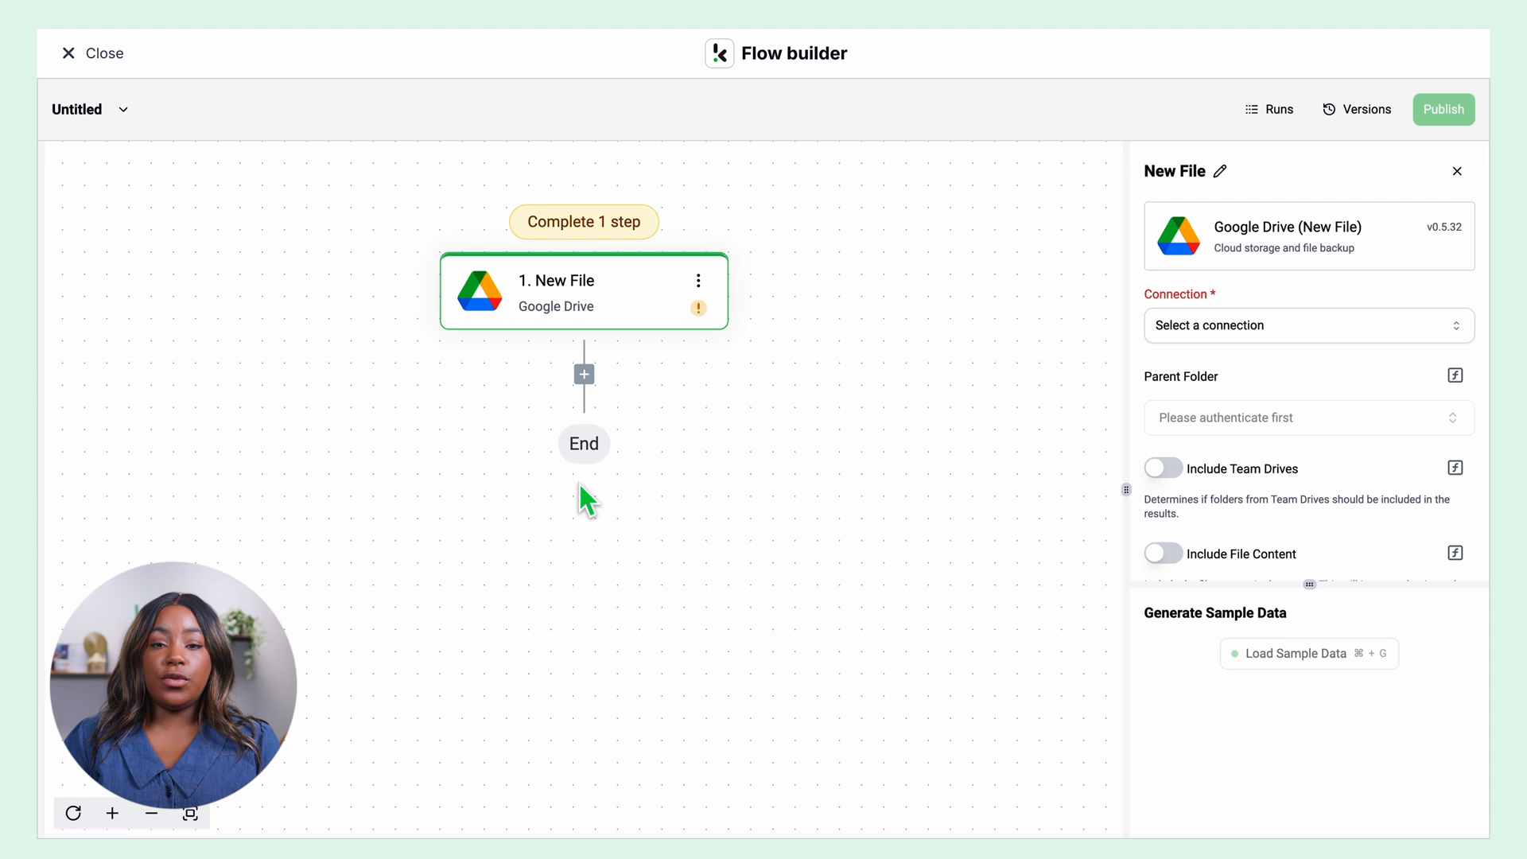
Step: Use the google-drive connection with the Input folder, include file content, and load sample data
{"action": "left_click", "coordinate": [1308, 325]}
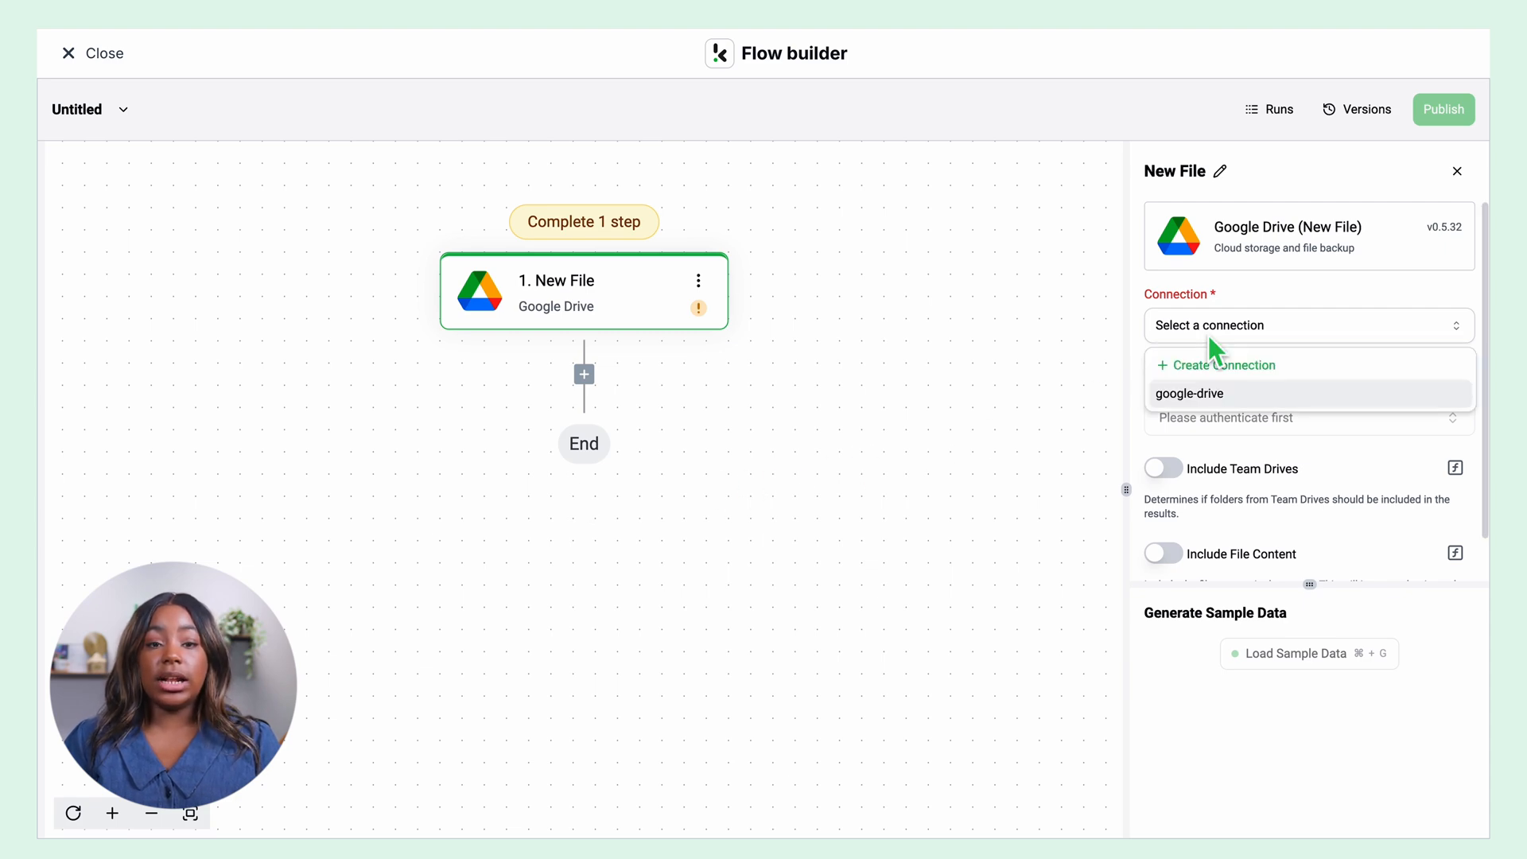
{"action": "left_click", "coordinate": [1189, 394]}
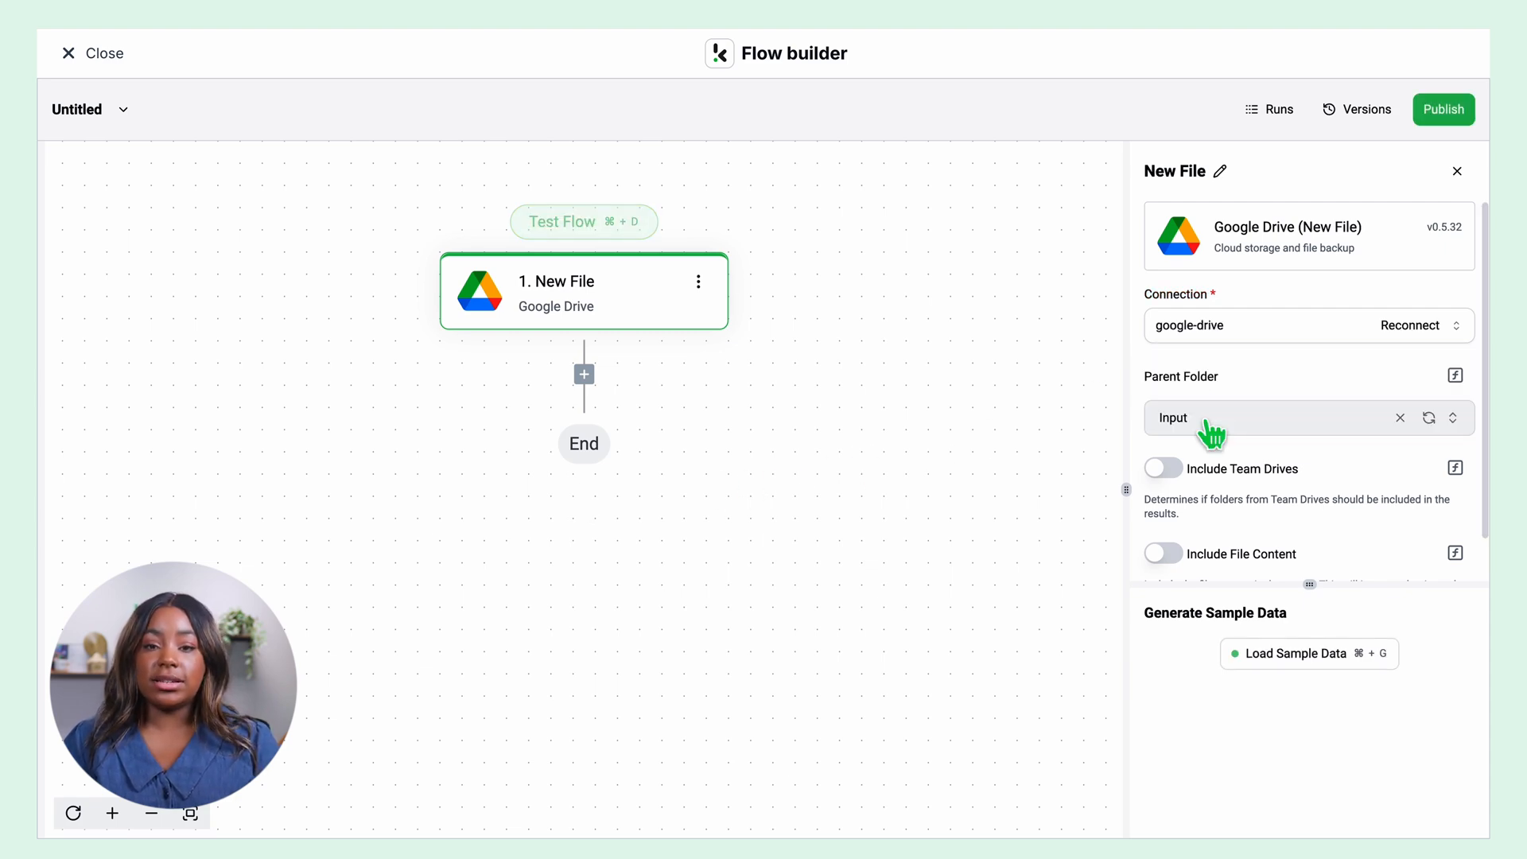
{"action": "scroll", "scroll_direction": "down", "scroll_amount": 3}
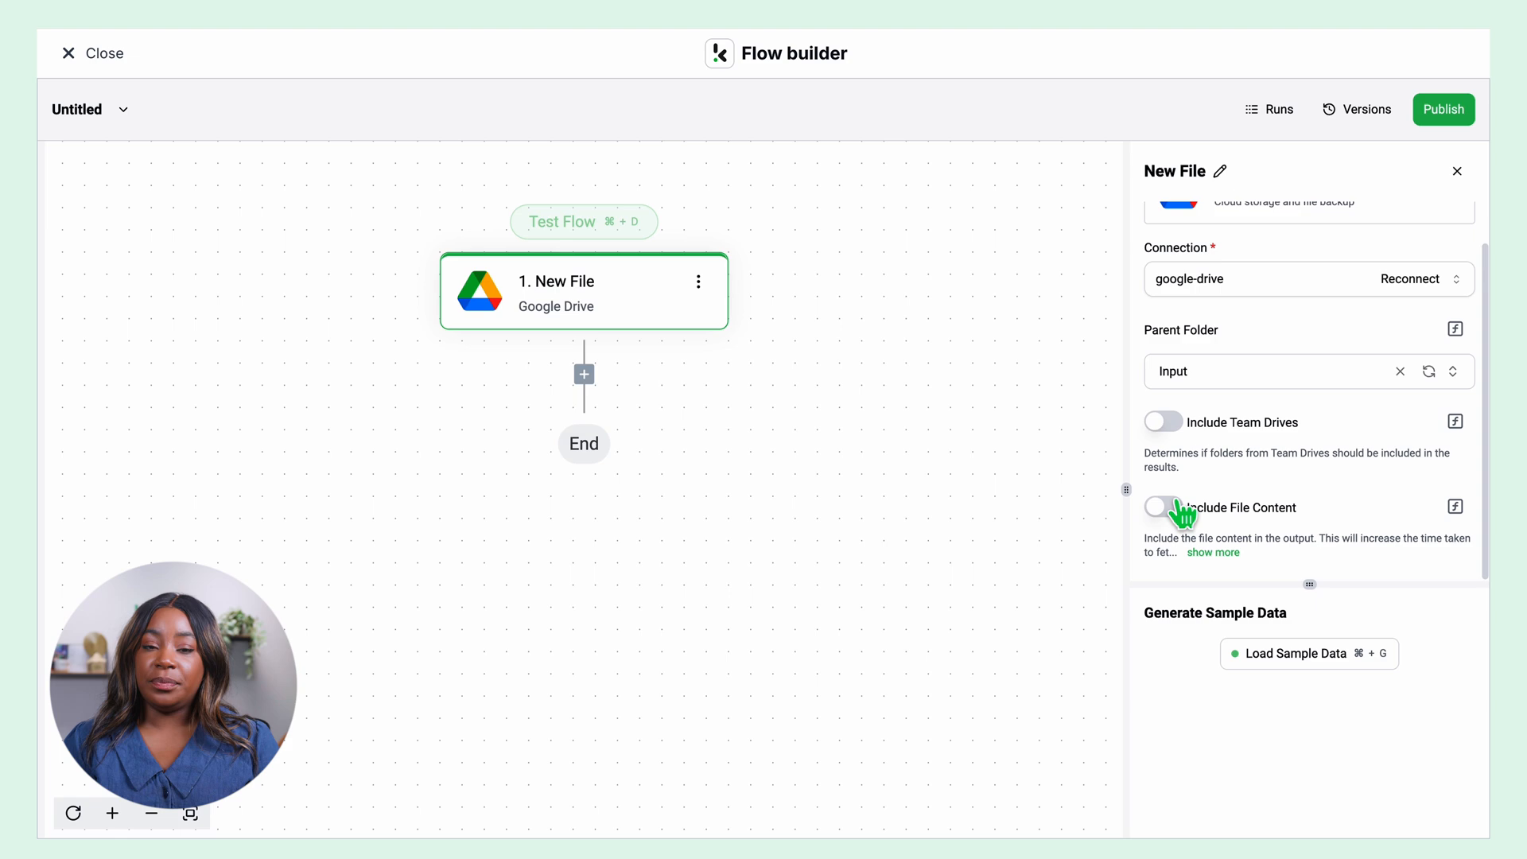
{"action": "left_click", "coordinate": [1162, 507]}
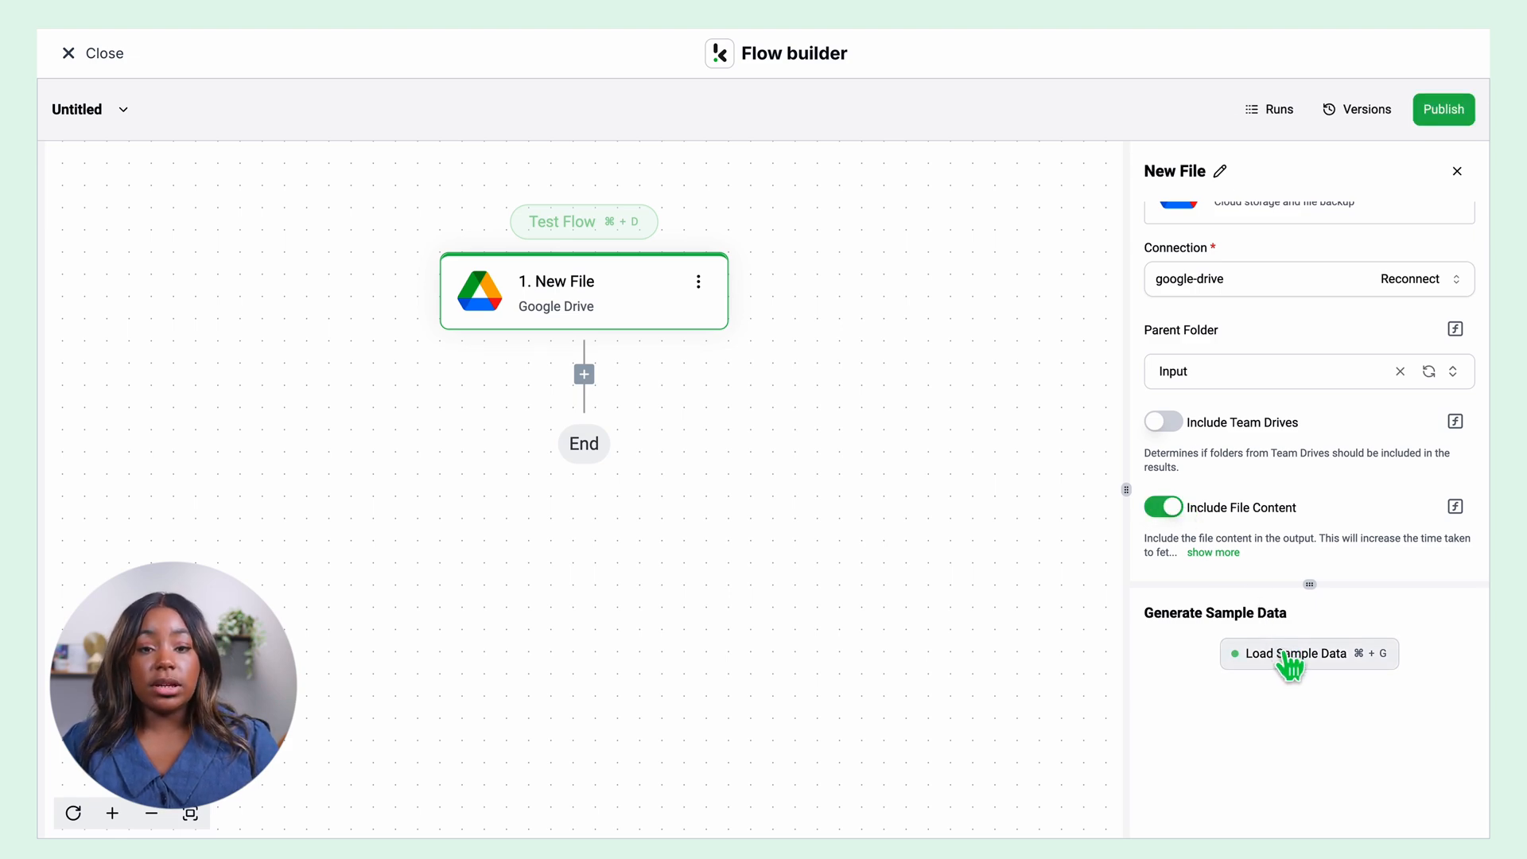
{"action": "left_click", "coordinate": [1297, 654]}
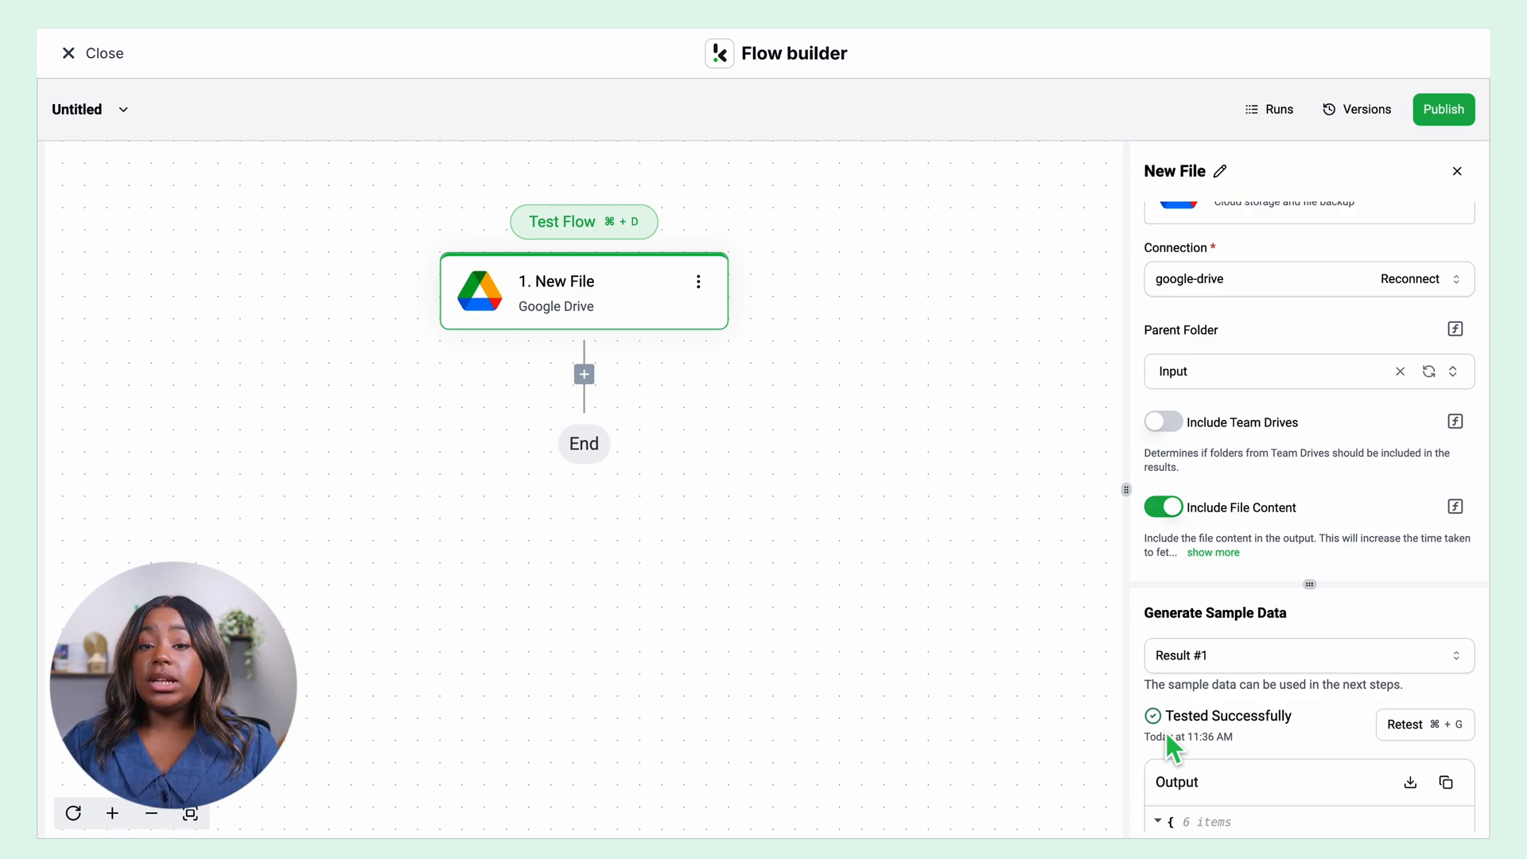
{"action": "mouse_move", "coordinate": [583, 373]}
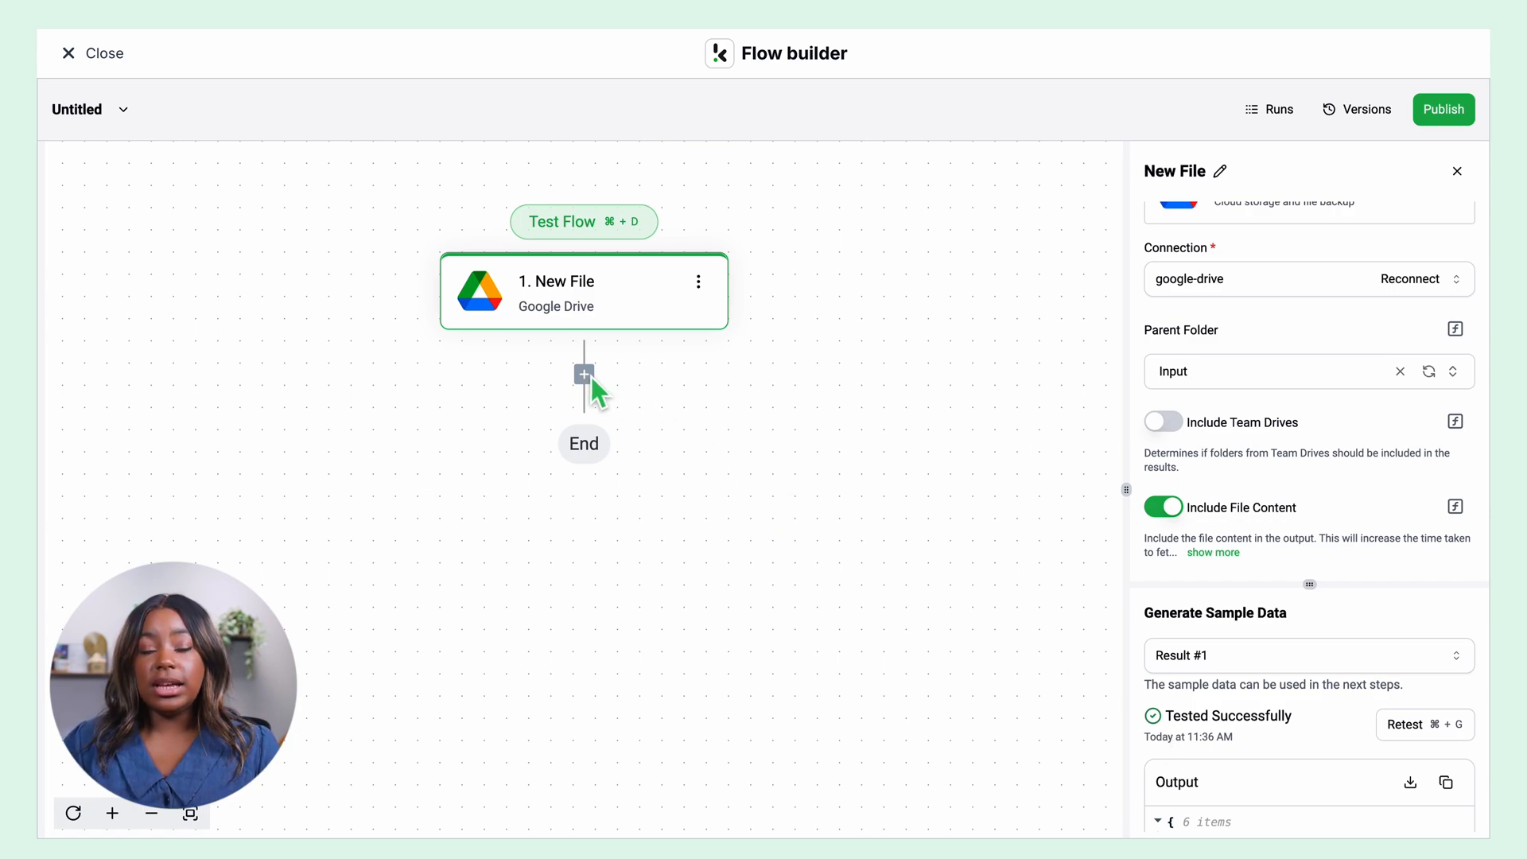
Step: Add a Document Capture: Bank Statement step after the trigger, found by searching 'Klippa'
{"action": "left_click", "coordinate": [583, 373]}
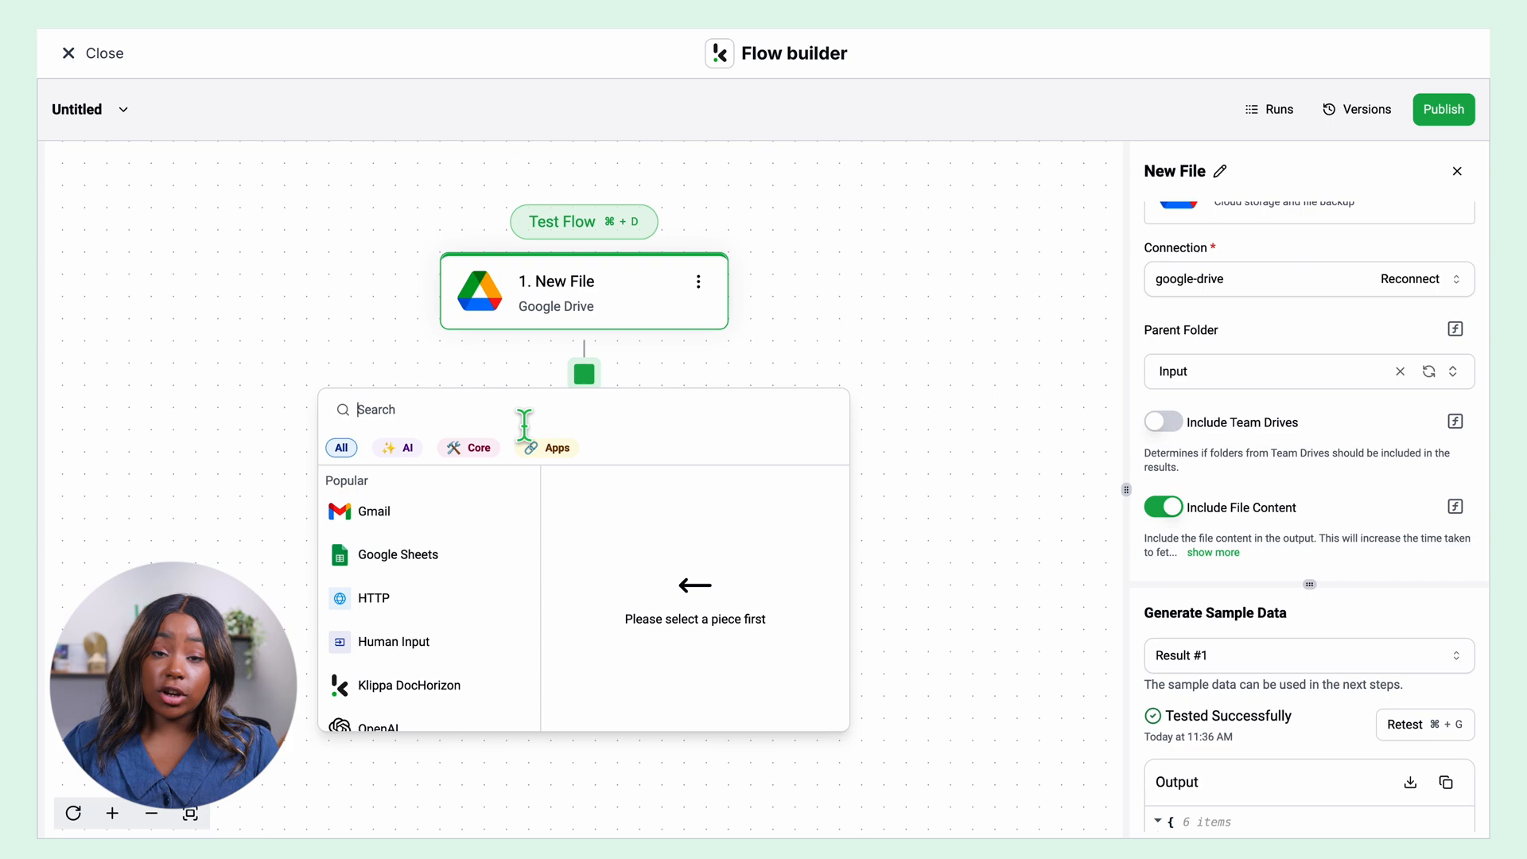
{"action": "type", "text": "Klippa"}
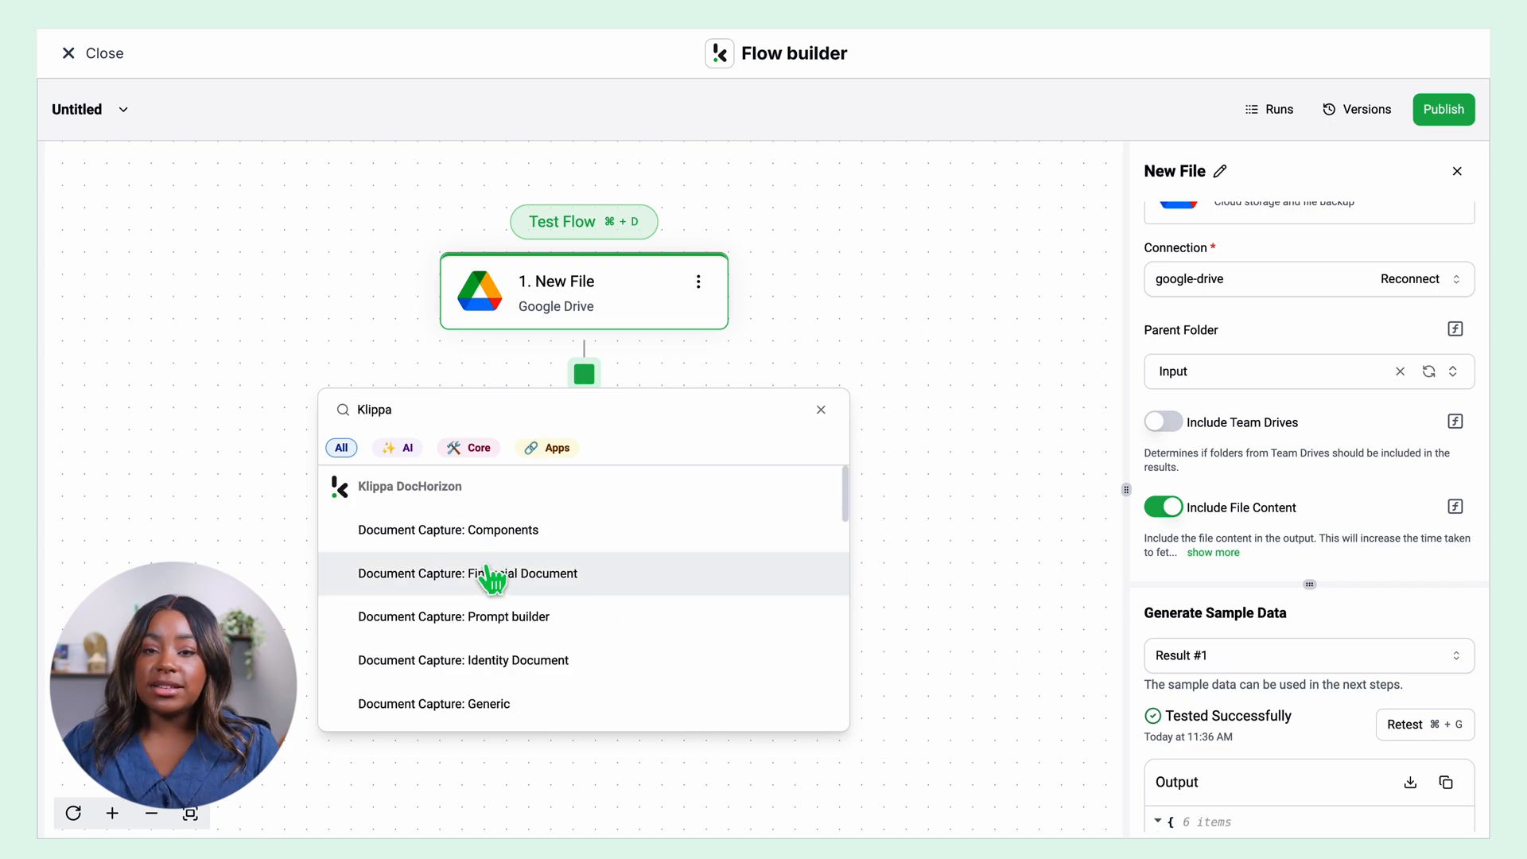
{"action": "scroll", "scroll_direction": "down", "scroll_amount": 3}
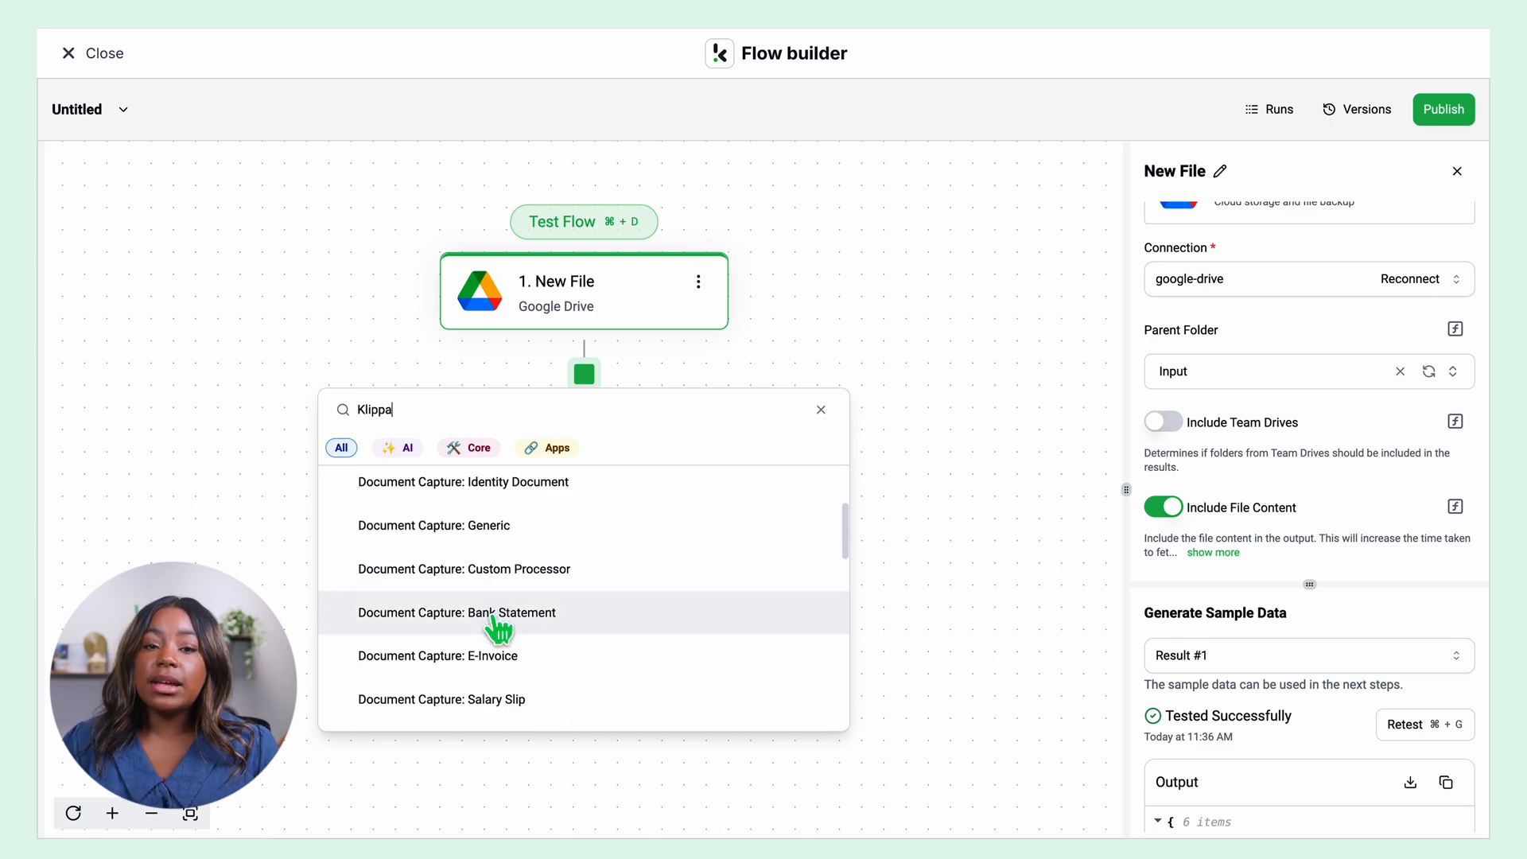
{"action": "left_click", "coordinate": [455, 612]}
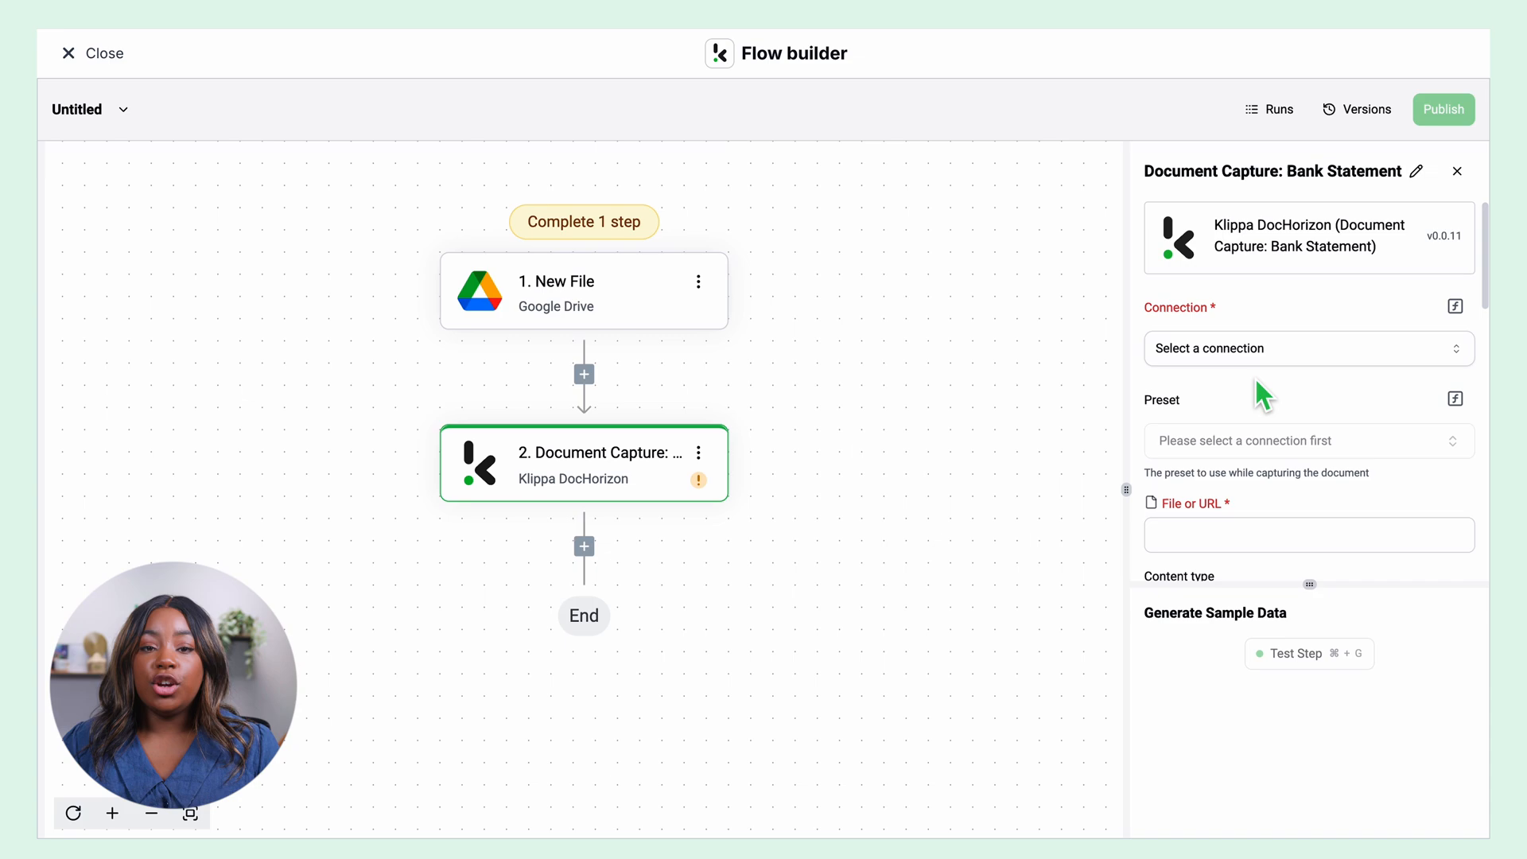
Step: Give the capture step the Default DocHorizon Platform connection and close the flow
{"action": "left_click", "coordinate": [1308, 348]}
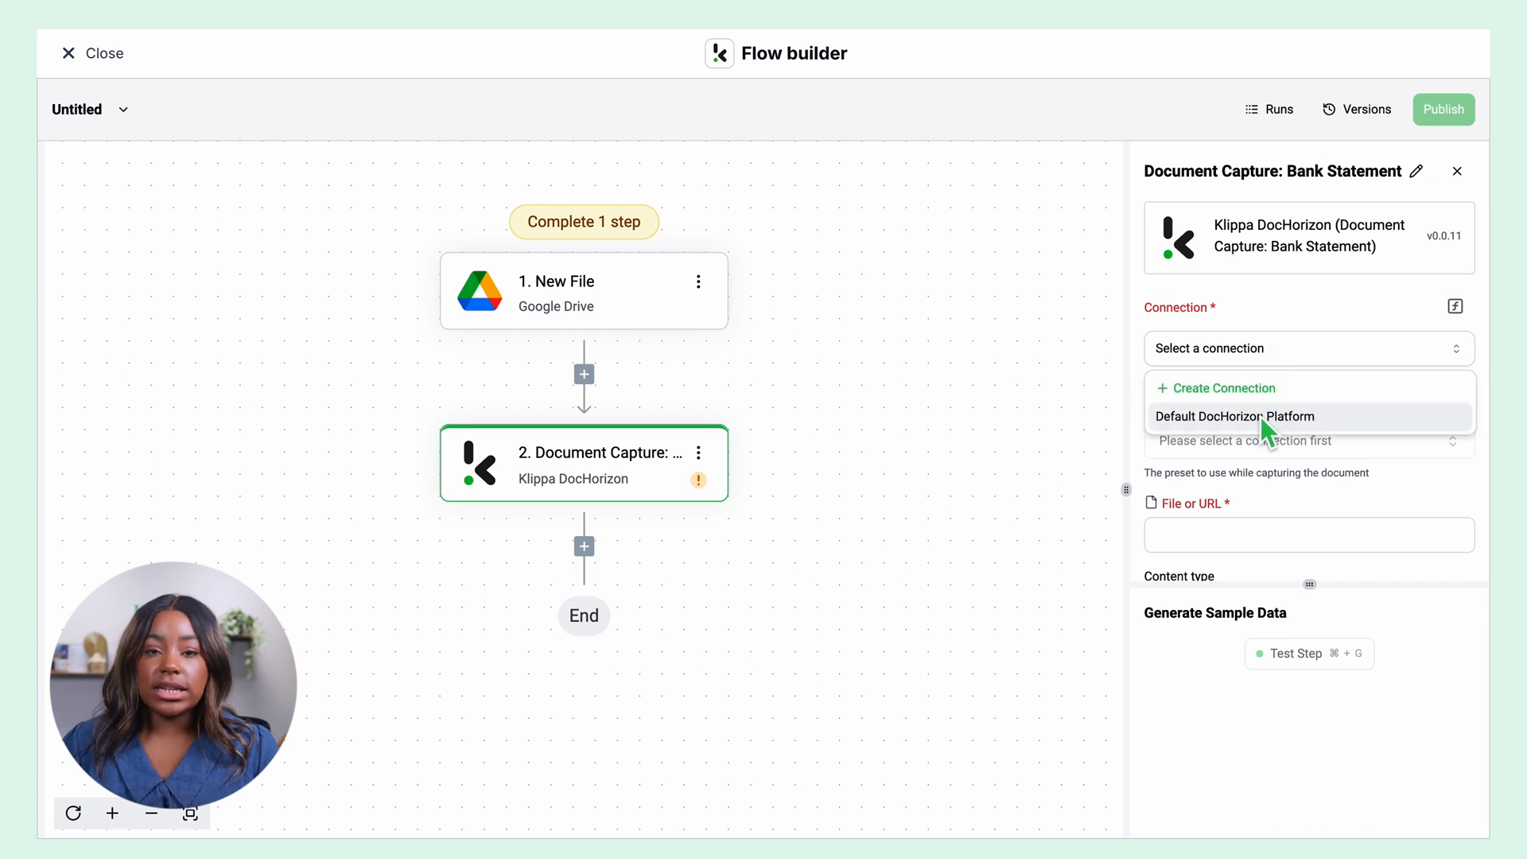
{"action": "left_click", "coordinate": [1235, 417]}
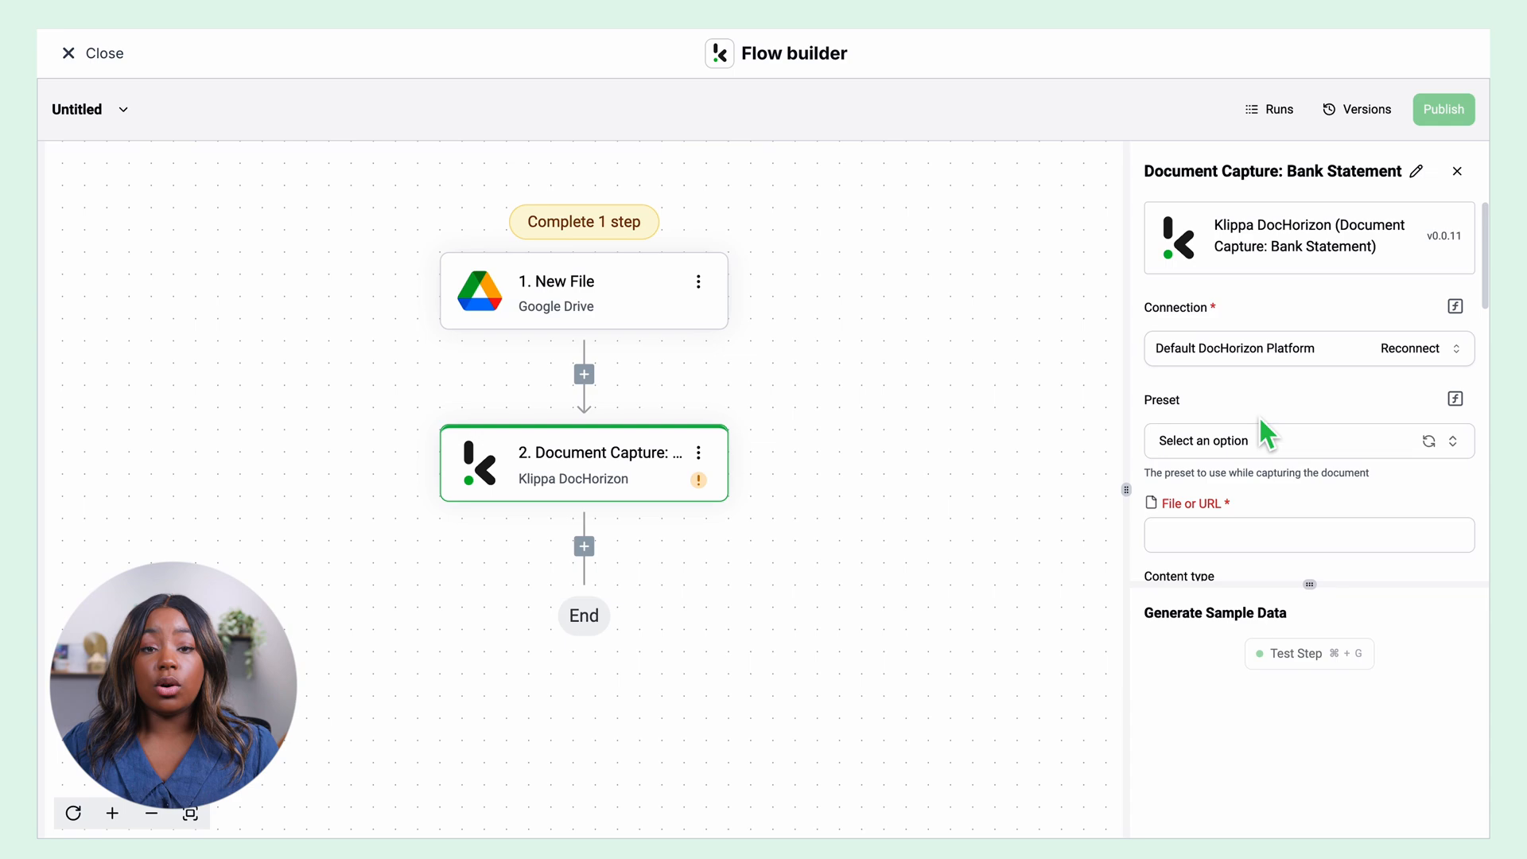
{"action": "mouse_move", "coordinate": [93, 52]}
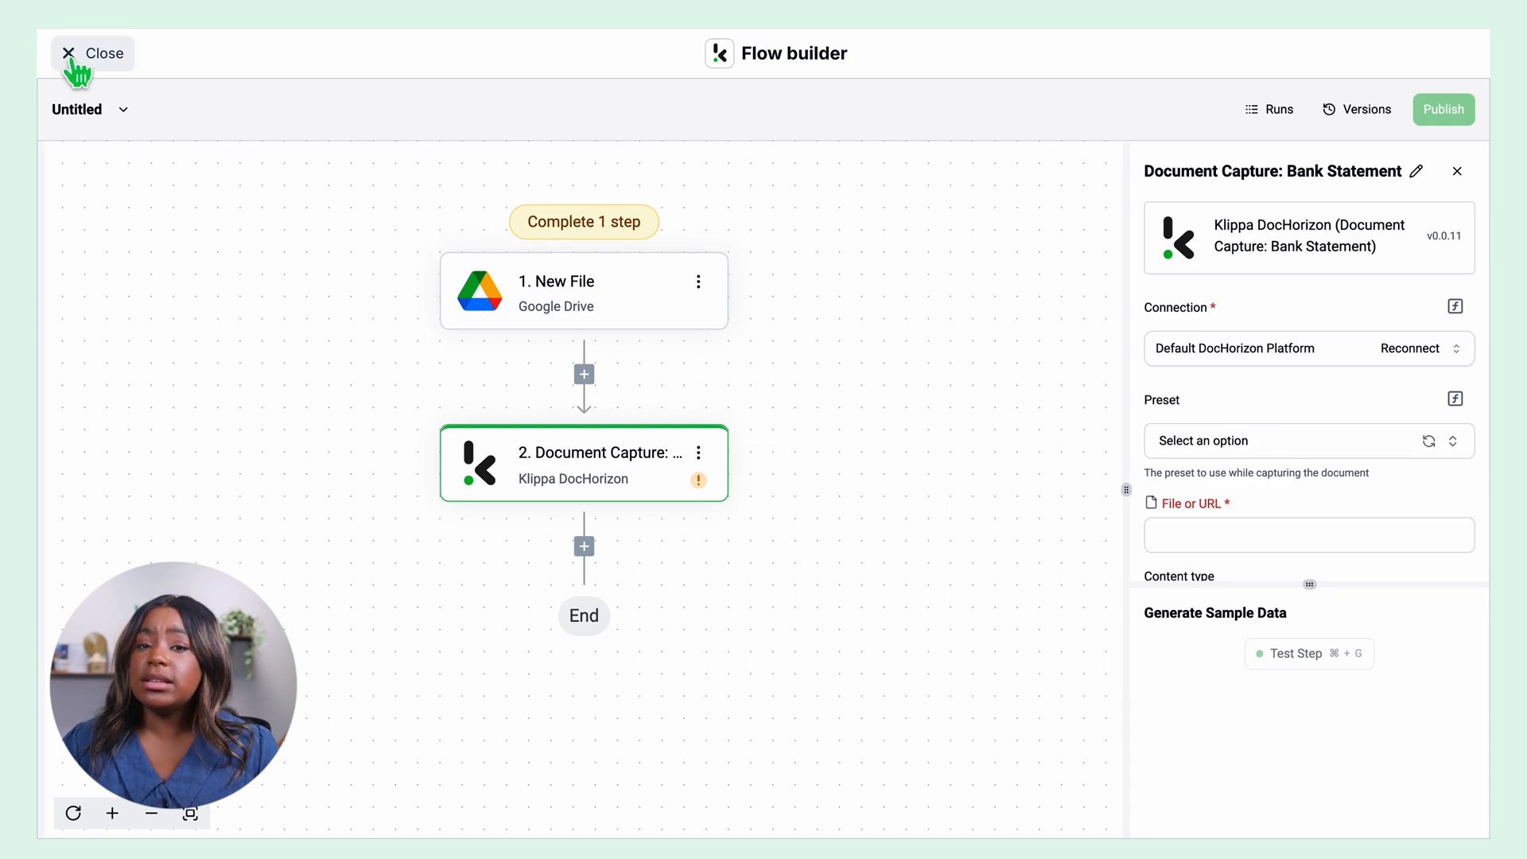
{"action": "left_click", "coordinate": [94, 53]}
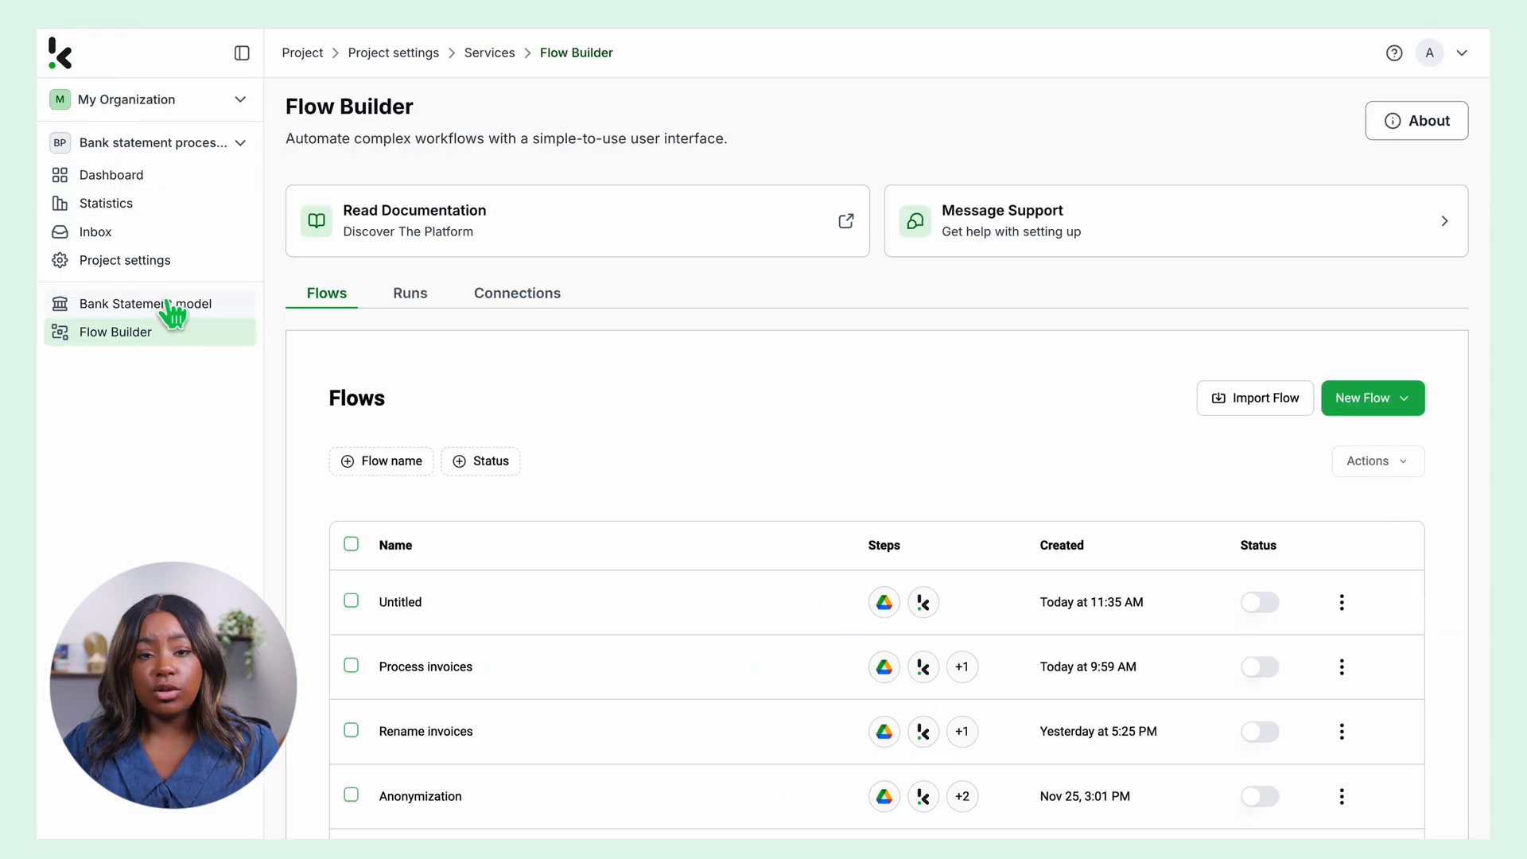
{"action": "left_click", "coordinate": [144, 303]}
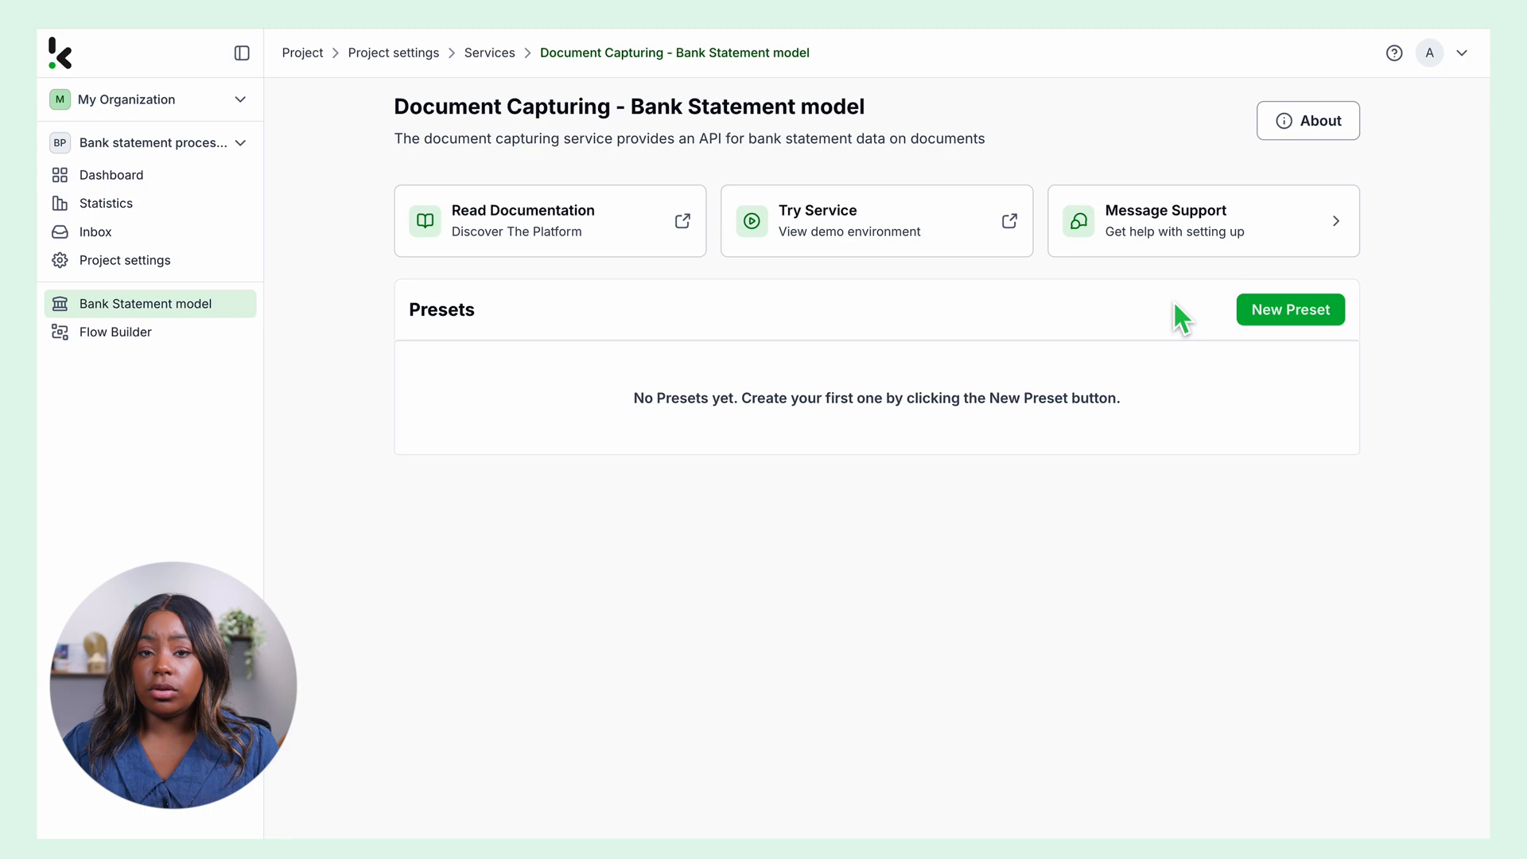
Step: Create and save a preset named 'Bank statement processing' with no components
{"action": "left_click", "coordinate": [1290, 309]}
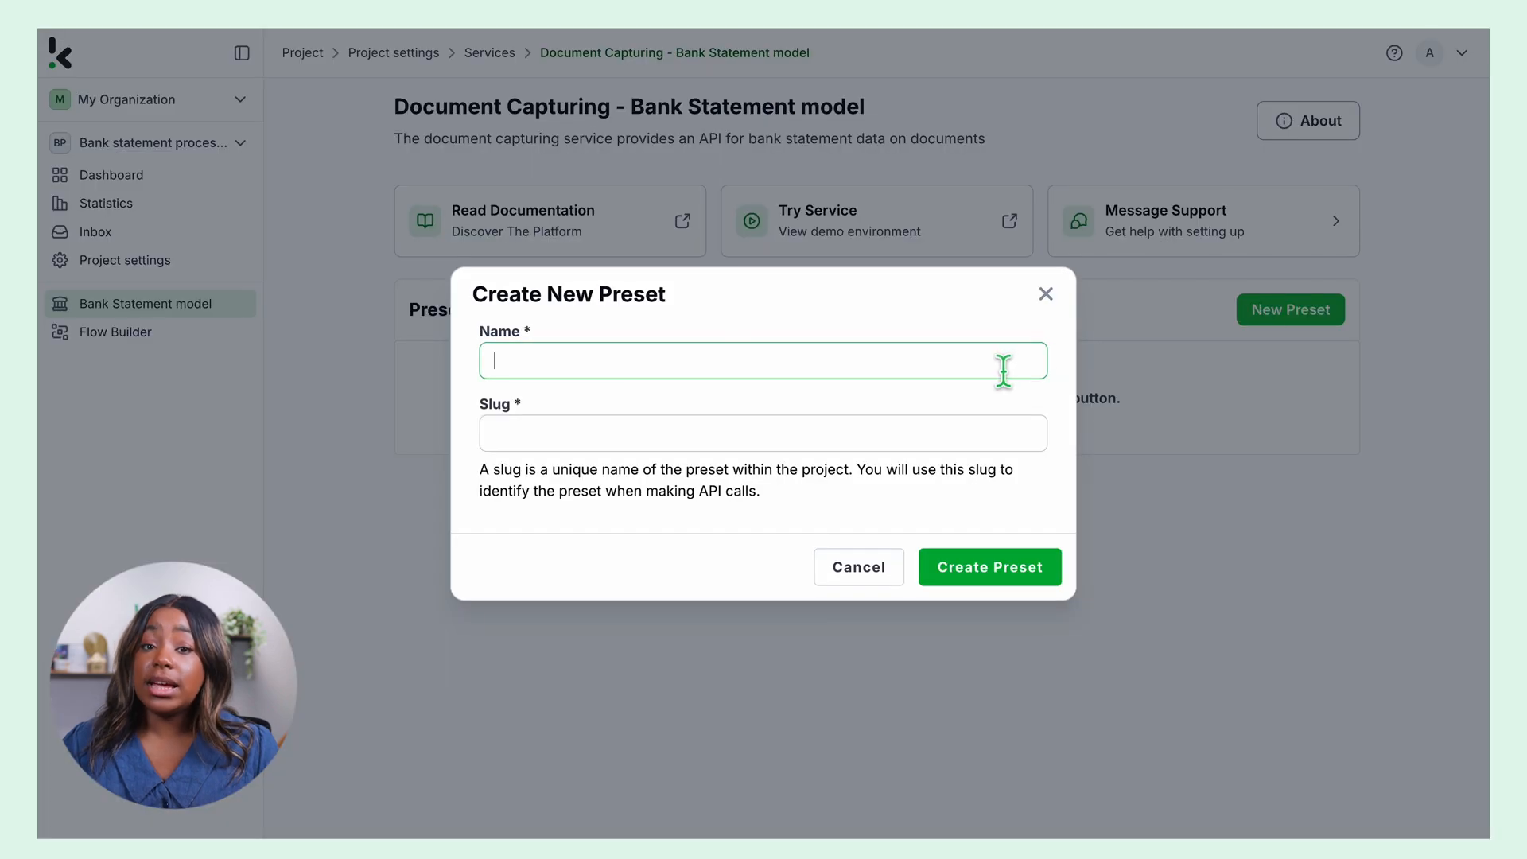
{"action": "type", "text": "Bank state"}
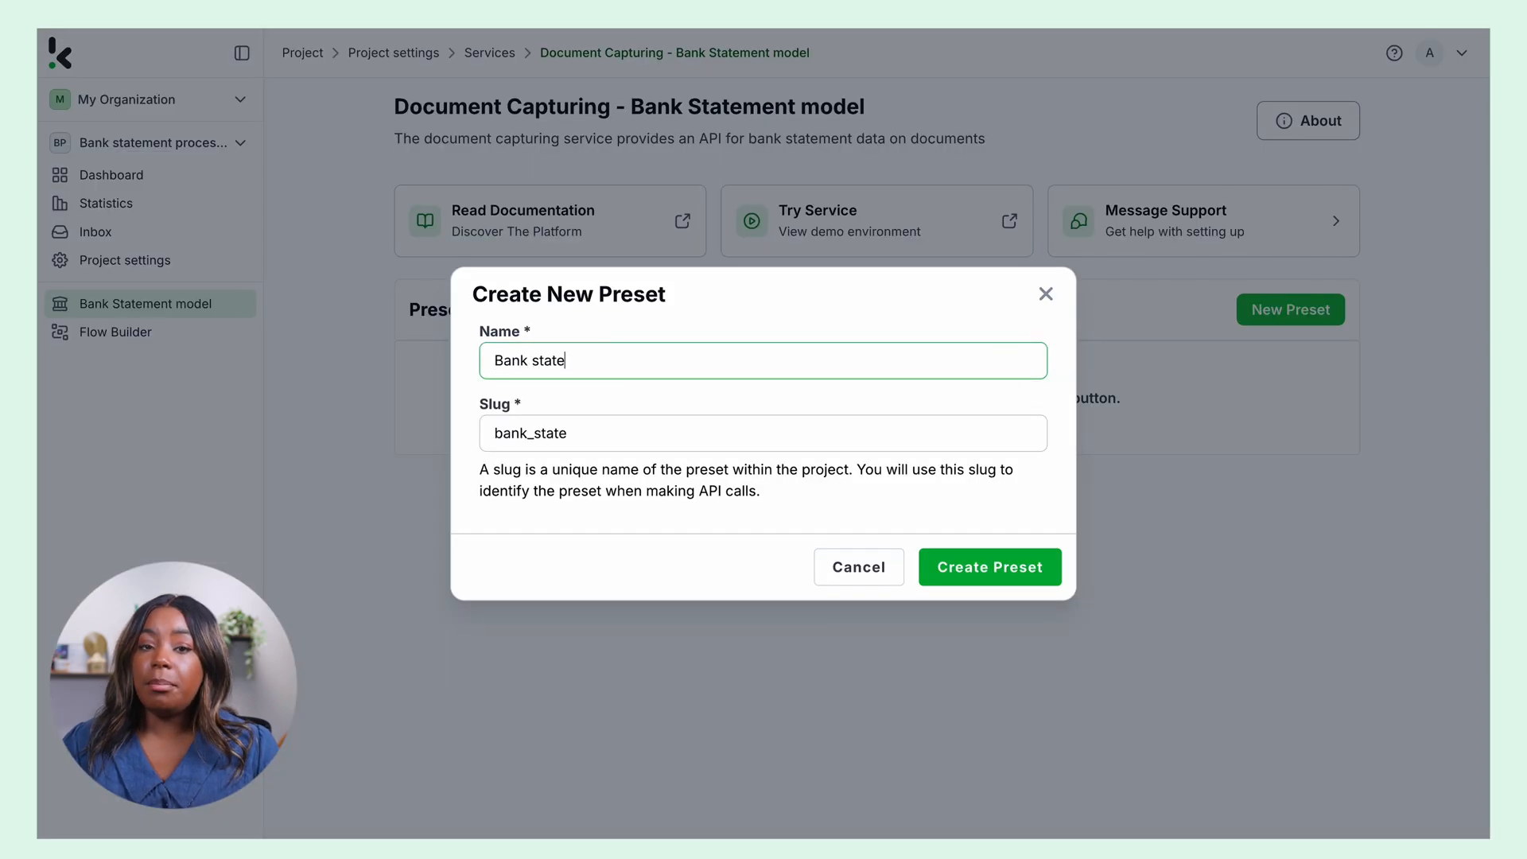
{"action": "type", "text": "ment process"}
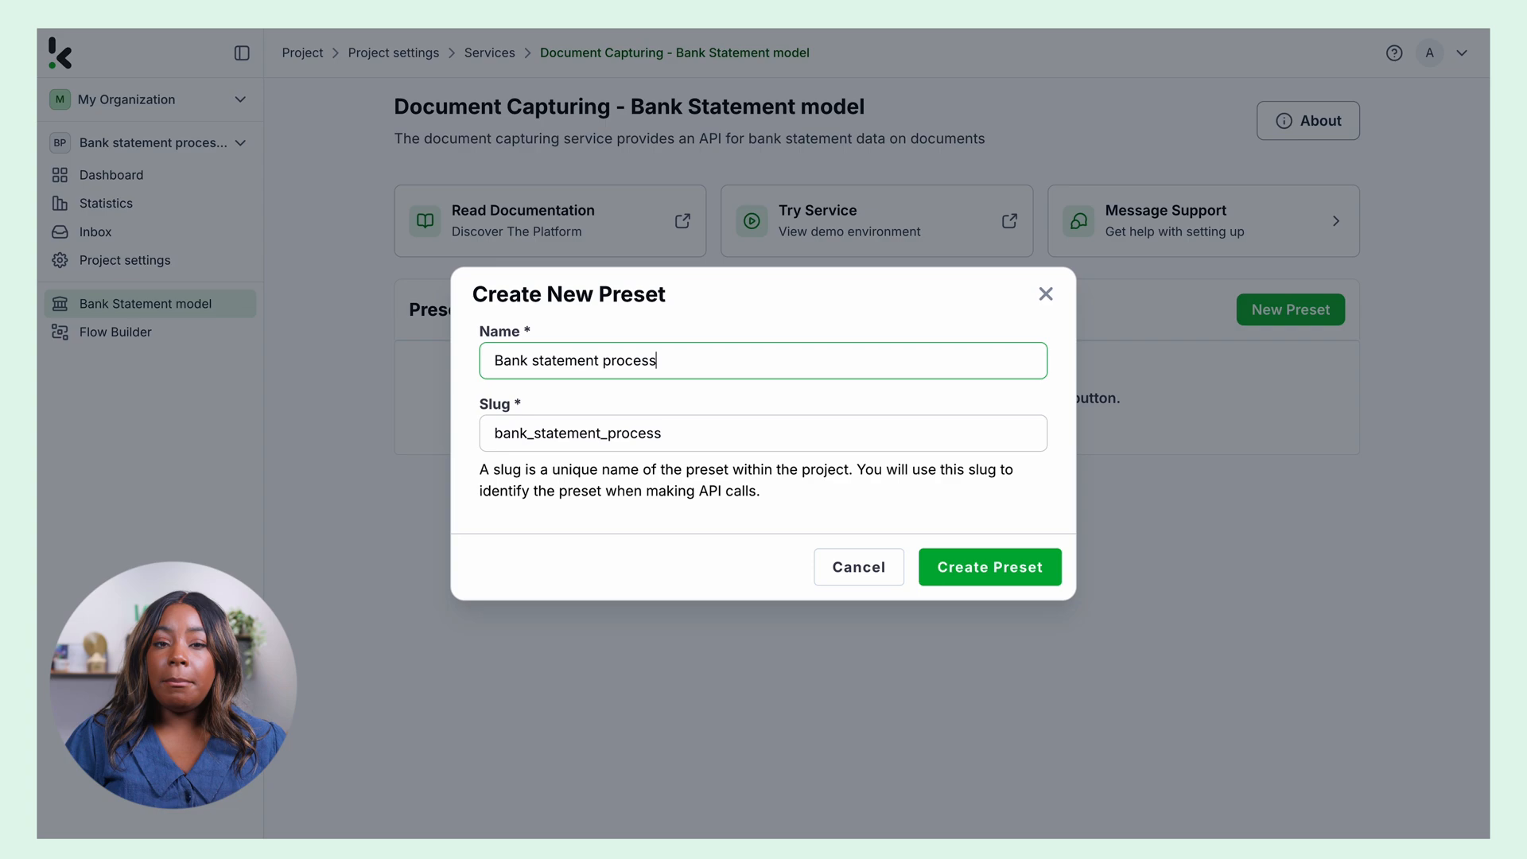
{"action": "type", "text": "ing"}
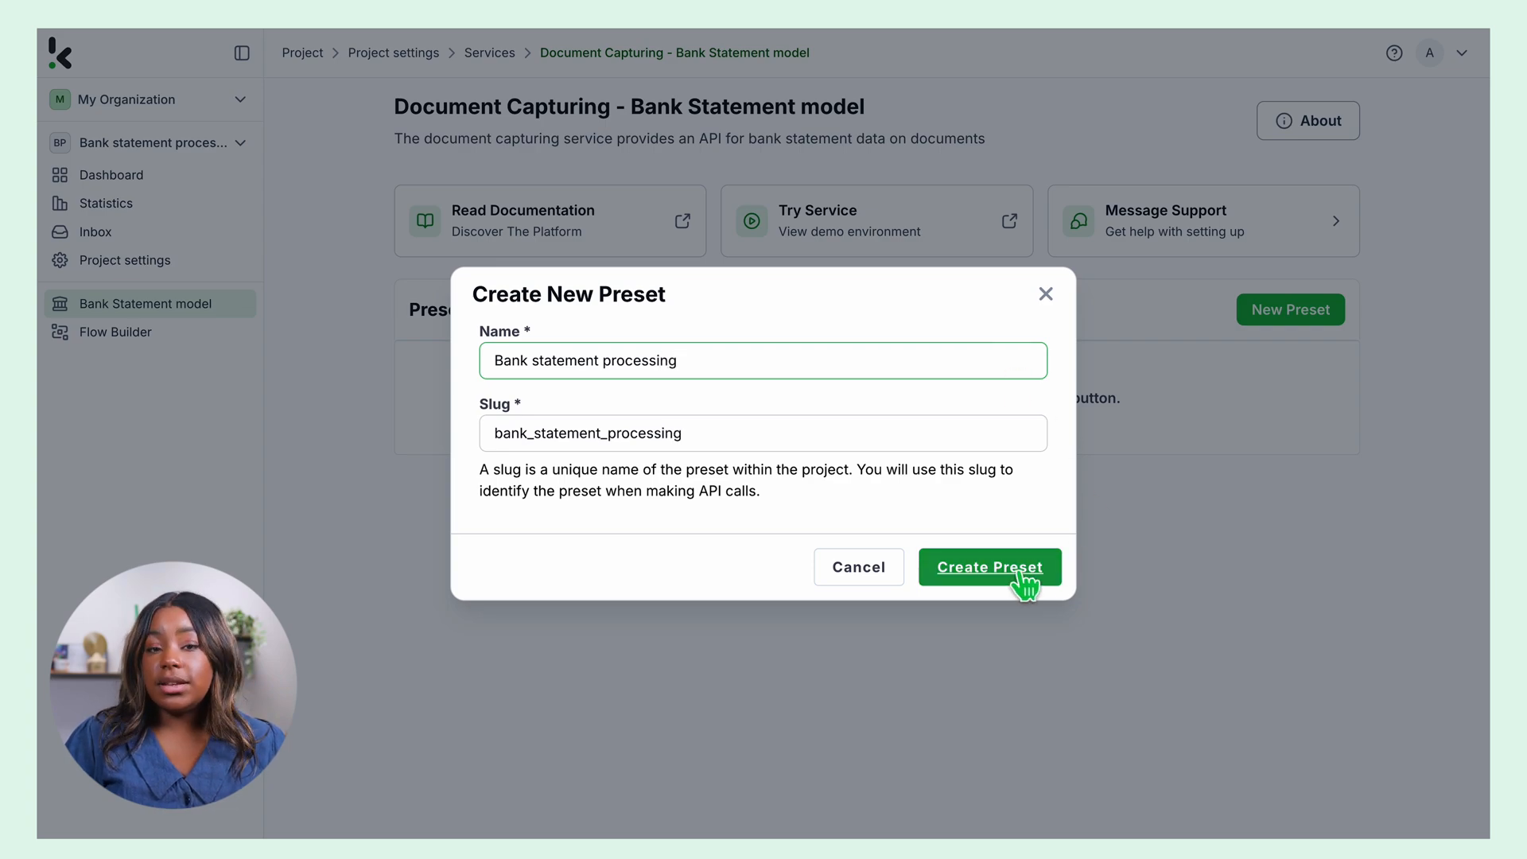
{"action": "left_click", "coordinate": [989, 567]}
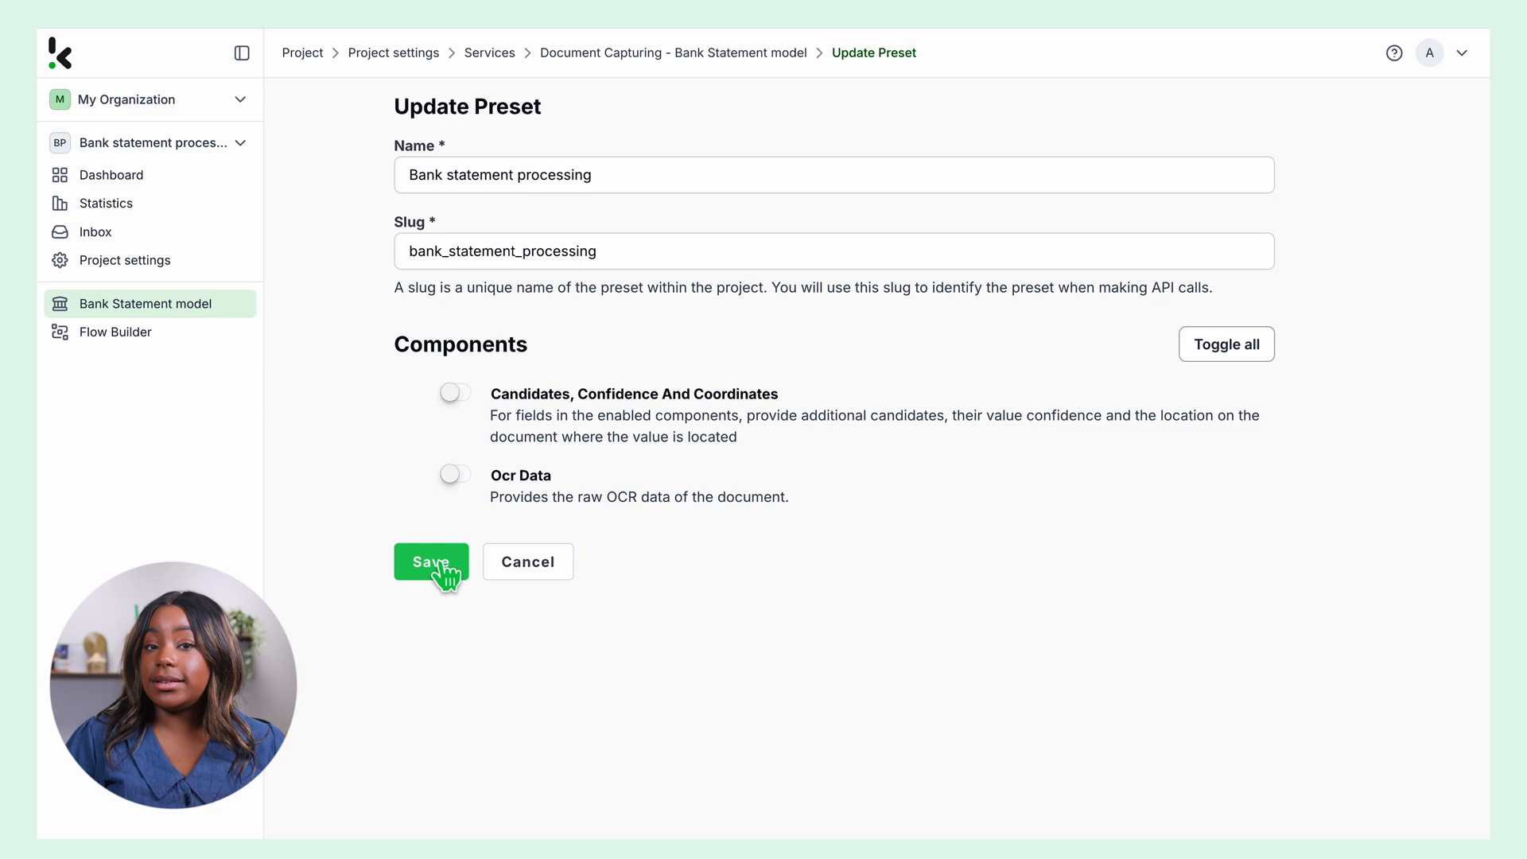
{"action": "left_click", "coordinate": [430, 561]}
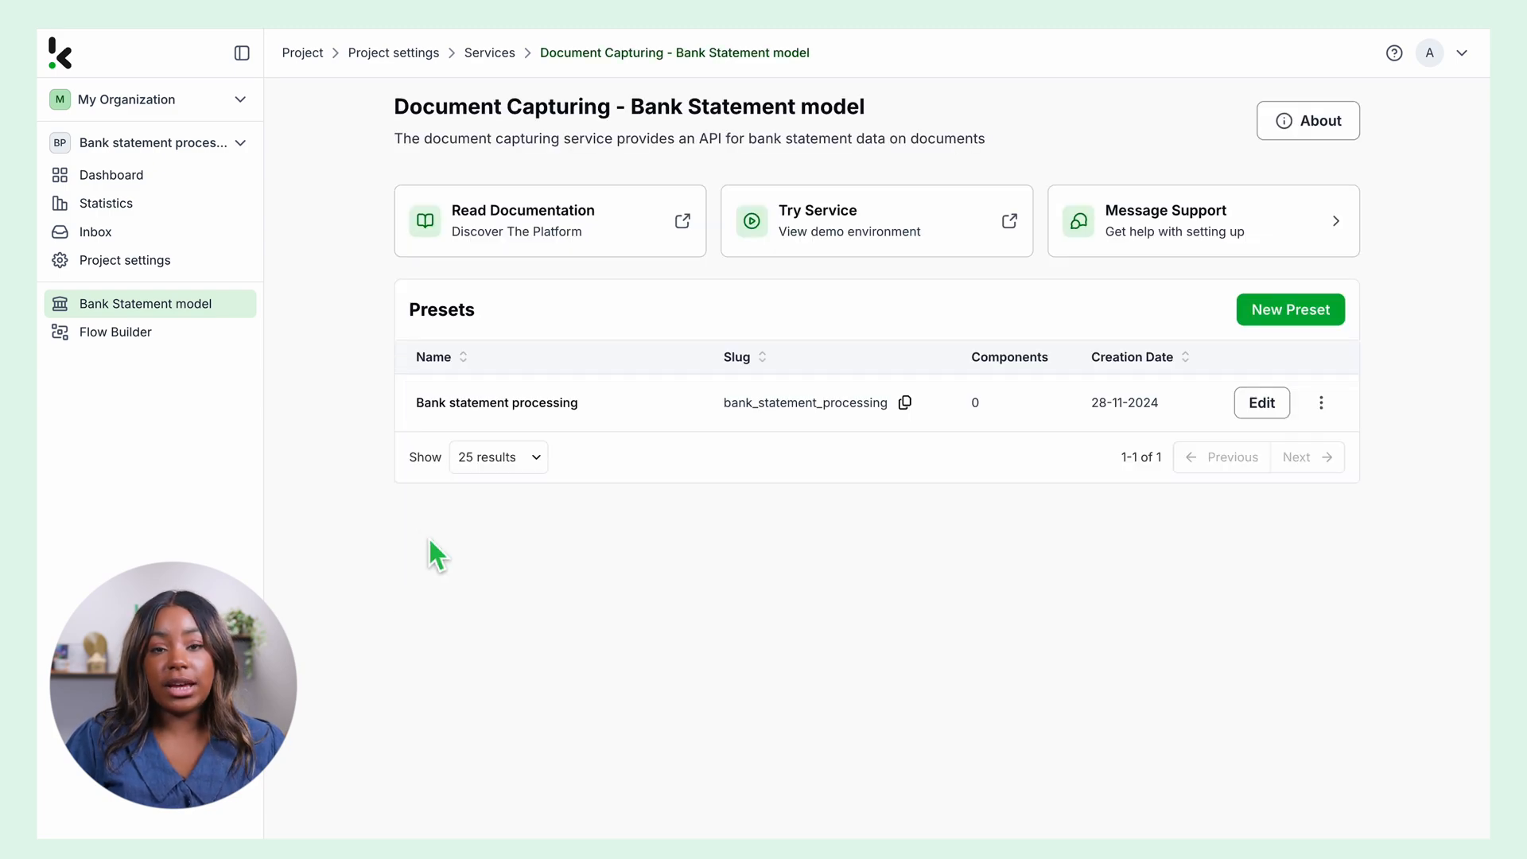
Step: In the Bank statement processing flow, select the Bank statement processing preset and New File content
{"action": "left_click", "coordinate": [114, 331]}
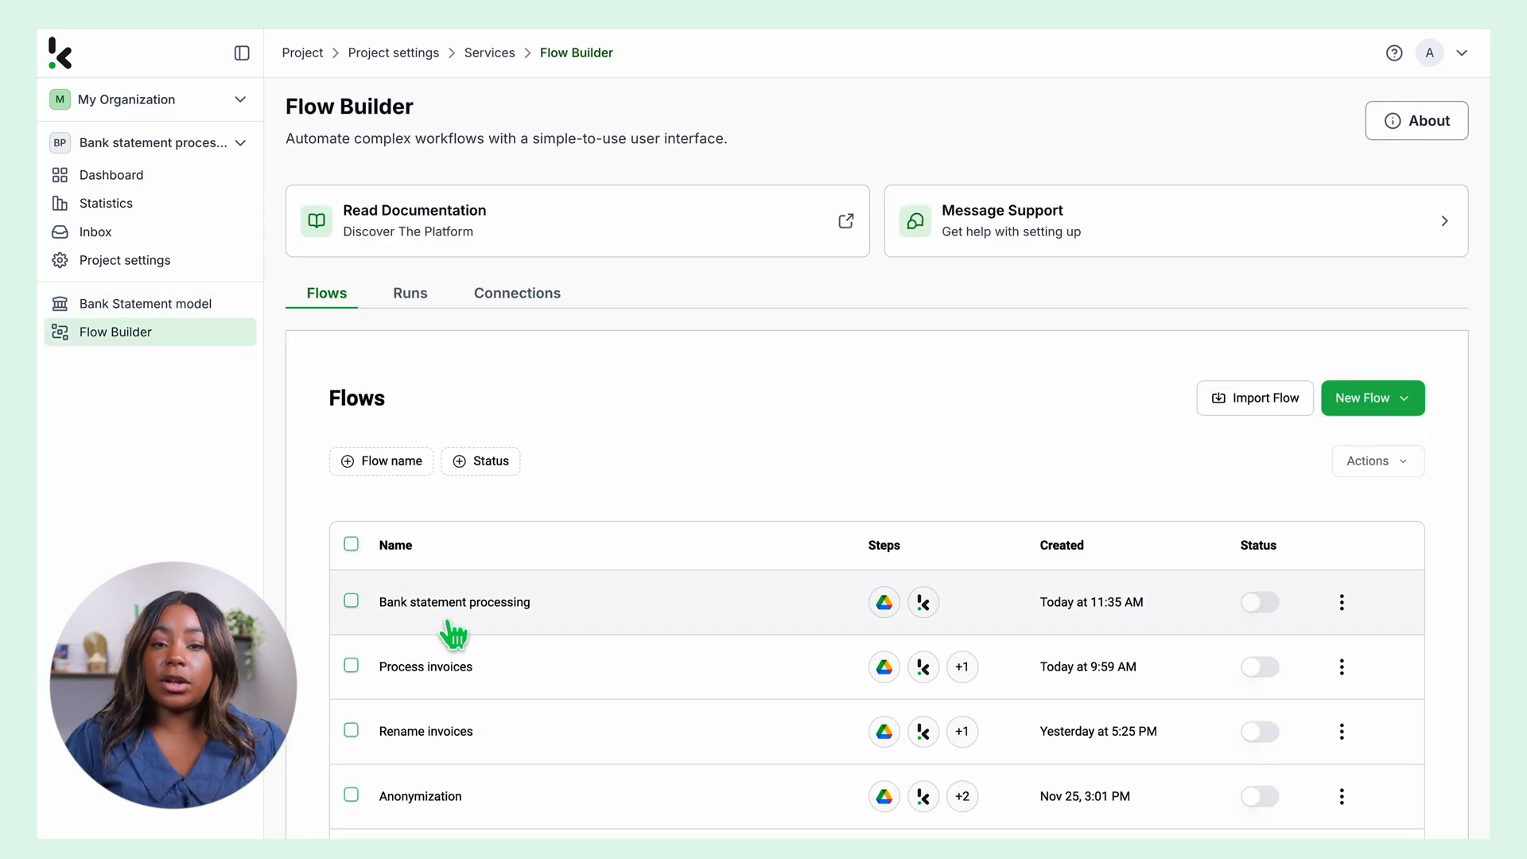
{"action": "left_click", "coordinate": [453, 601]}
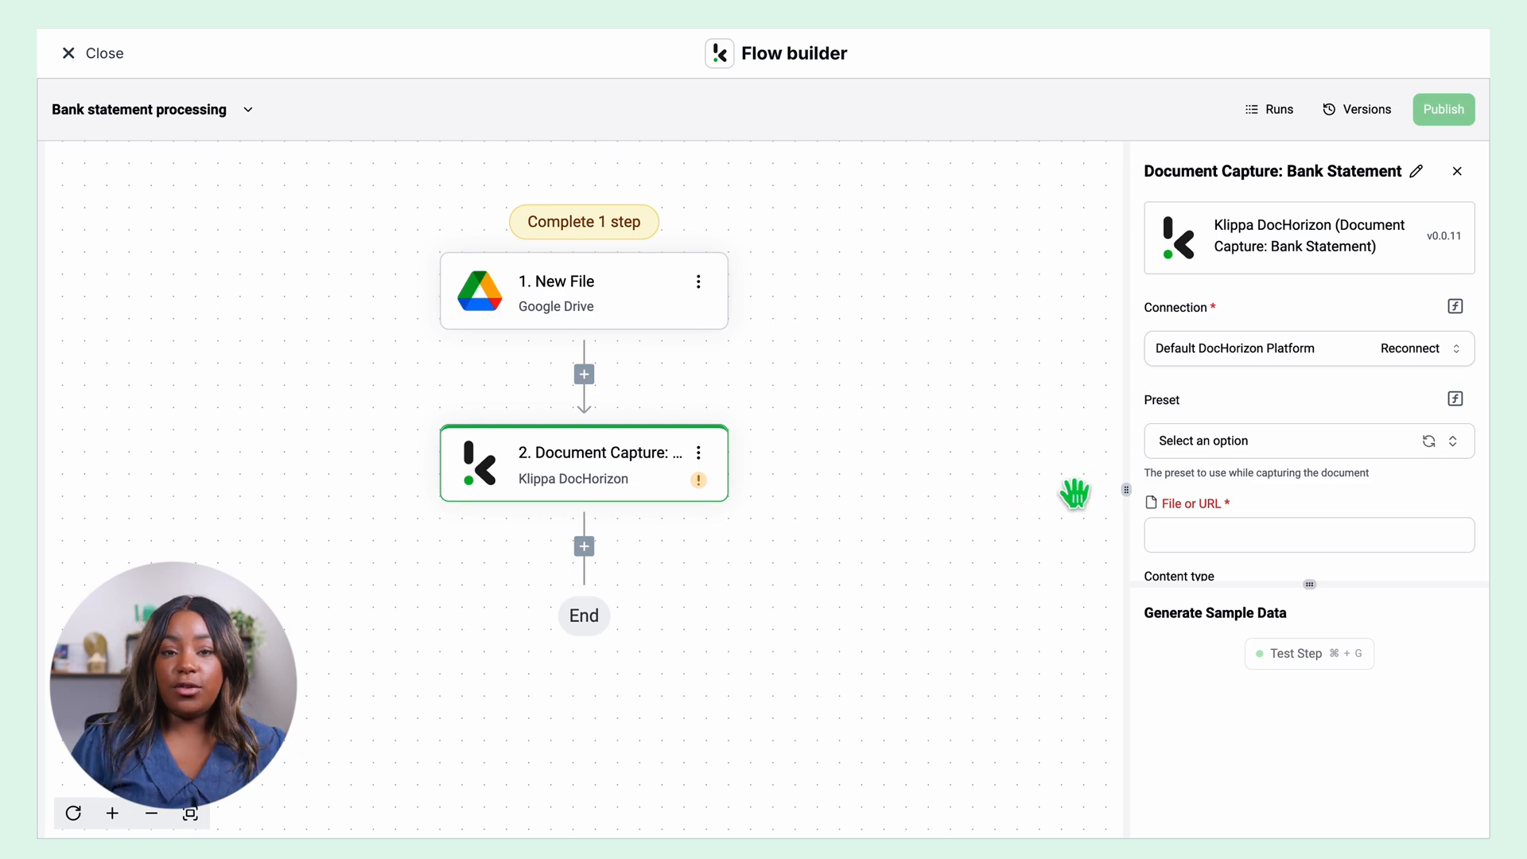
{"action": "left_click", "coordinate": [1302, 440]}
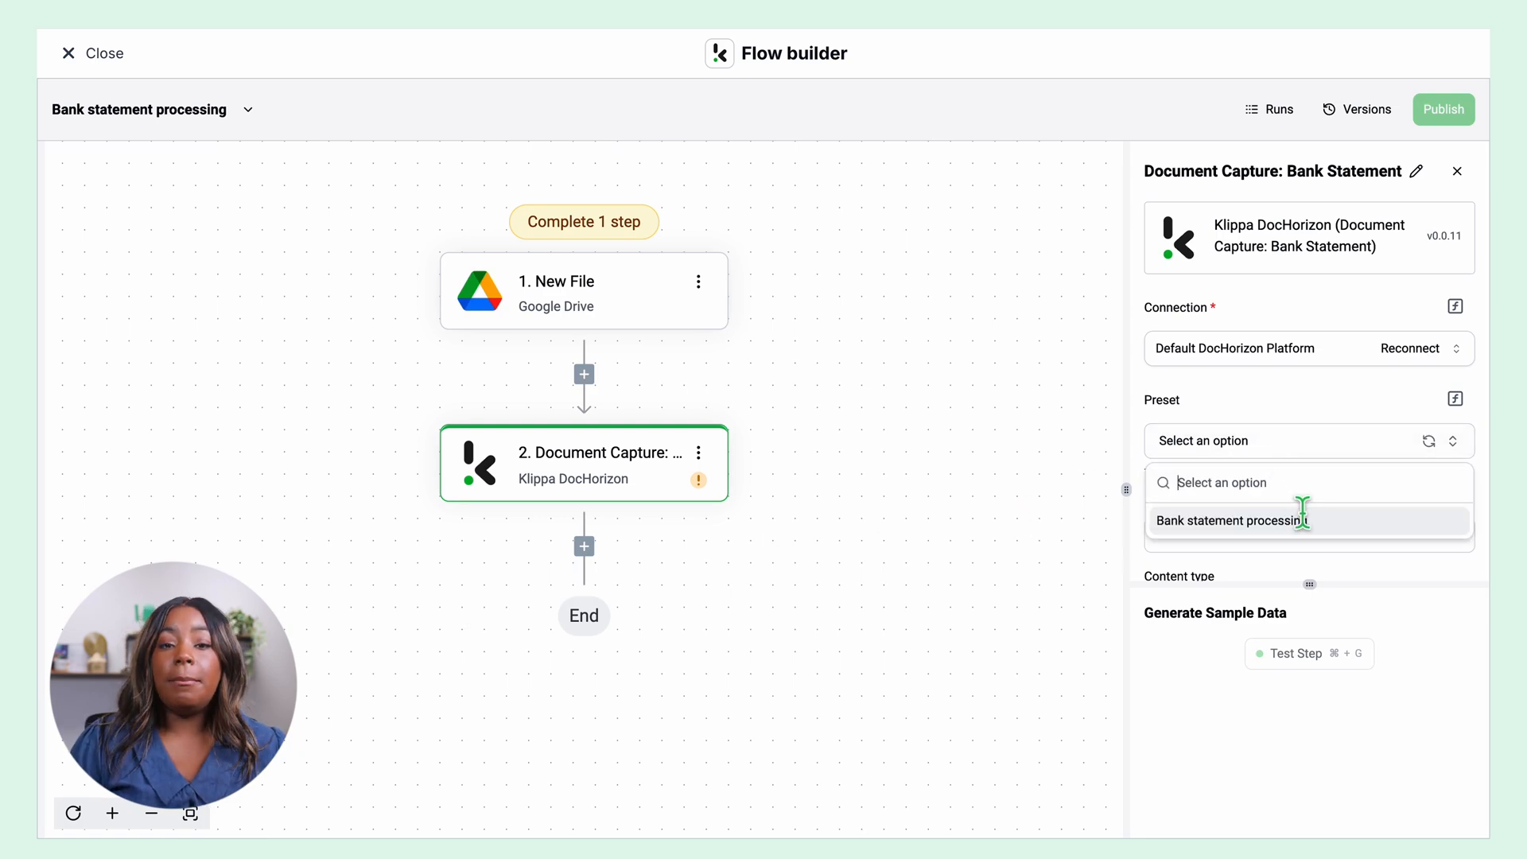
{"action": "left_click", "coordinate": [1230, 521]}
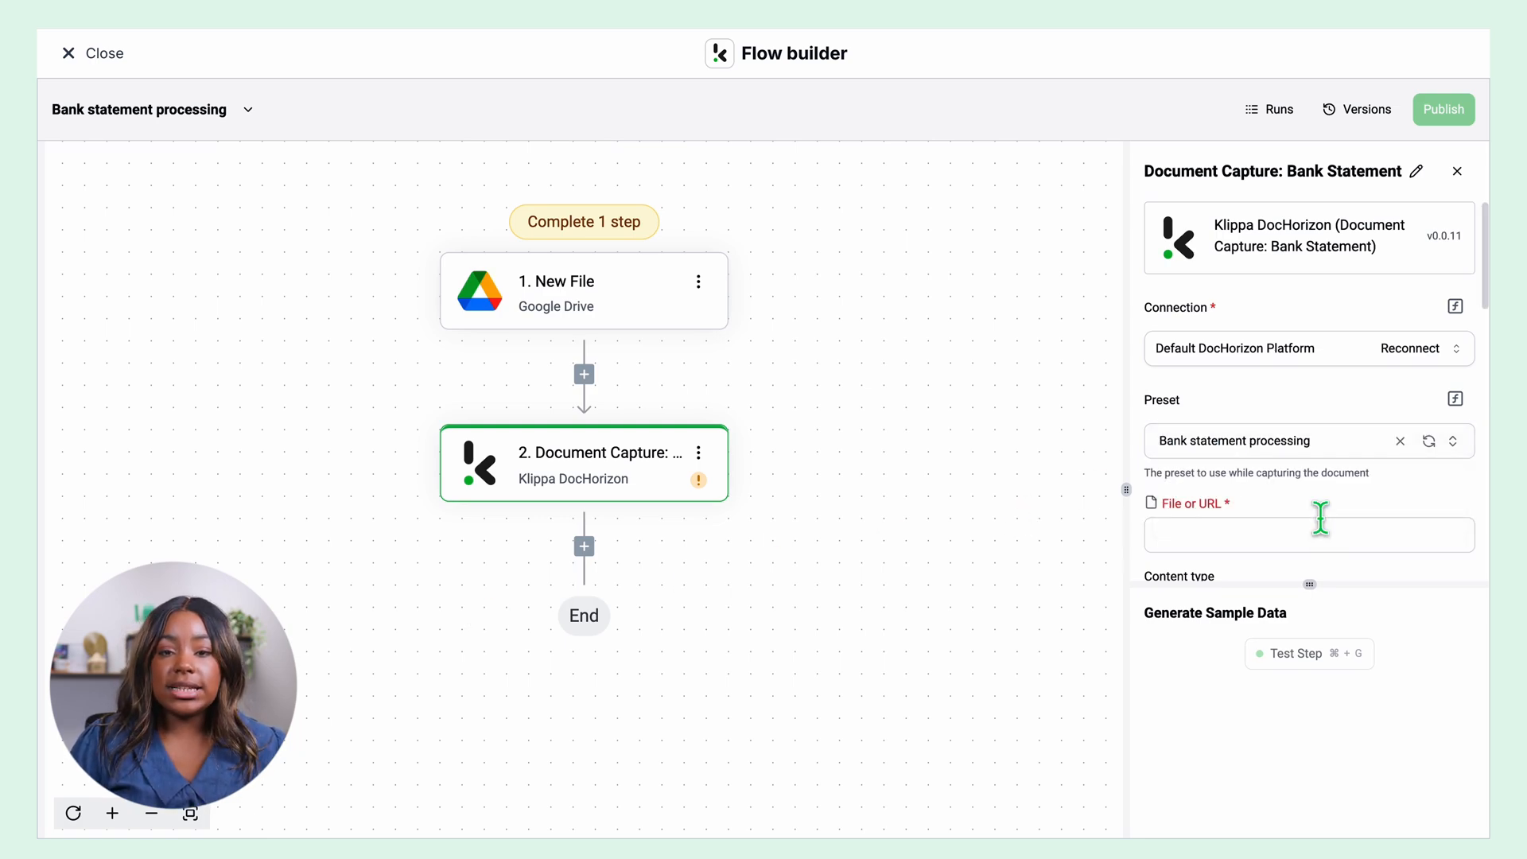
{"action": "left_click", "coordinate": [1308, 535]}
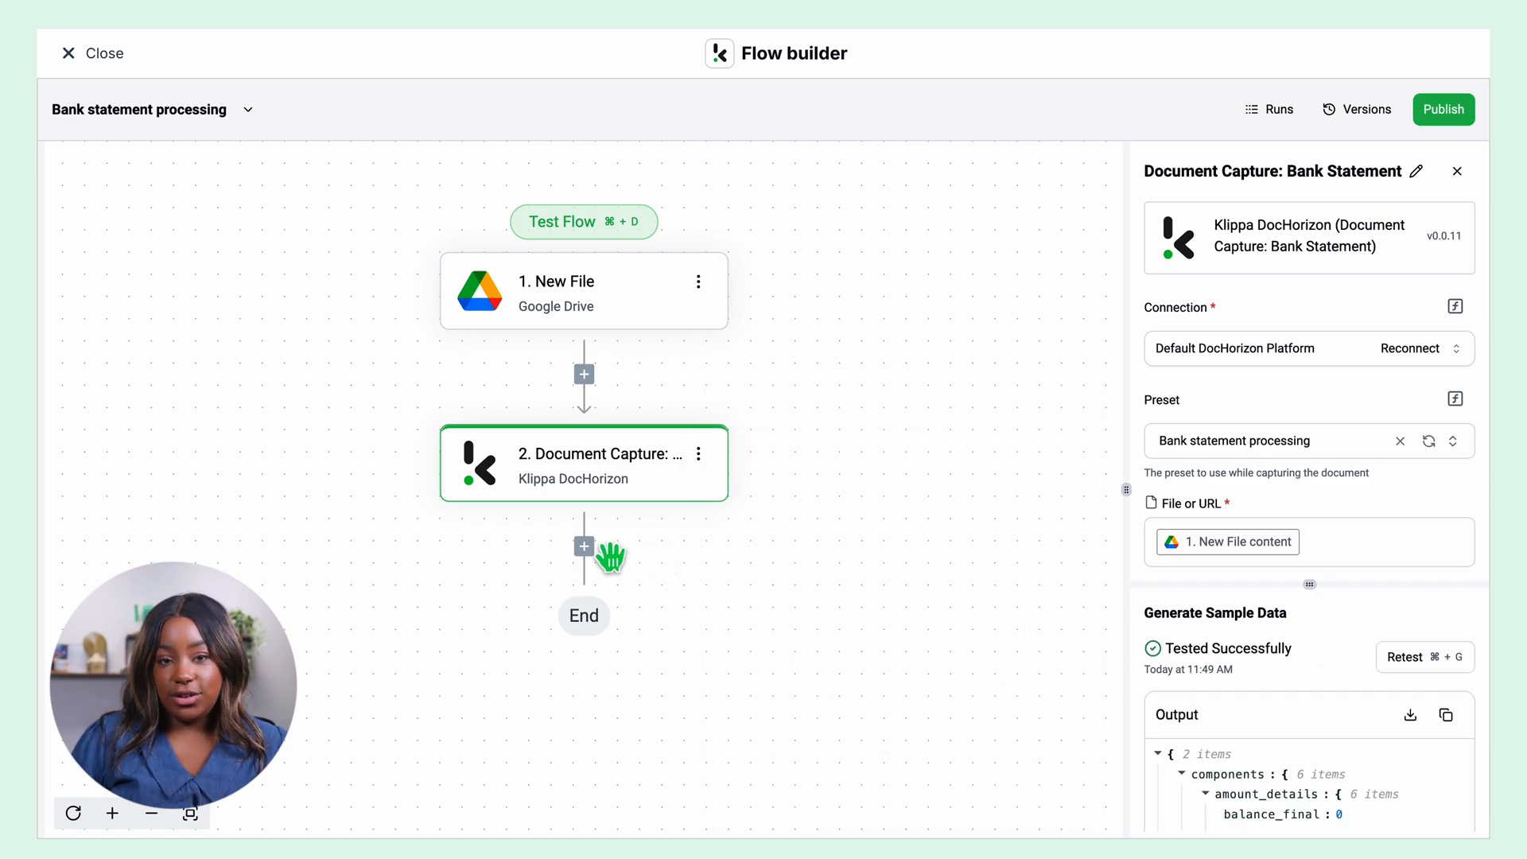
Step: Add a Google Drive 'Create new file' step below the Document Capture step
{"action": "left_click", "coordinate": [583, 546]}
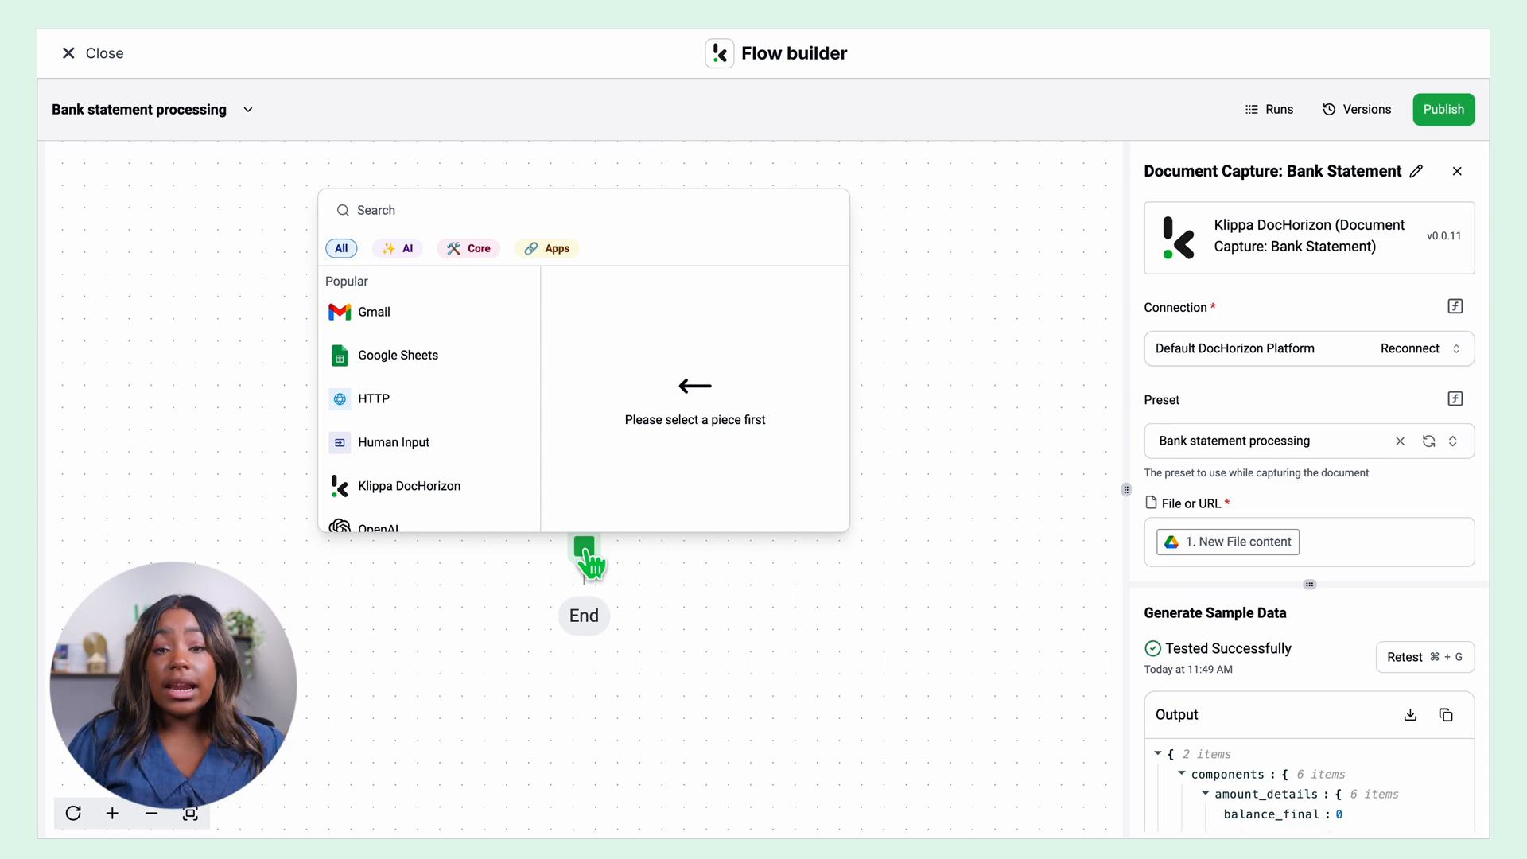
{"action": "type", "text": "Google drive"}
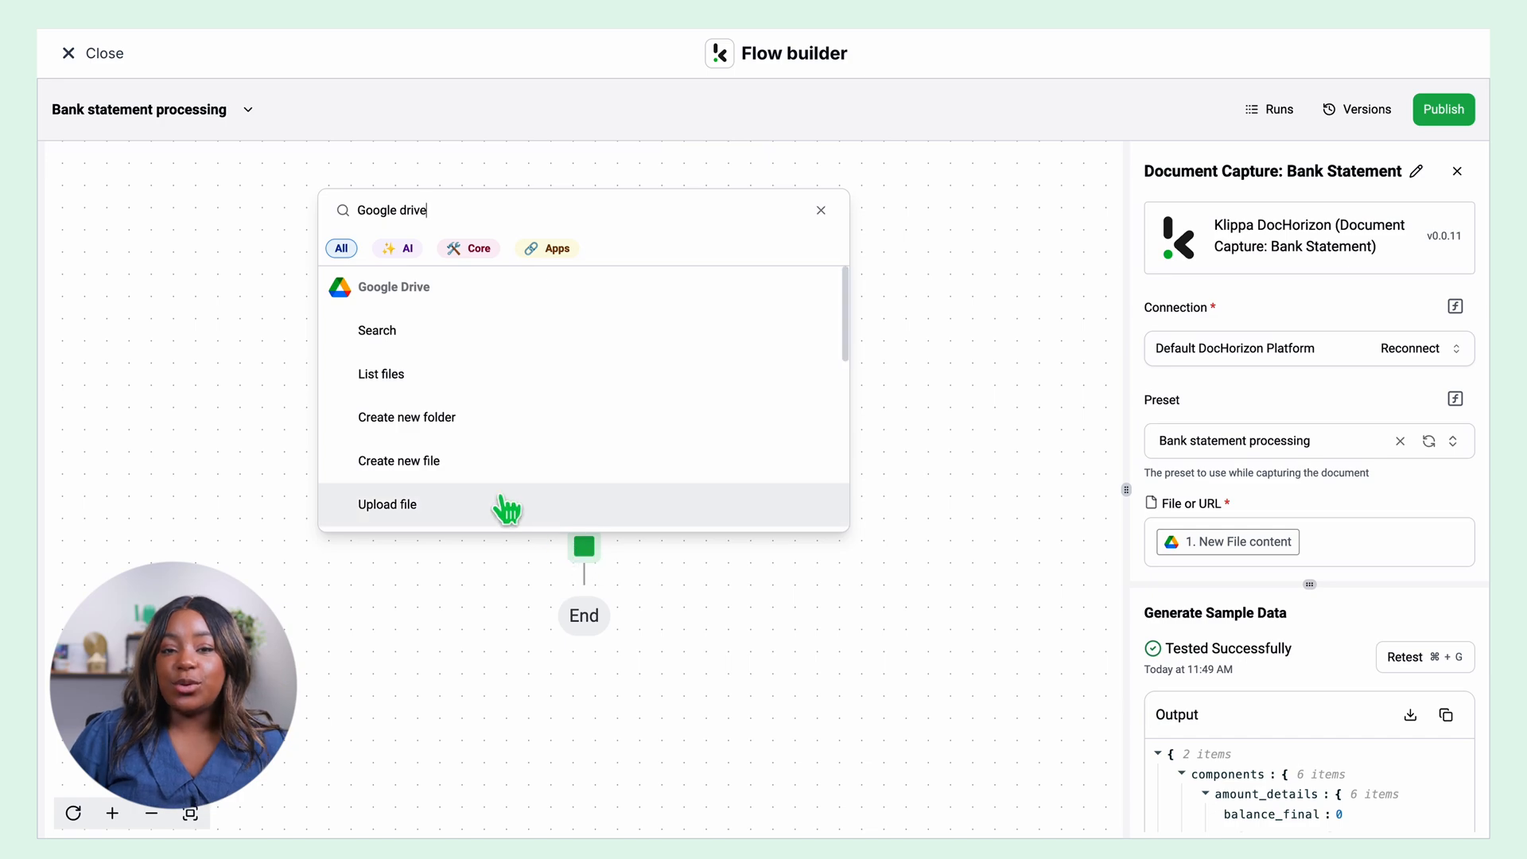
{"action": "left_click", "coordinate": [398, 460]}
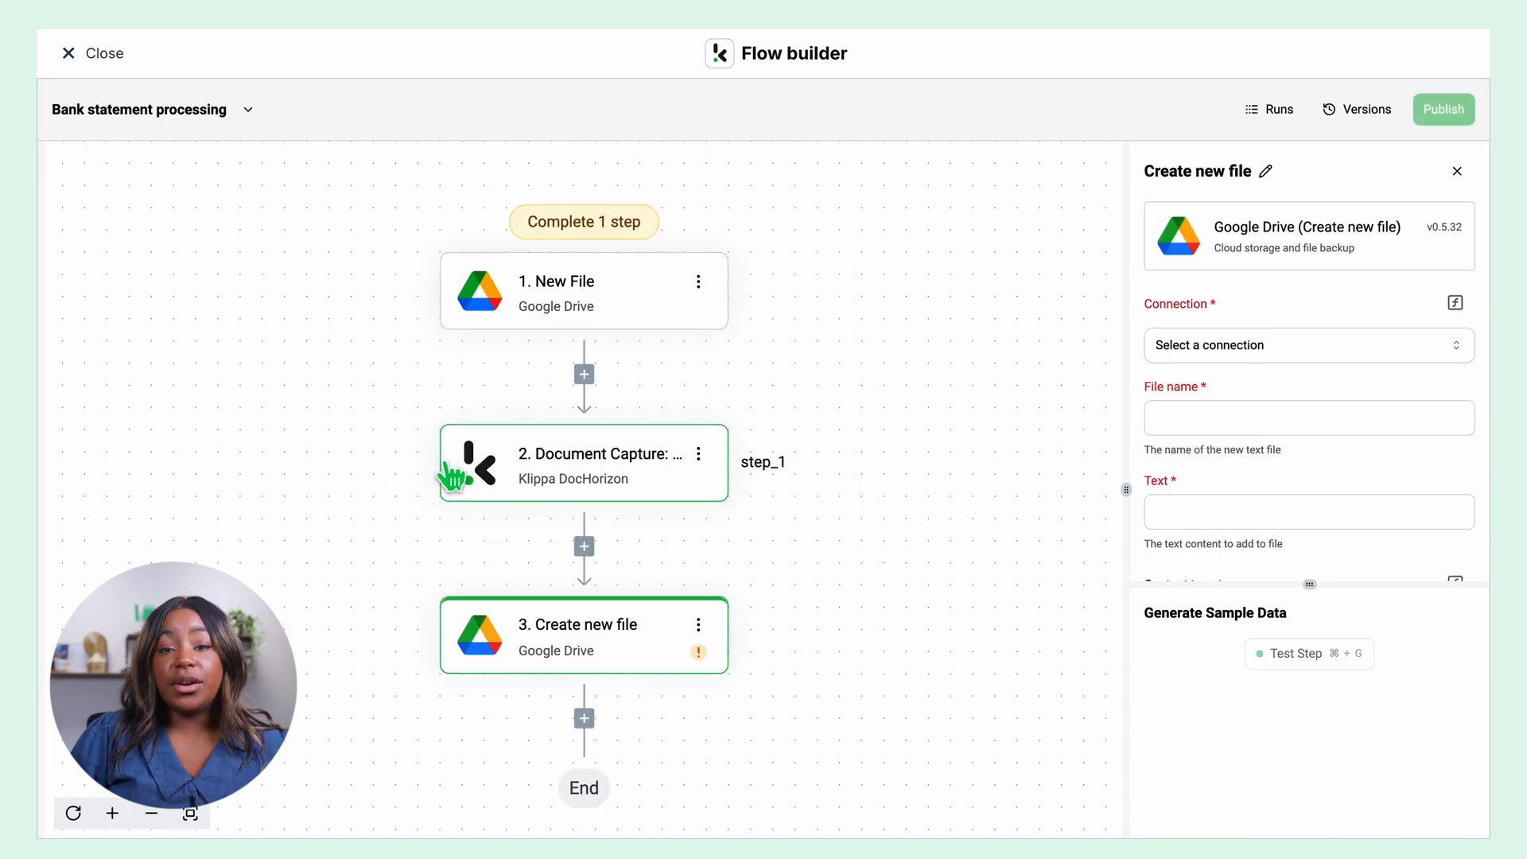
{"action": "left_click", "coordinate": [1307, 344]}
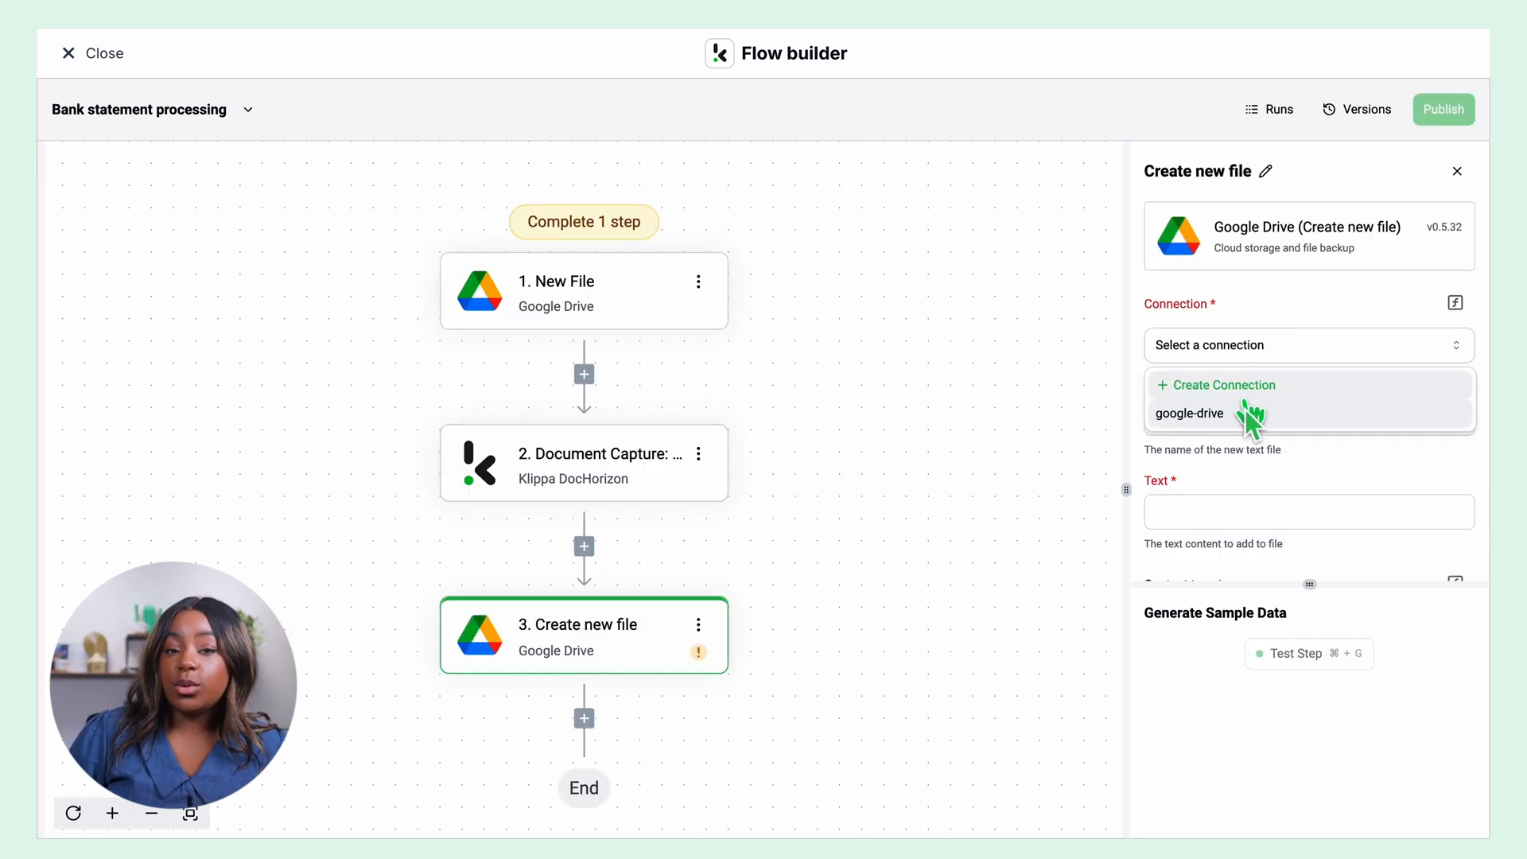
Step: Use the google-drive connection and name the file issue_date plus '_processed.json'
{"action": "left_click", "coordinate": [1190, 413]}
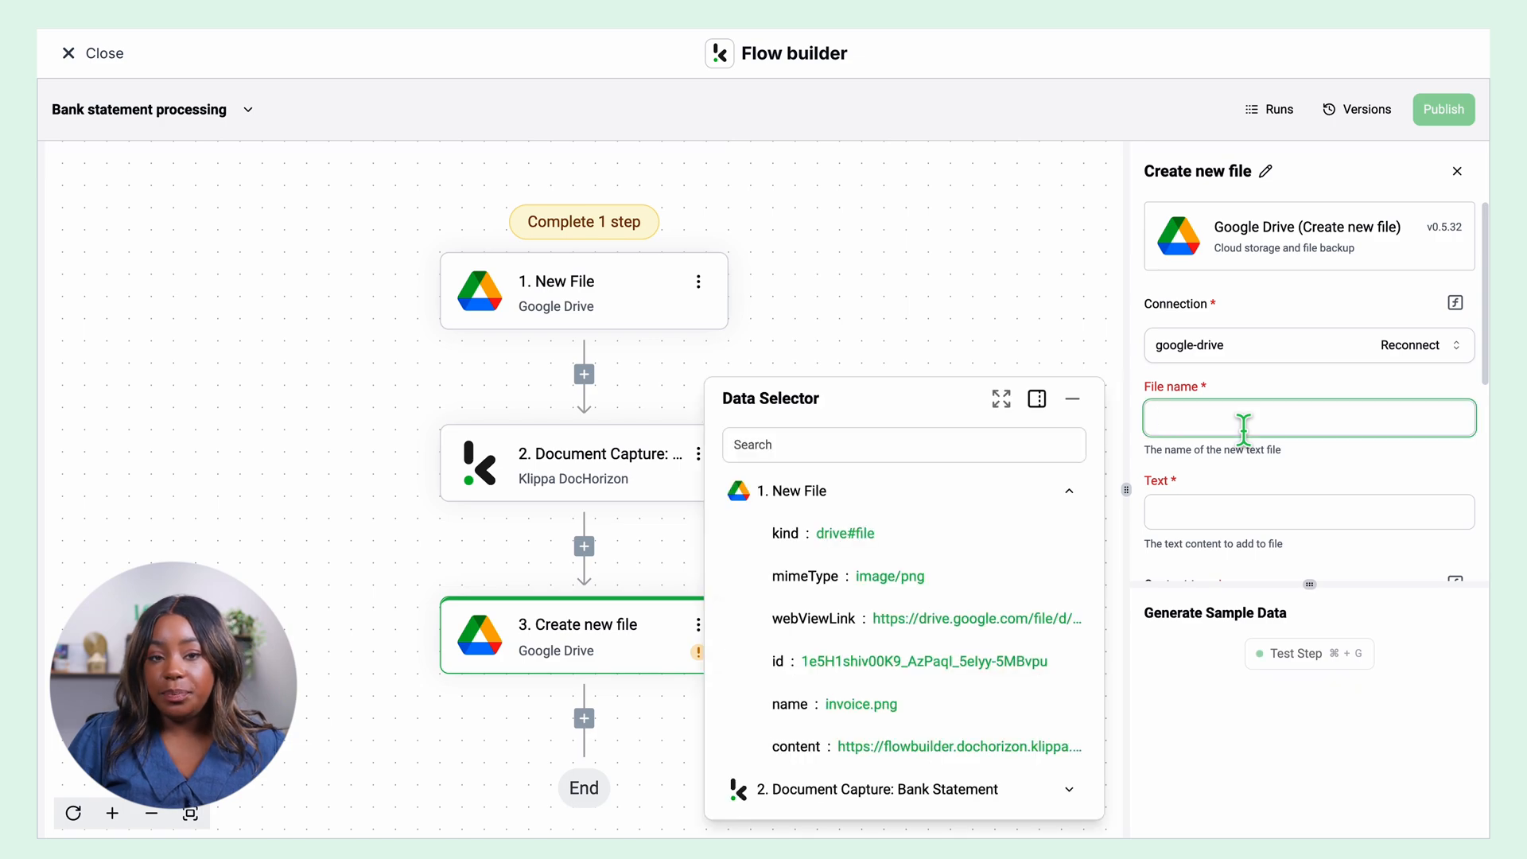
{"action": "left_click", "coordinate": [1068, 490]}
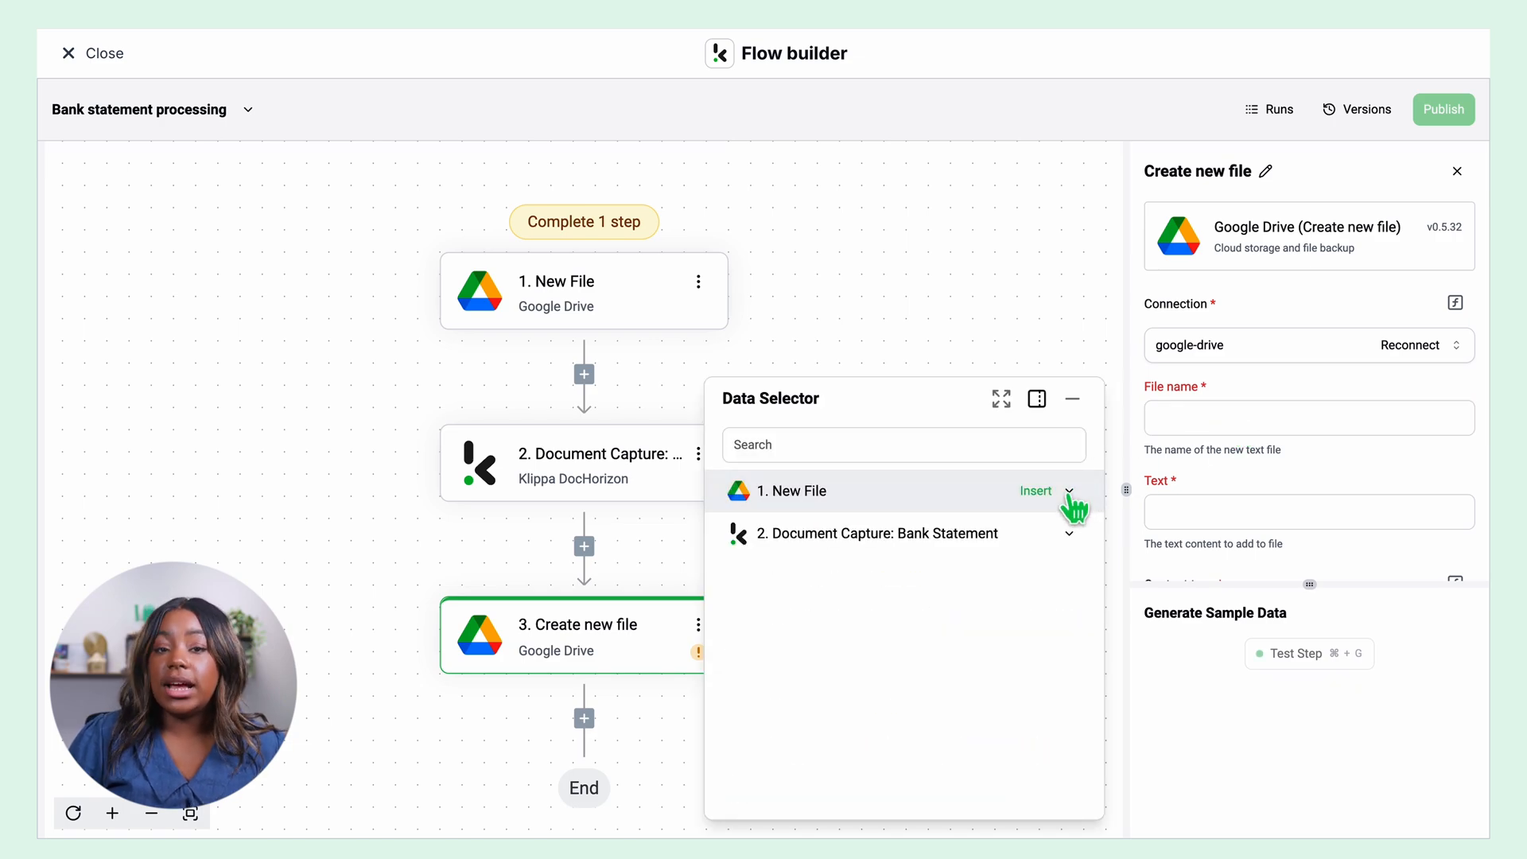
{"action": "mouse_move", "coordinate": [1076, 546]}
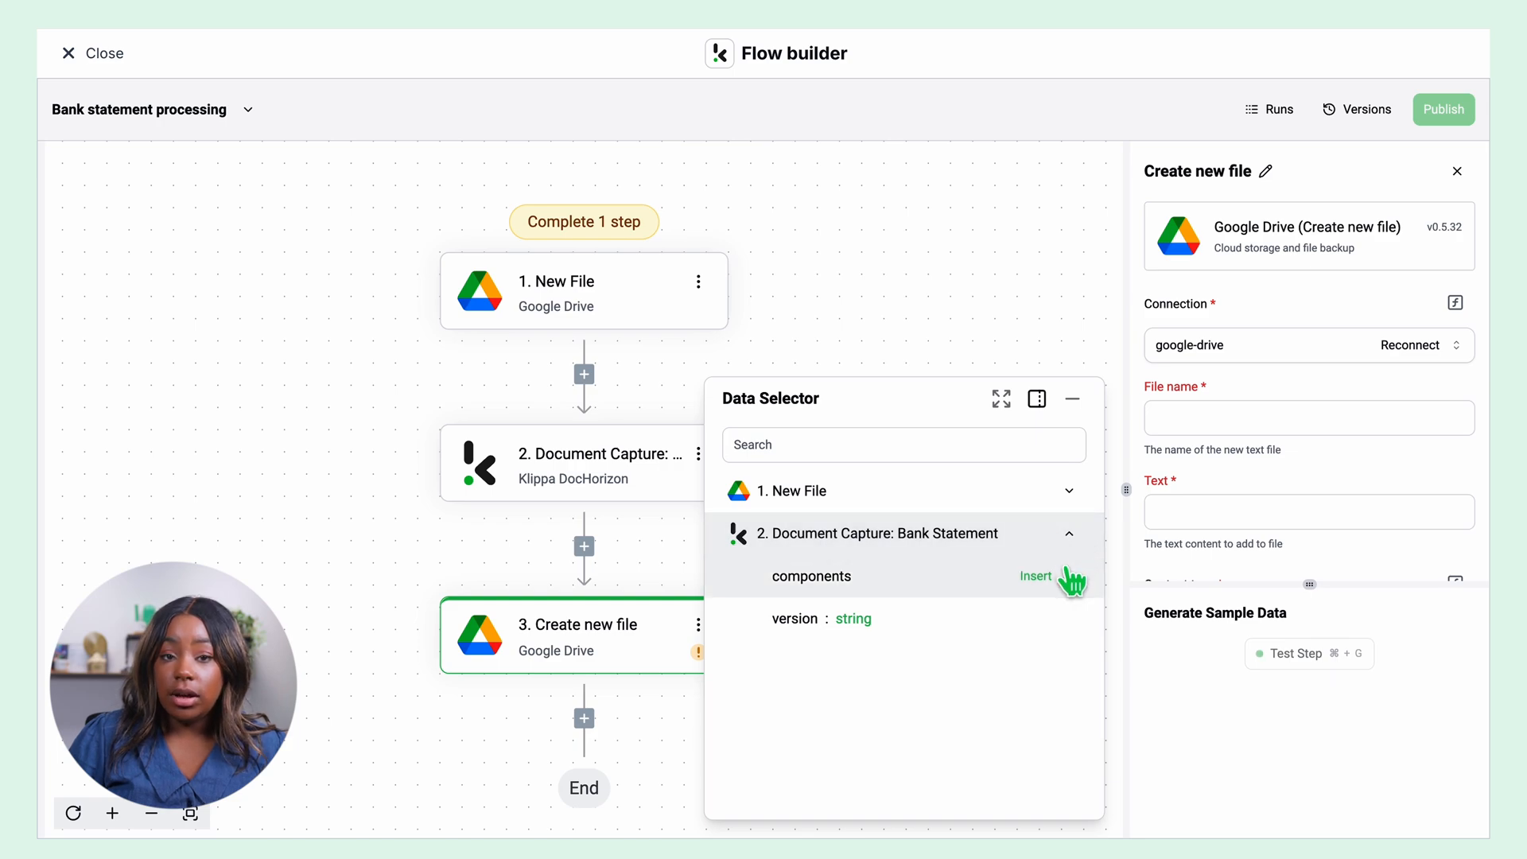
{"action": "left_click", "coordinate": [811, 576]}
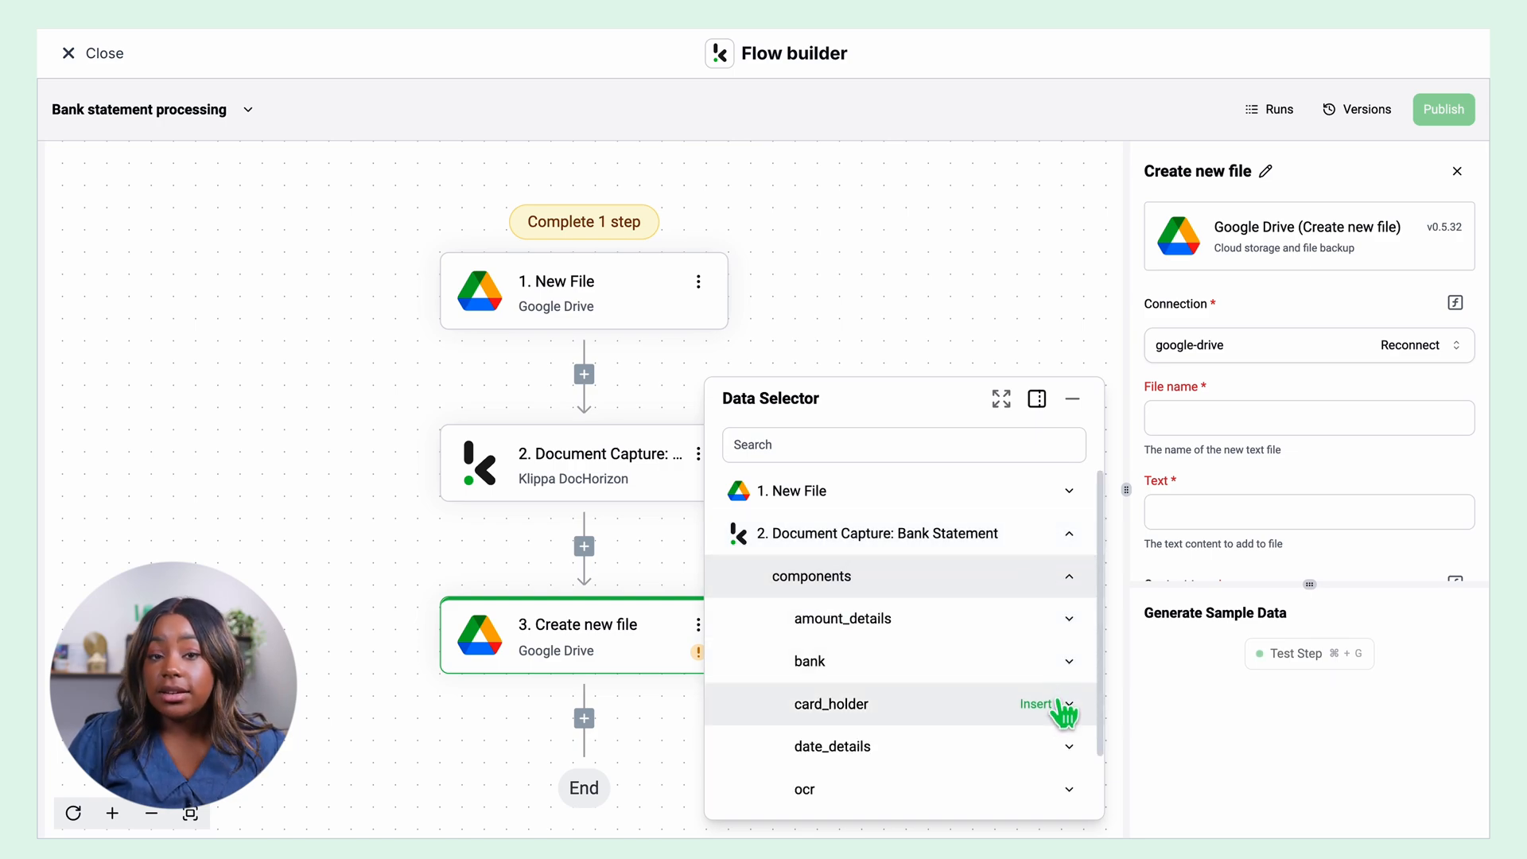
{"action": "left_click", "coordinate": [833, 746]}
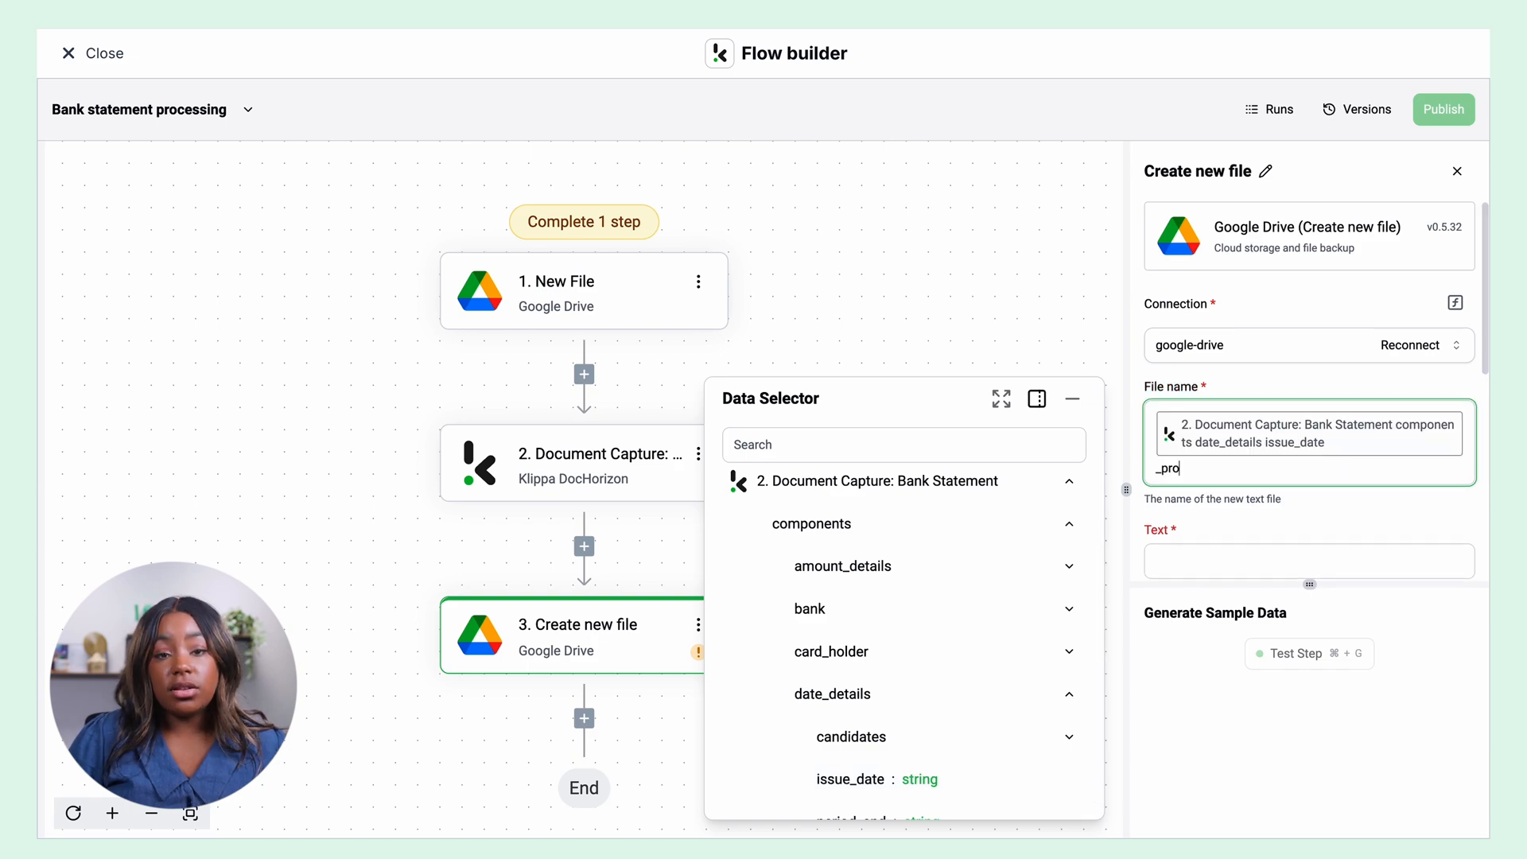
{"action": "type", "text": "cessed"}
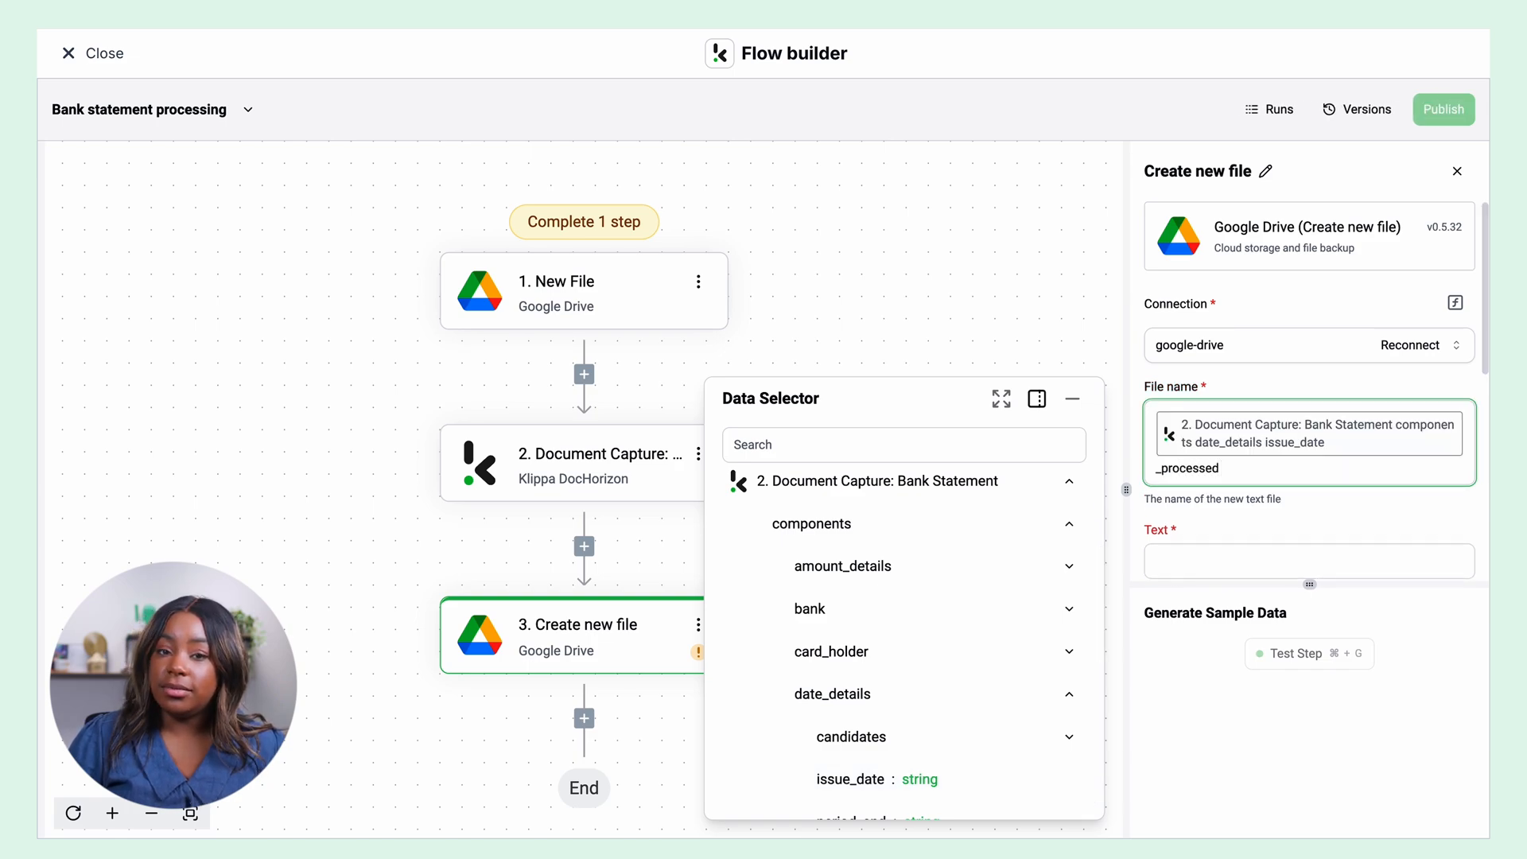
{"action": "type", "text": ".json"}
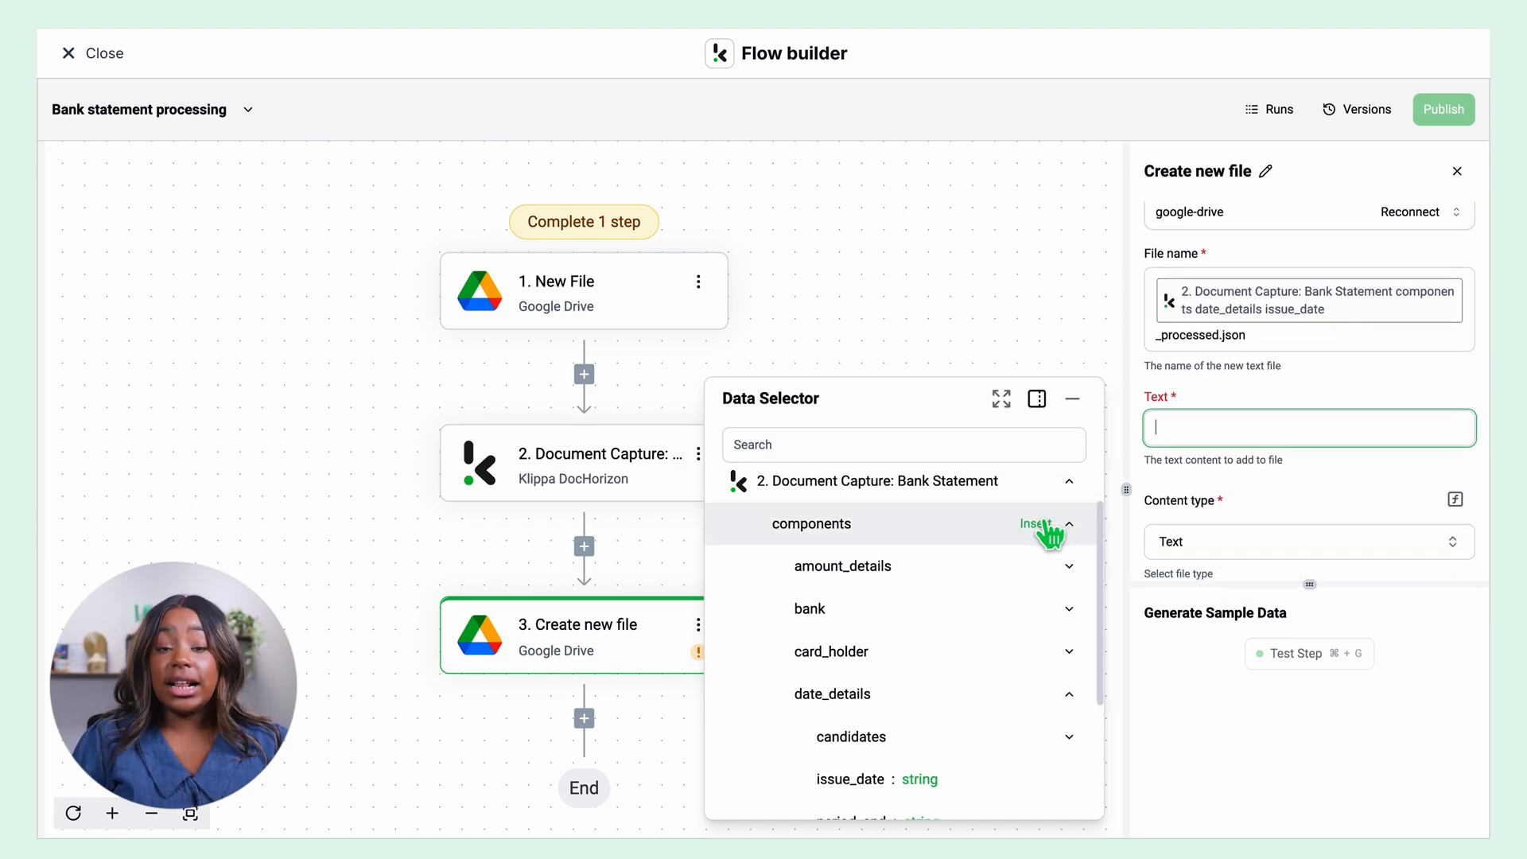
Step: Write the capture components as file text into the Output folder and test the step
{"action": "left_click", "coordinate": [1036, 523]}
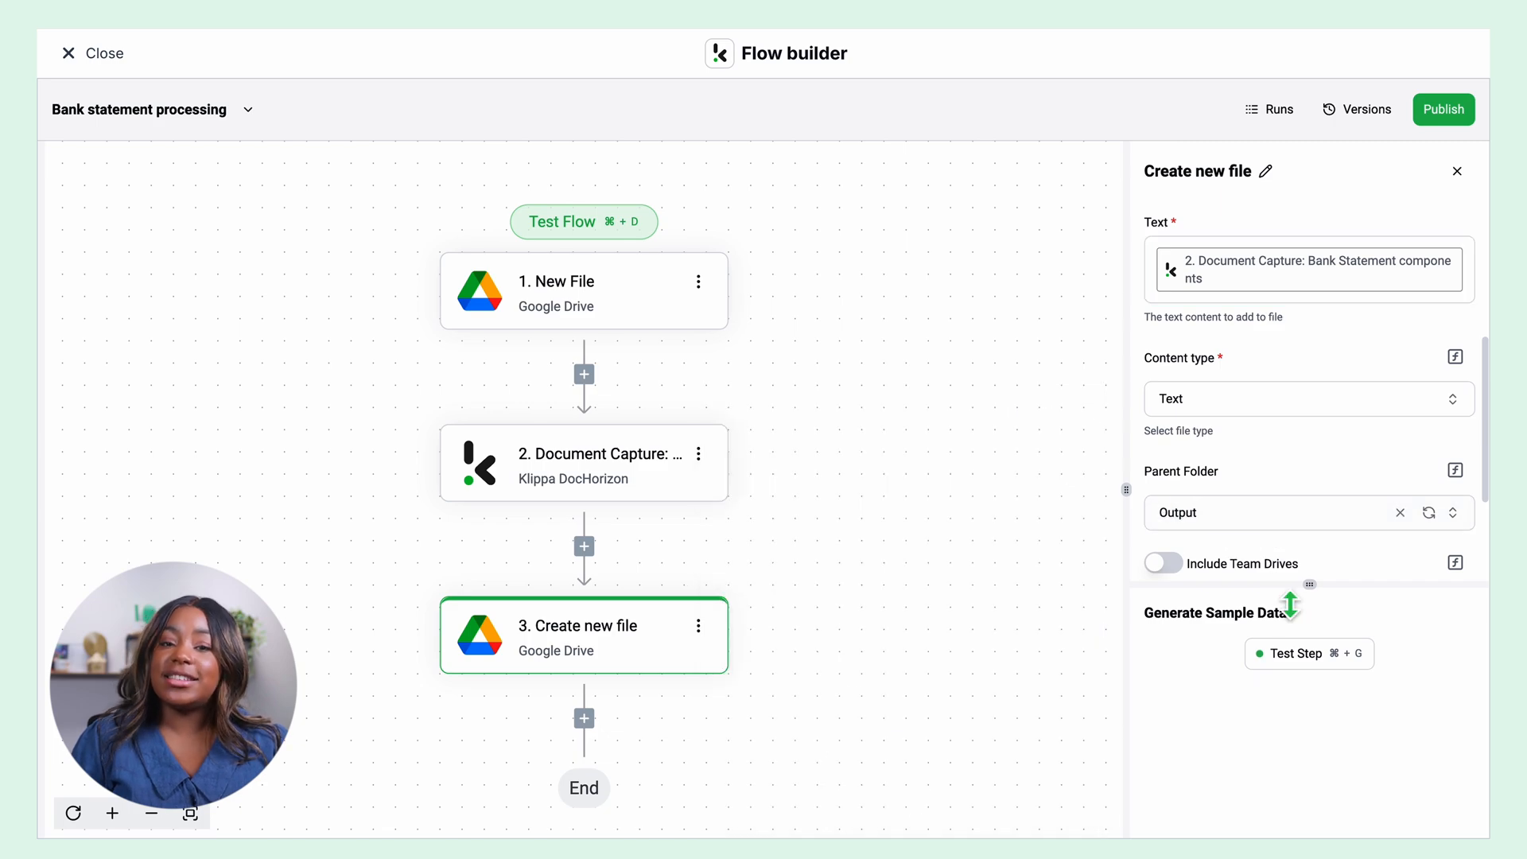
{"action": "left_click", "coordinate": [1308, 654]}
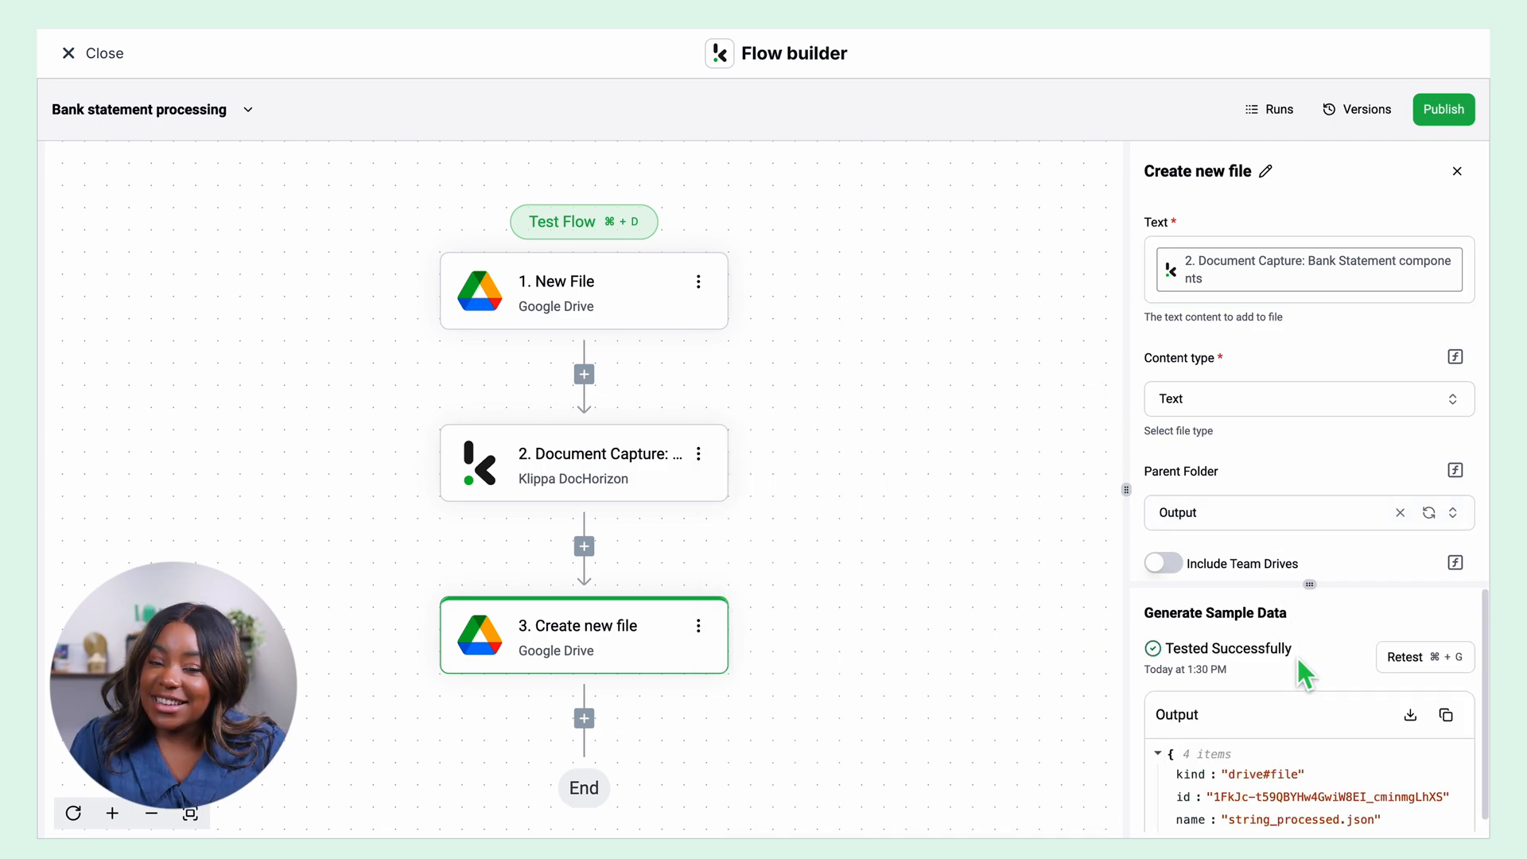
{"action": "mouse_move", "coordinate": [1030, 580]}
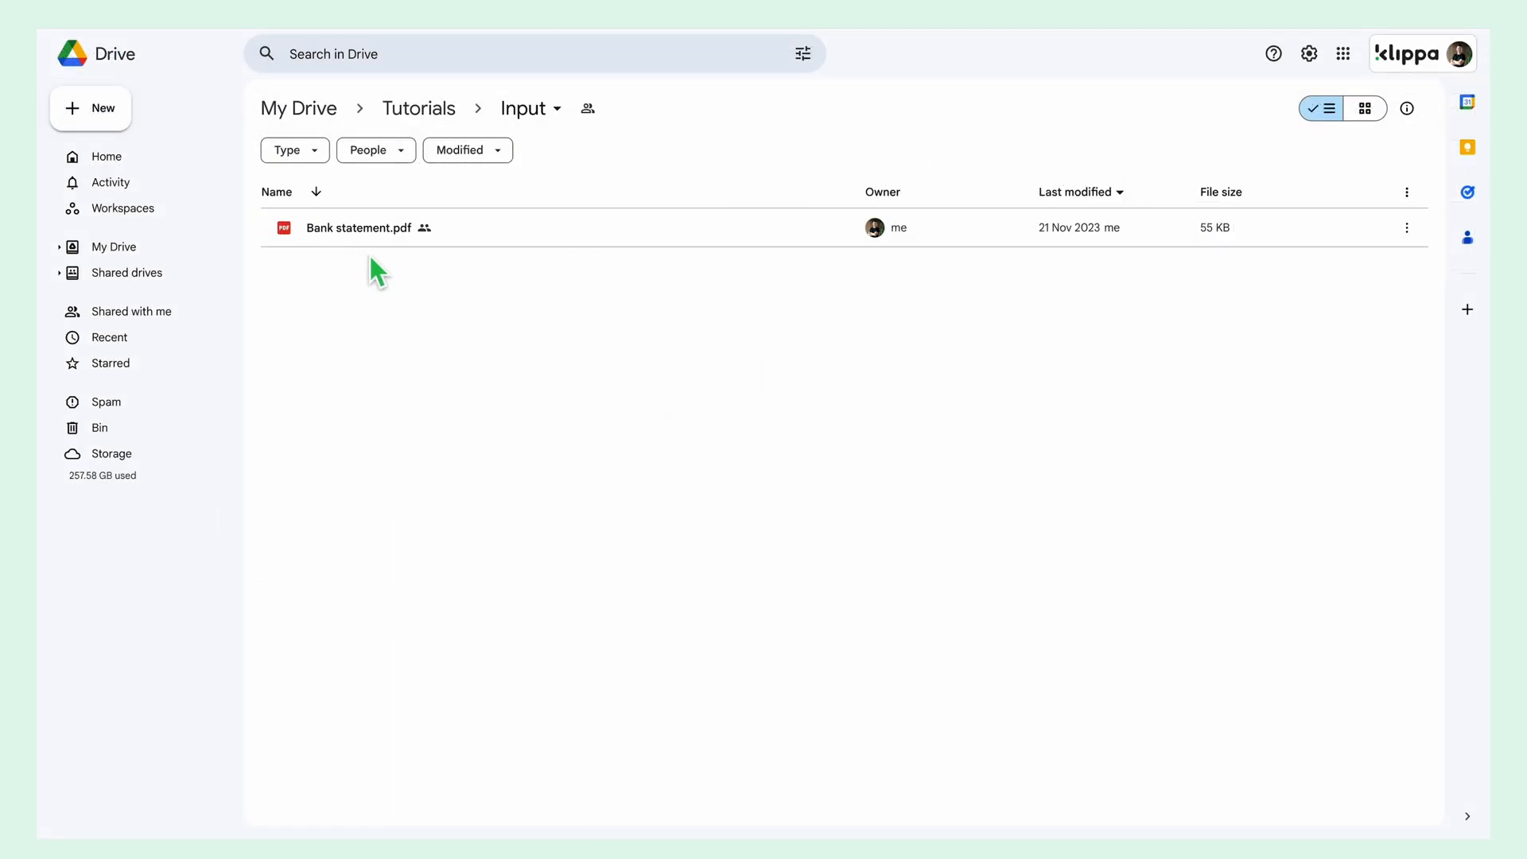
Step: Go up to Tutorials and open the Output folder holding Bank statement_processed.json
{"action": "left_click", "coordinate": [418, 109]}
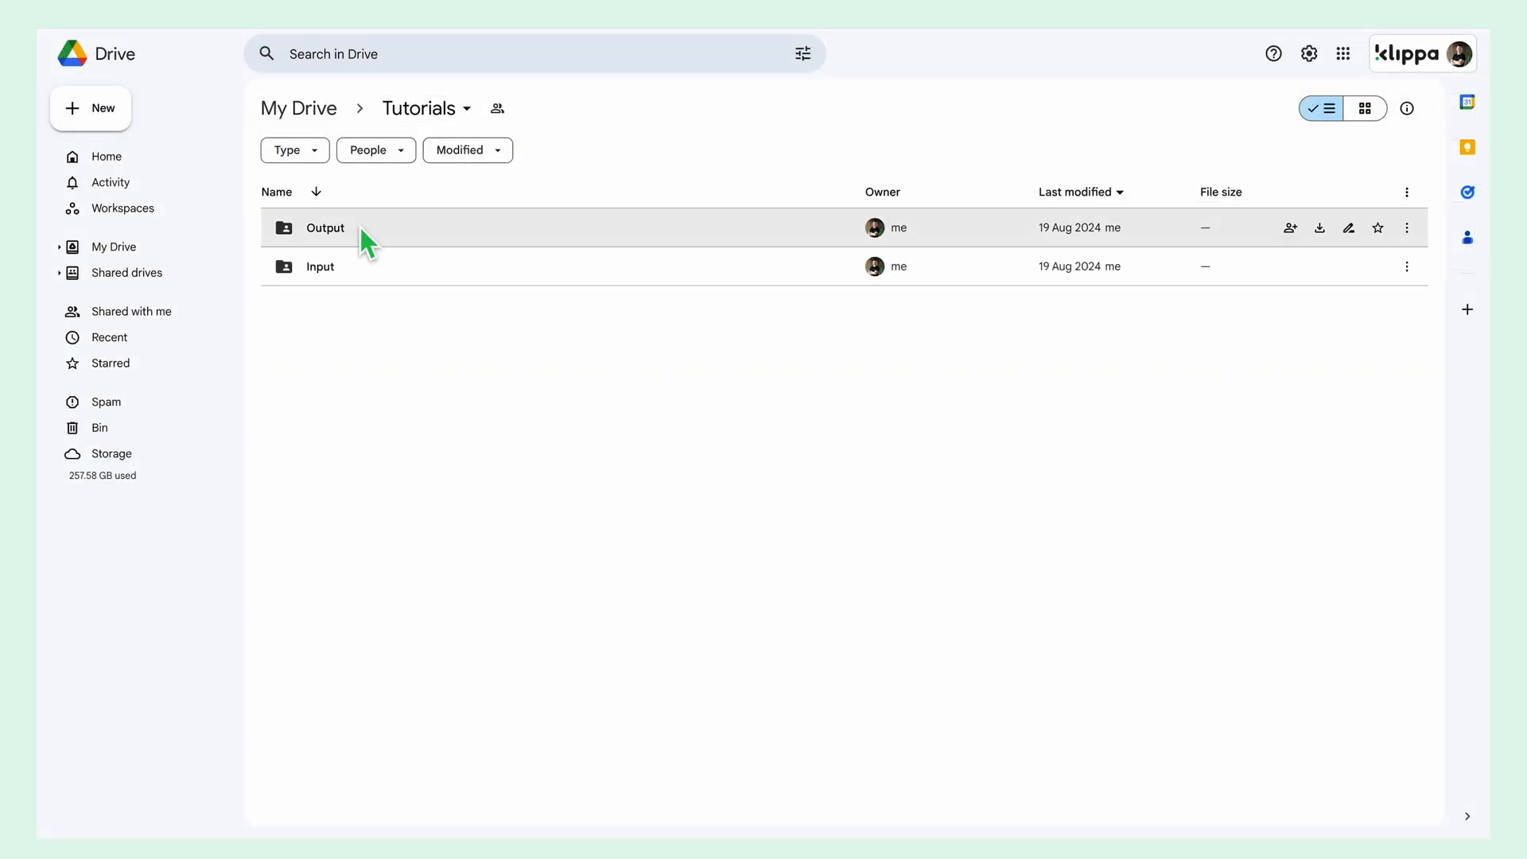
{"action": "double_click", "coordinate": [326, 227]}
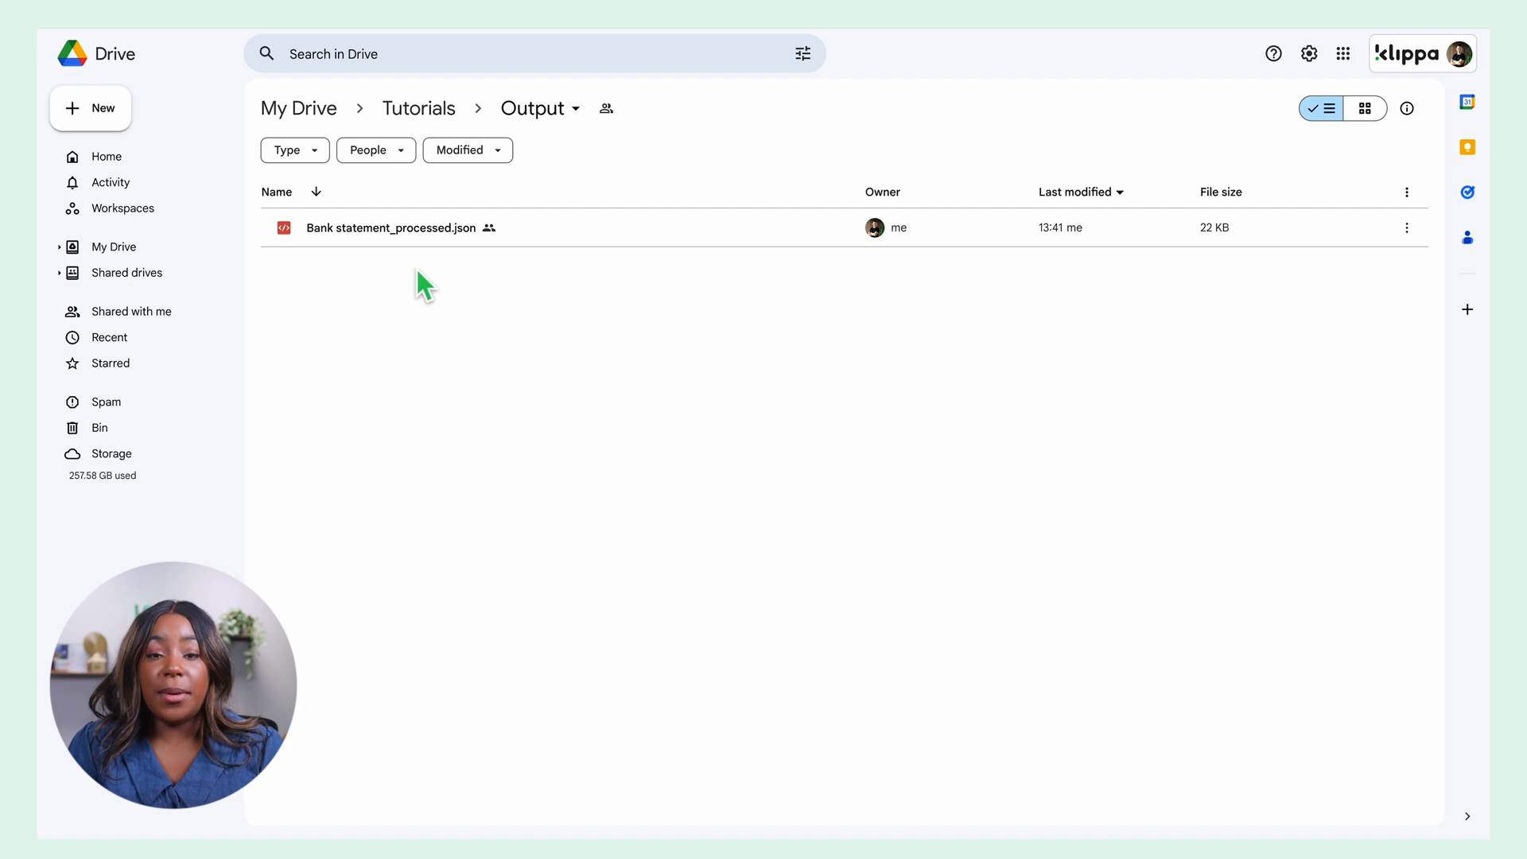
{"action": "mouse_move", "coordinate": [474, 282]}
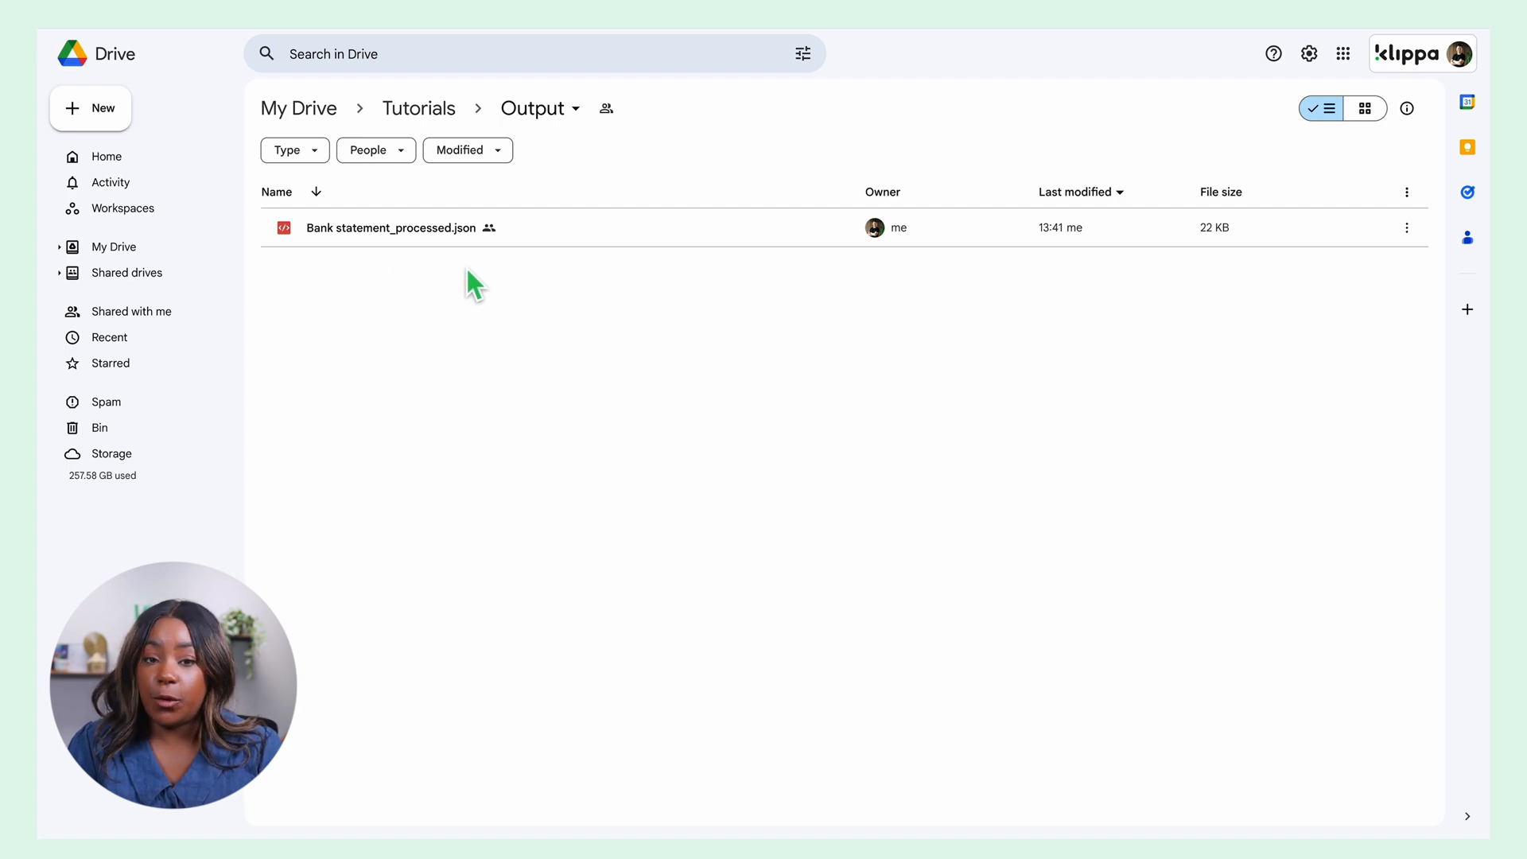